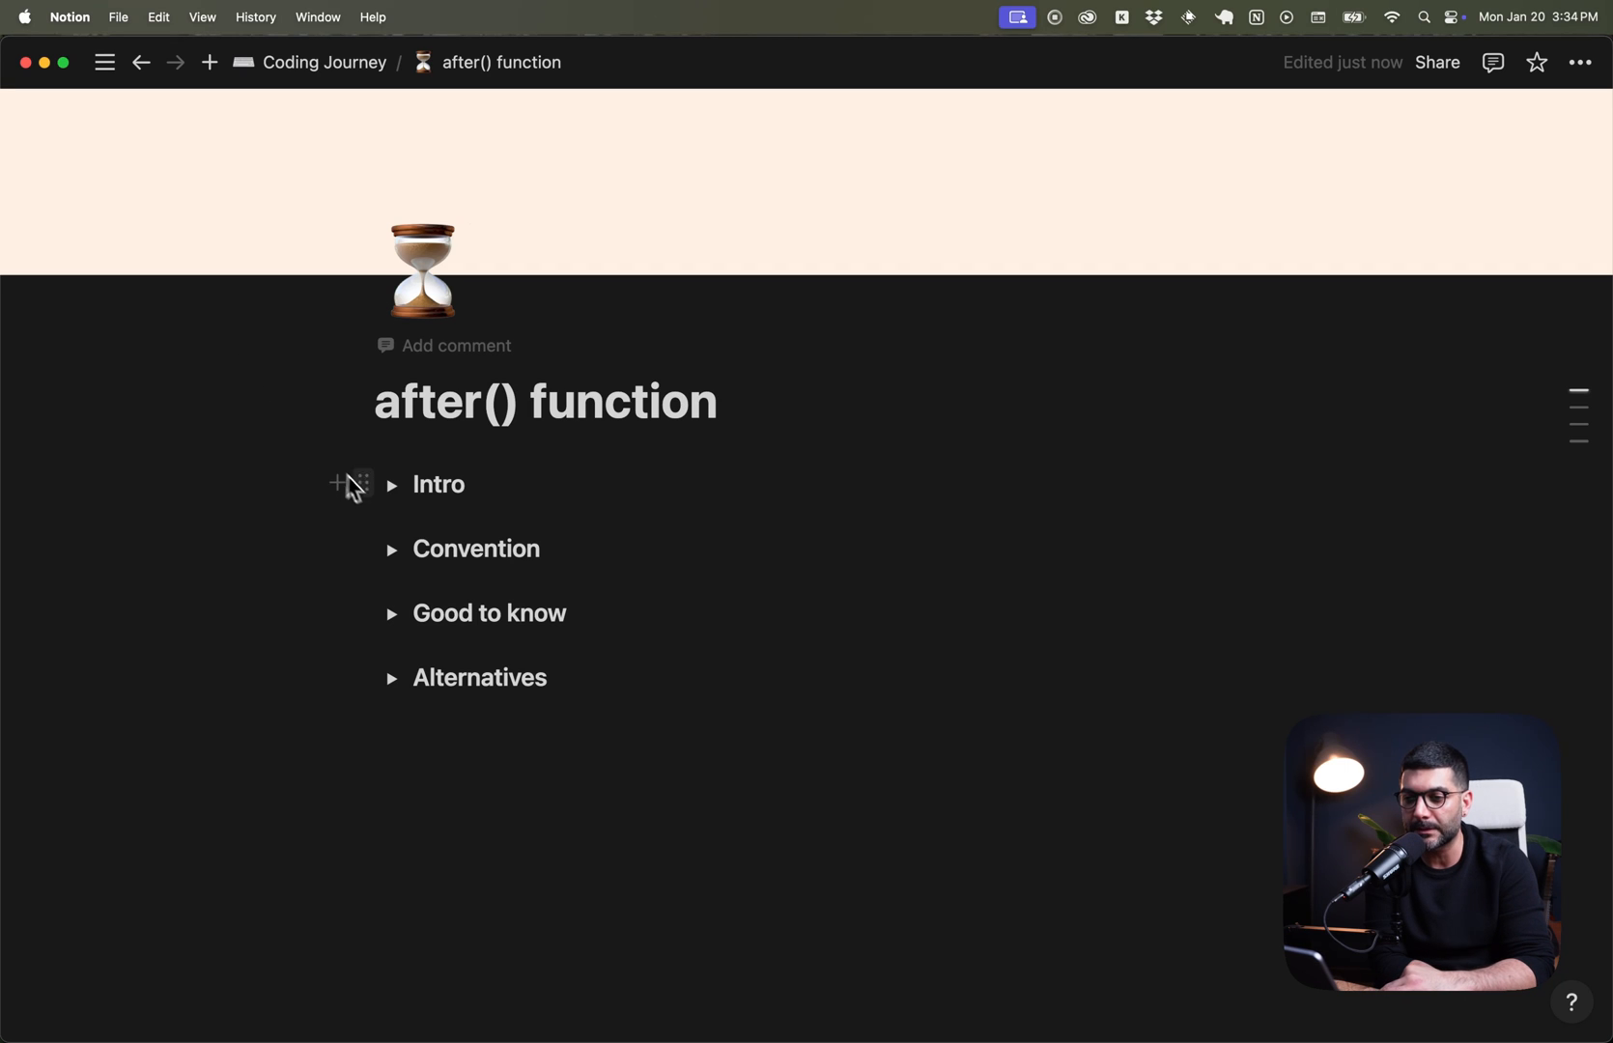
Expand the Intro toggle and highlight the words finished, tasks and Middleware while explaining.
{"action": "left_click", "coordinate": [393, 485]}
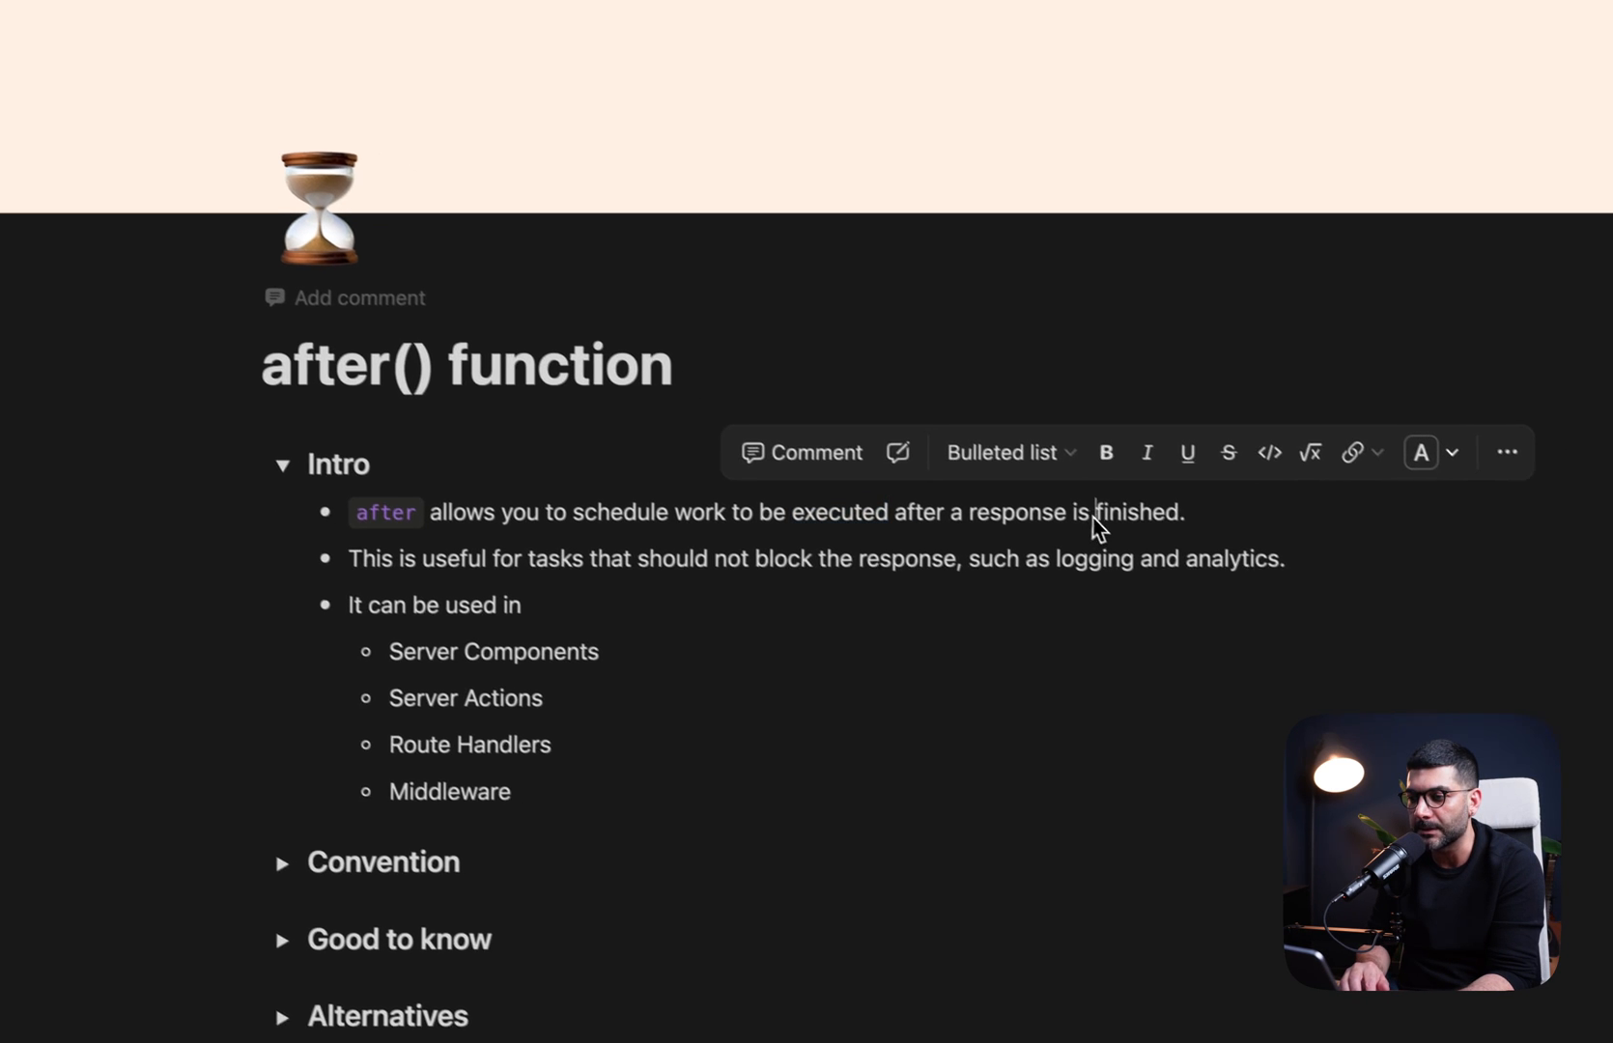
{"action": "double_click", "coordinate": [1136, 511]}
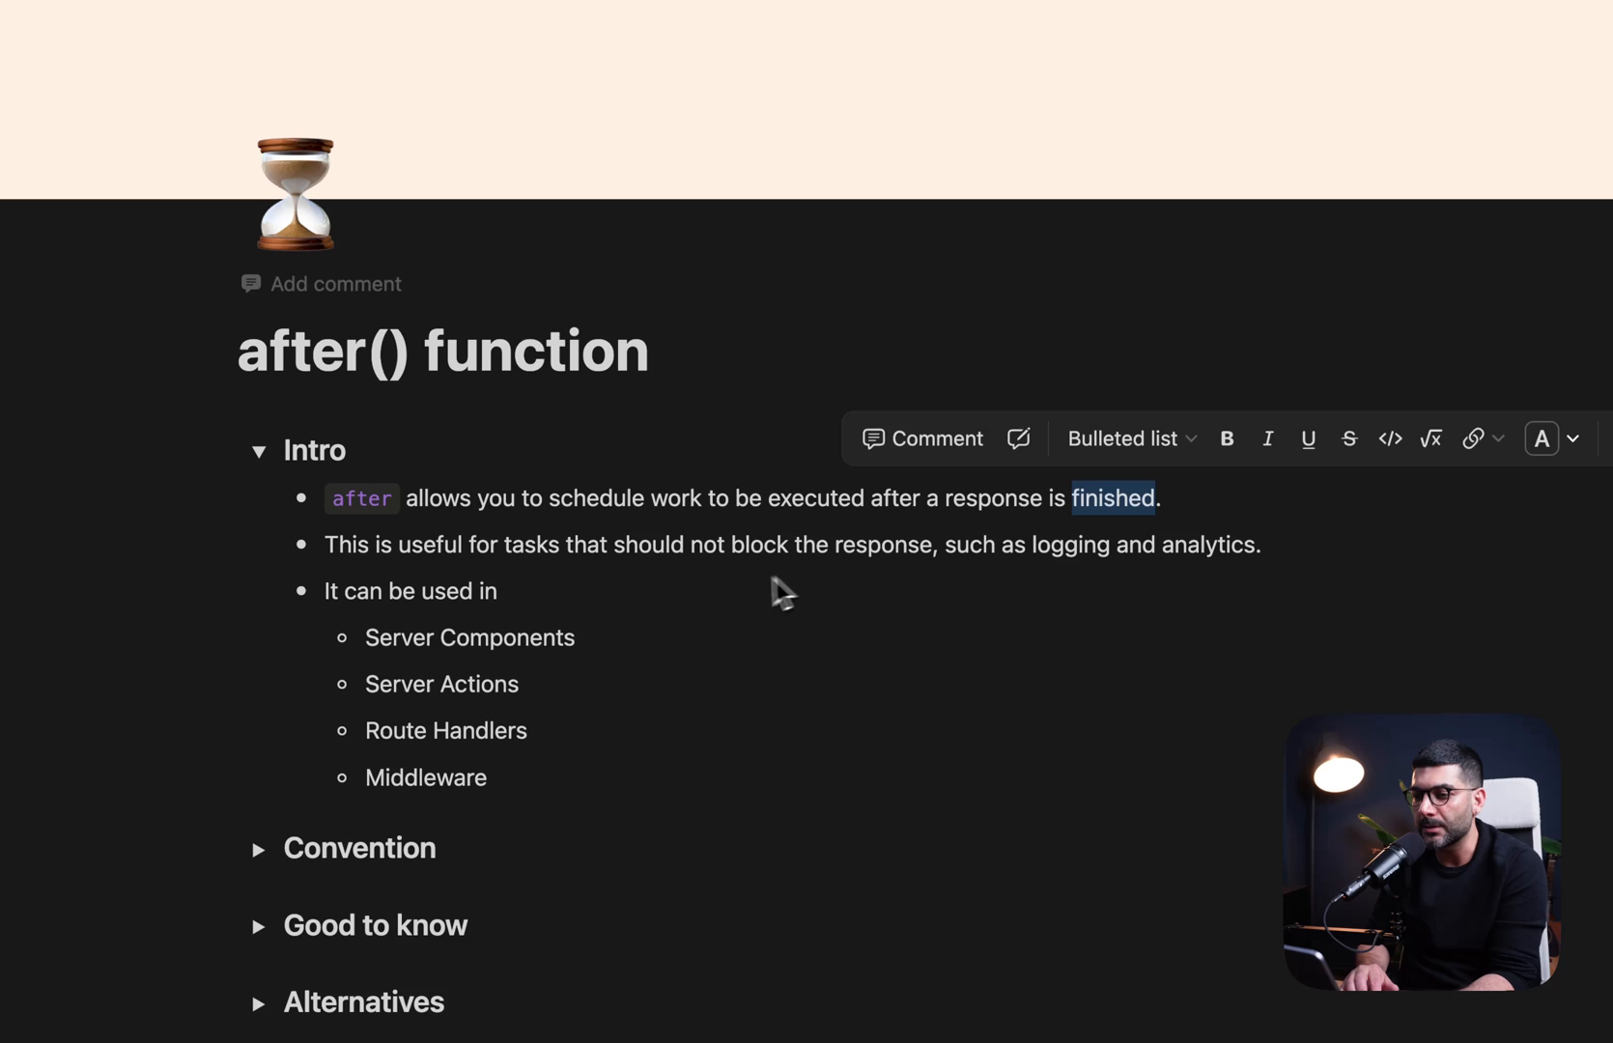
{"action": "double_click", "coordinate": [529, 545]}
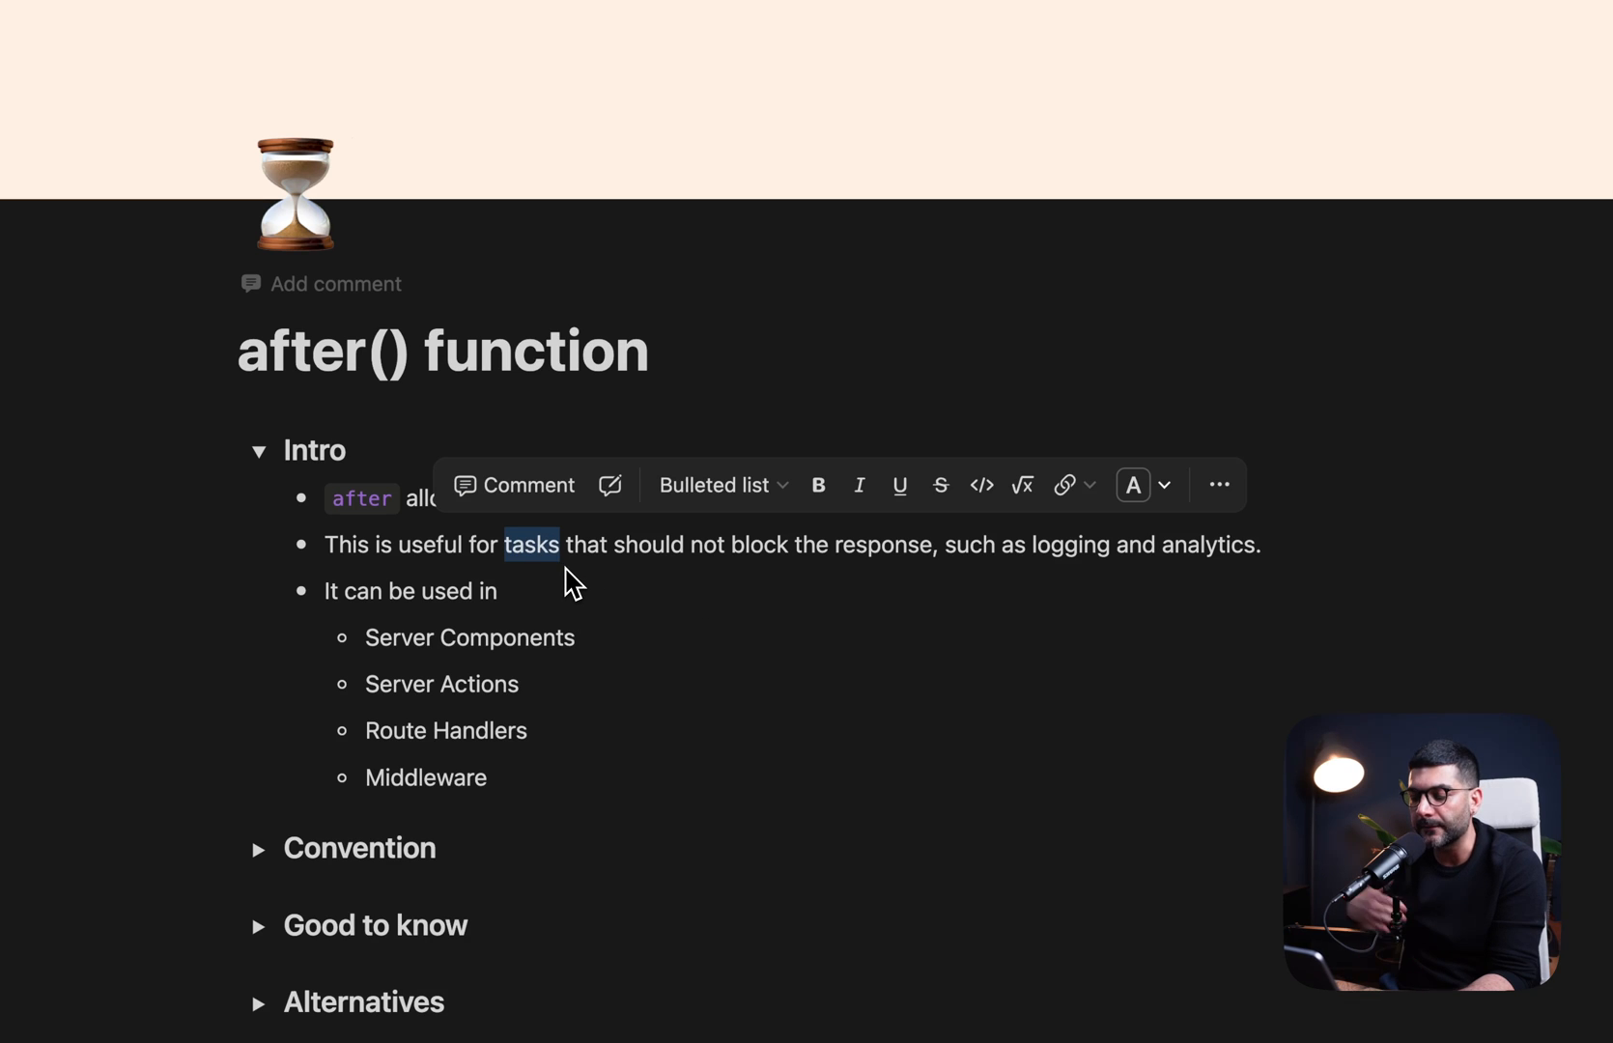
{"action": "mouse_move", "coordinate": [736, 566]}
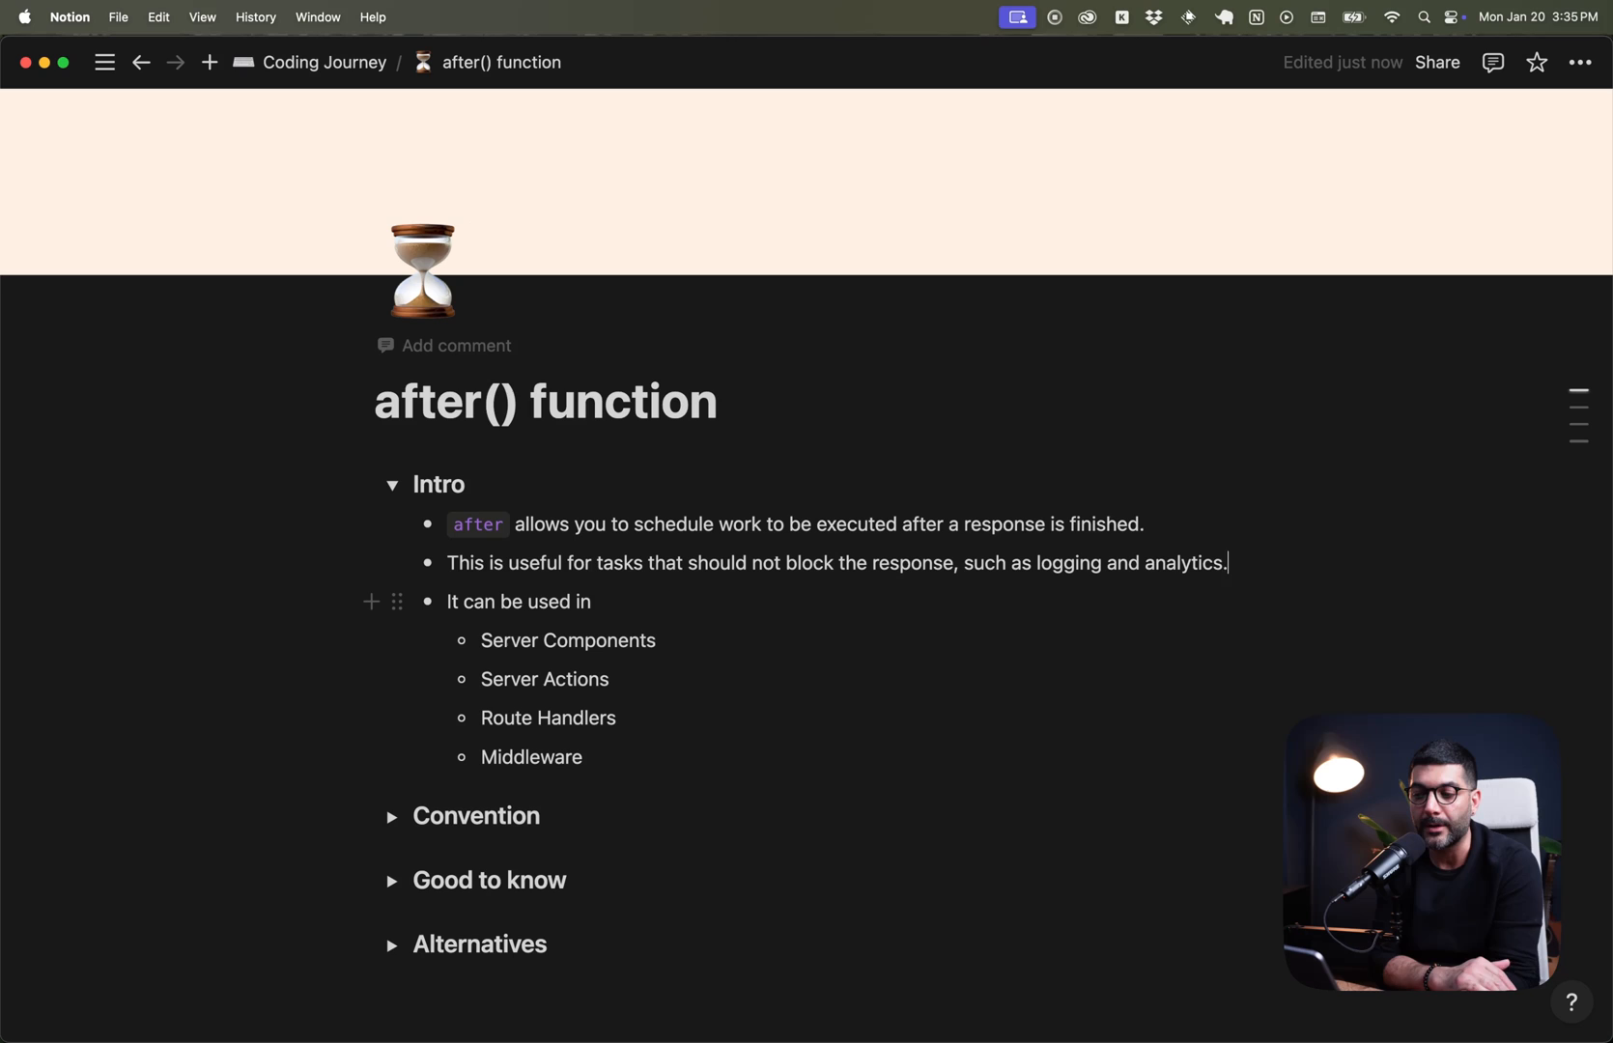
{"action": "mouse_move", "coordinate": [752, 602]}
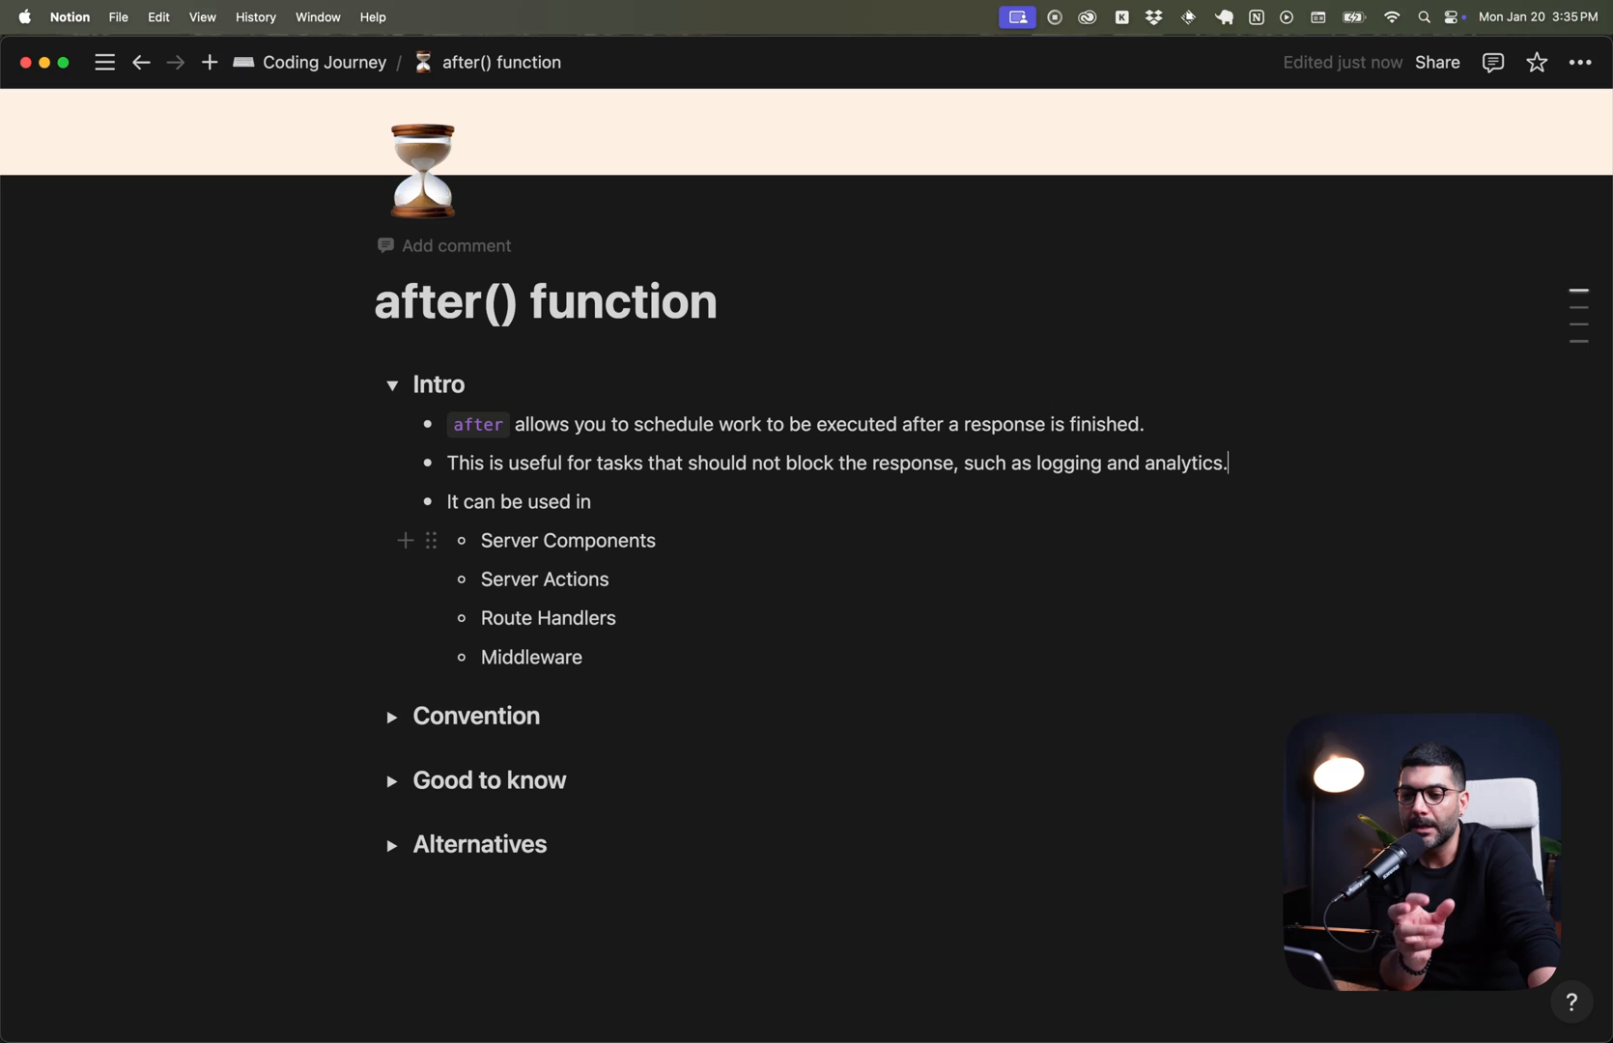
{"action": "double_click", "coordinate": [532, 657]}
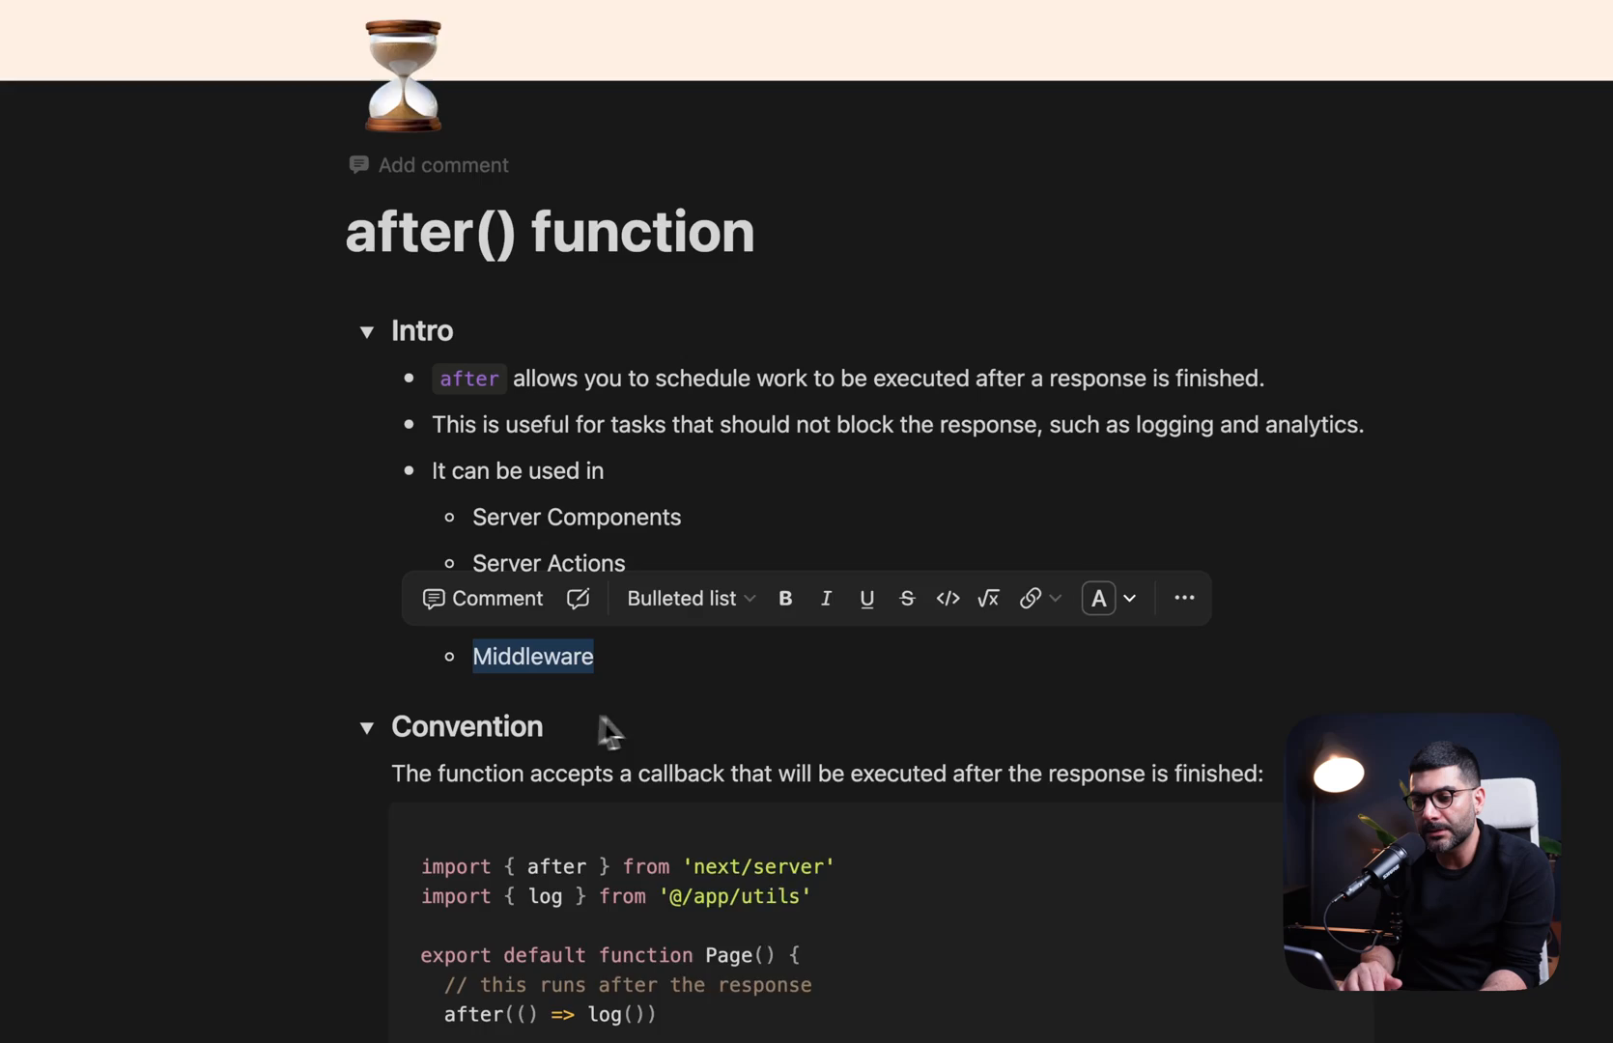
Scroll to the Convention section and reveal its after() code example with the log callback.
{"action": "scroll", "scroll_direction": "down", "scroll_amount": 3}
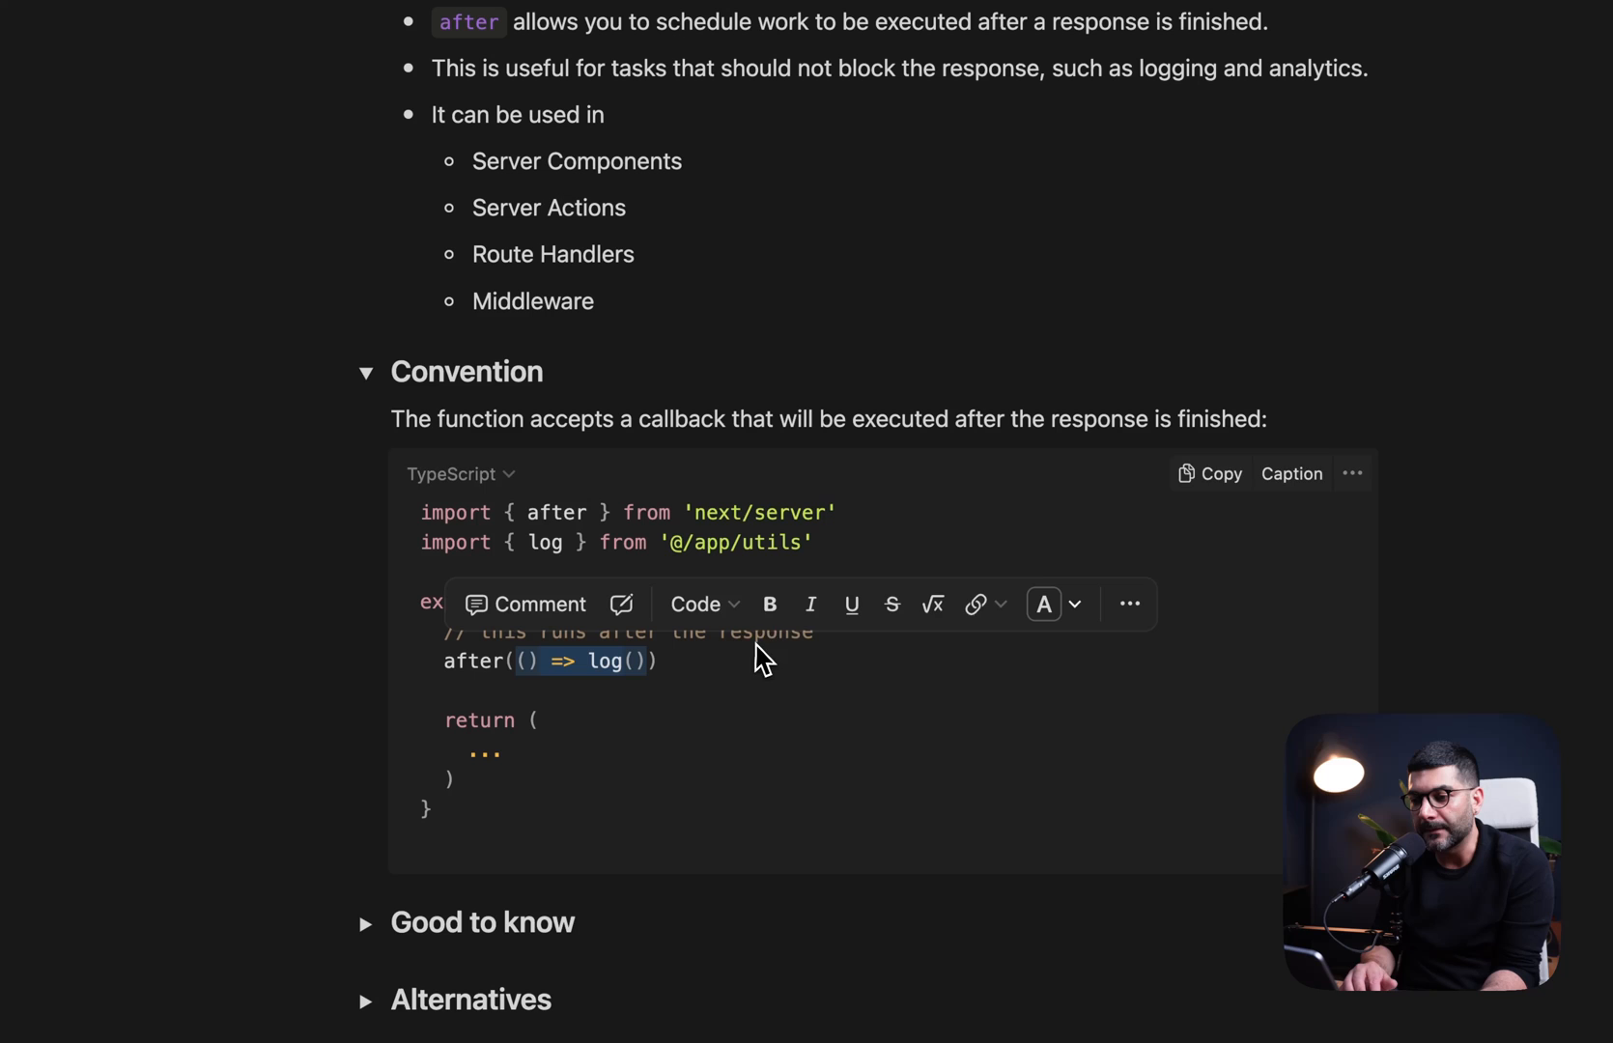
{"action": "scroll", "scroll_direction": "down", "scroll_amount": 3}
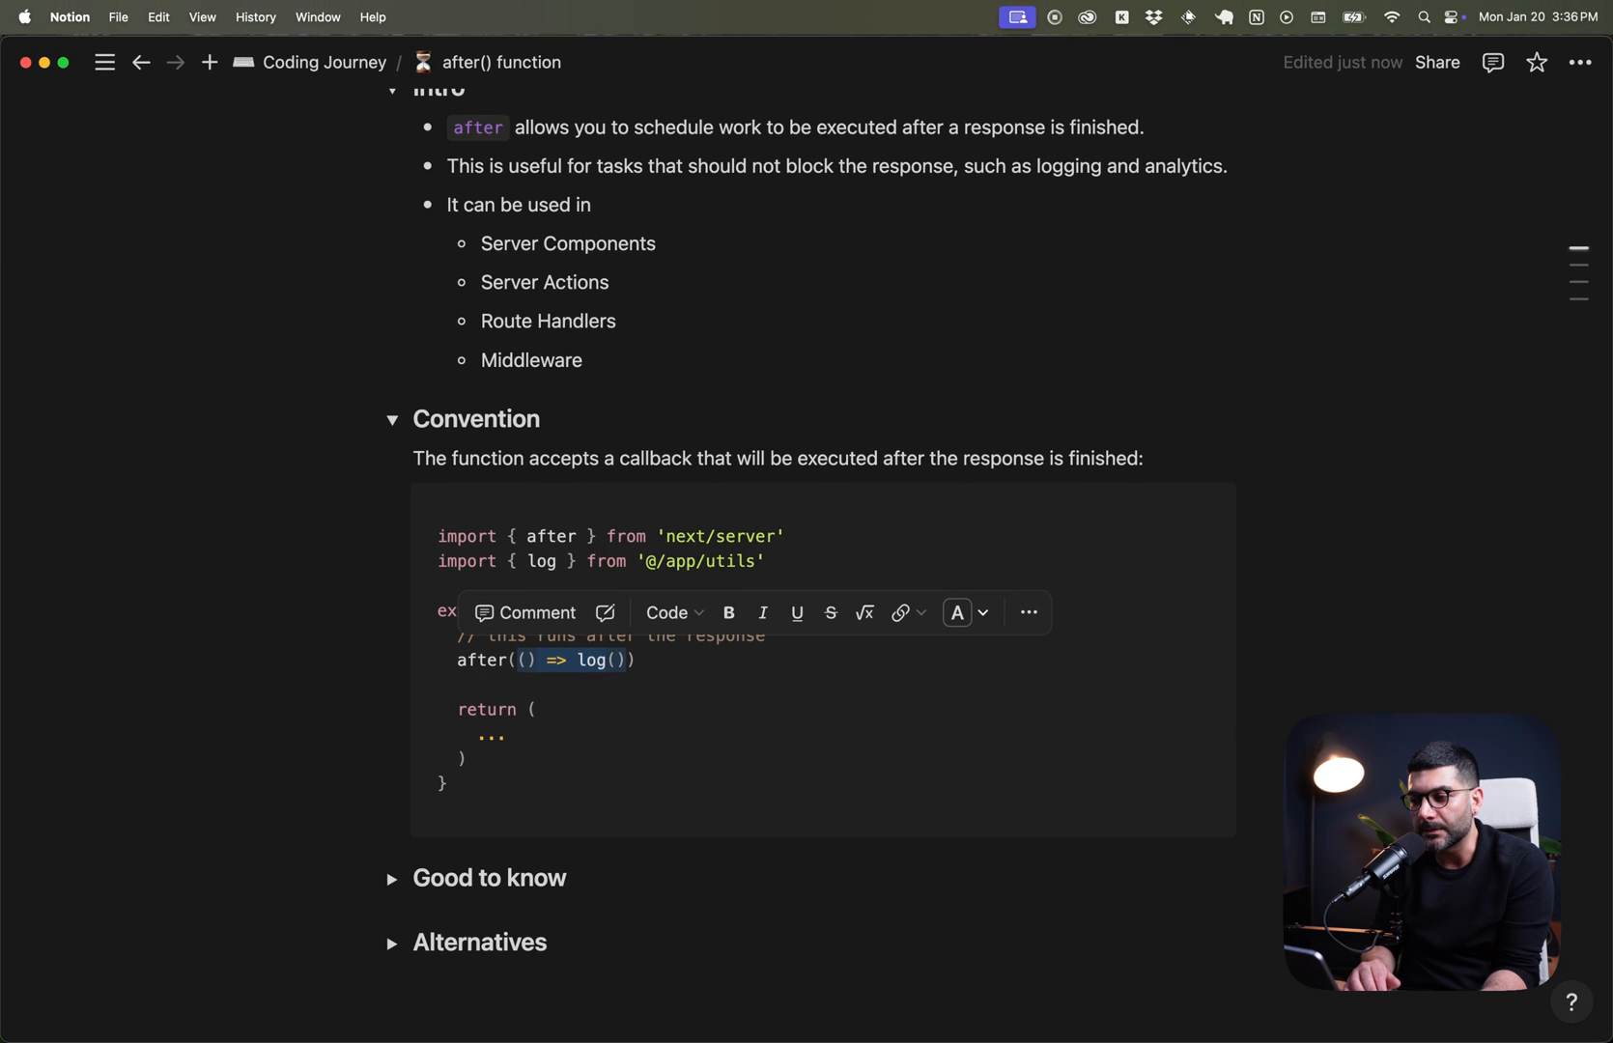
{"action": "mouse_move", "coordinate": [947, 479]}
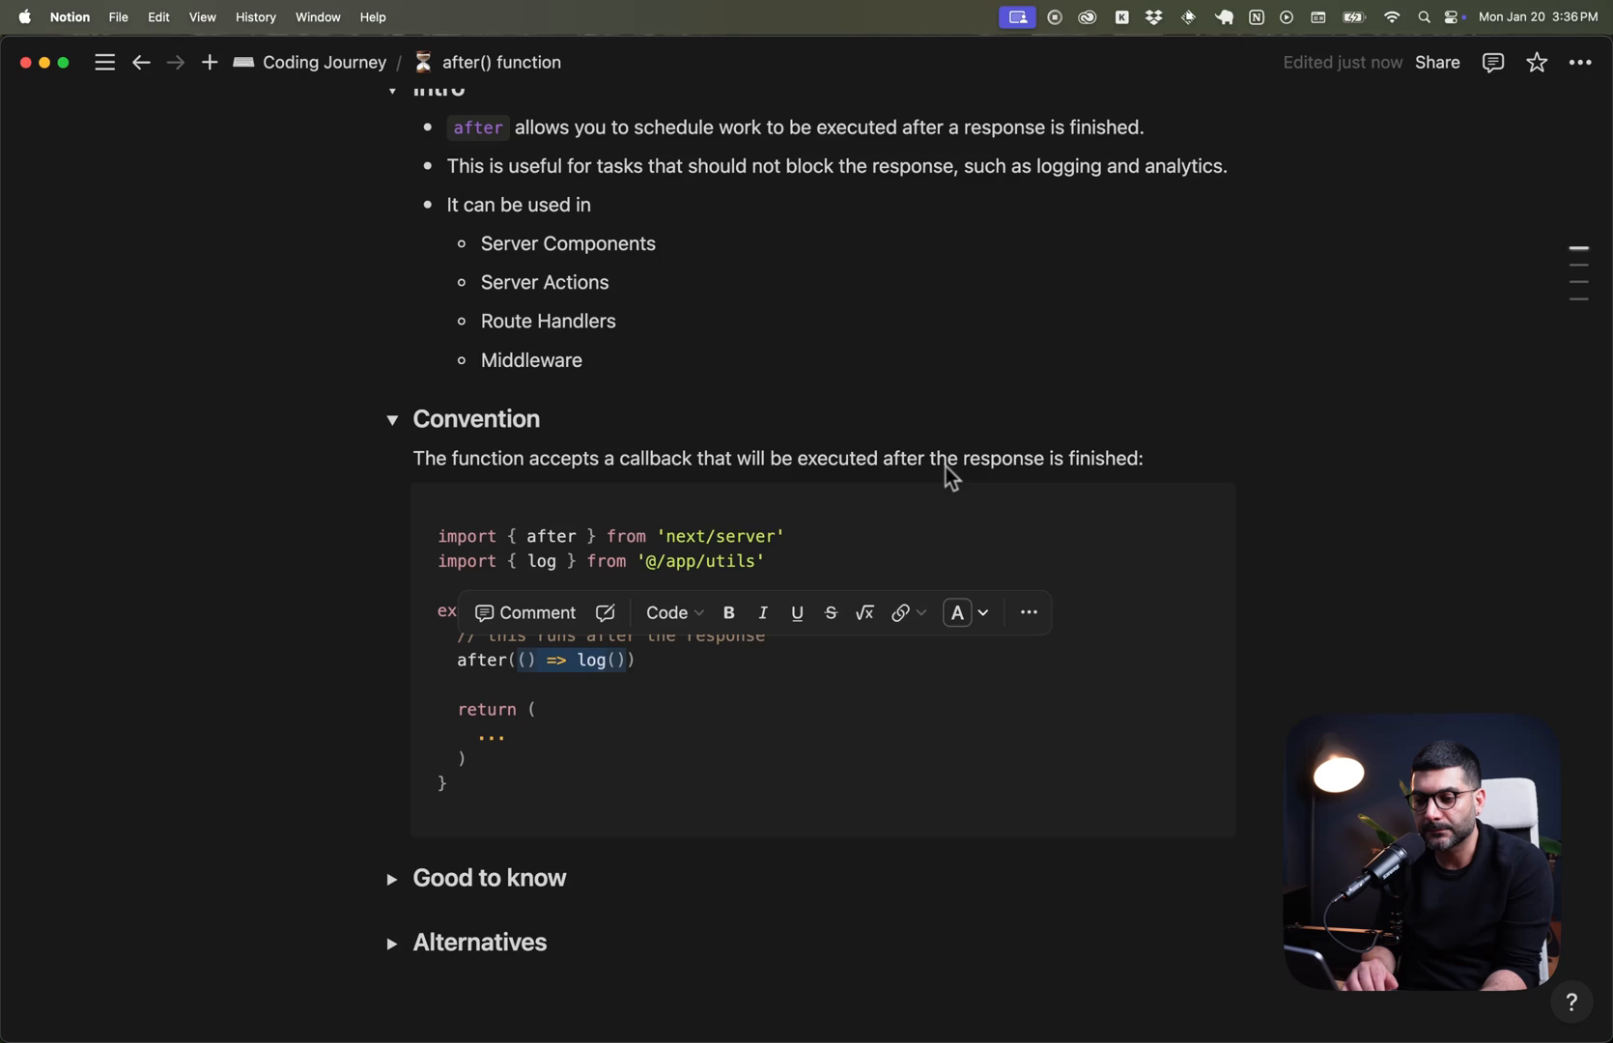
{"action": "scroll", "scroll_direction": "down", "scroll_amount": 3}
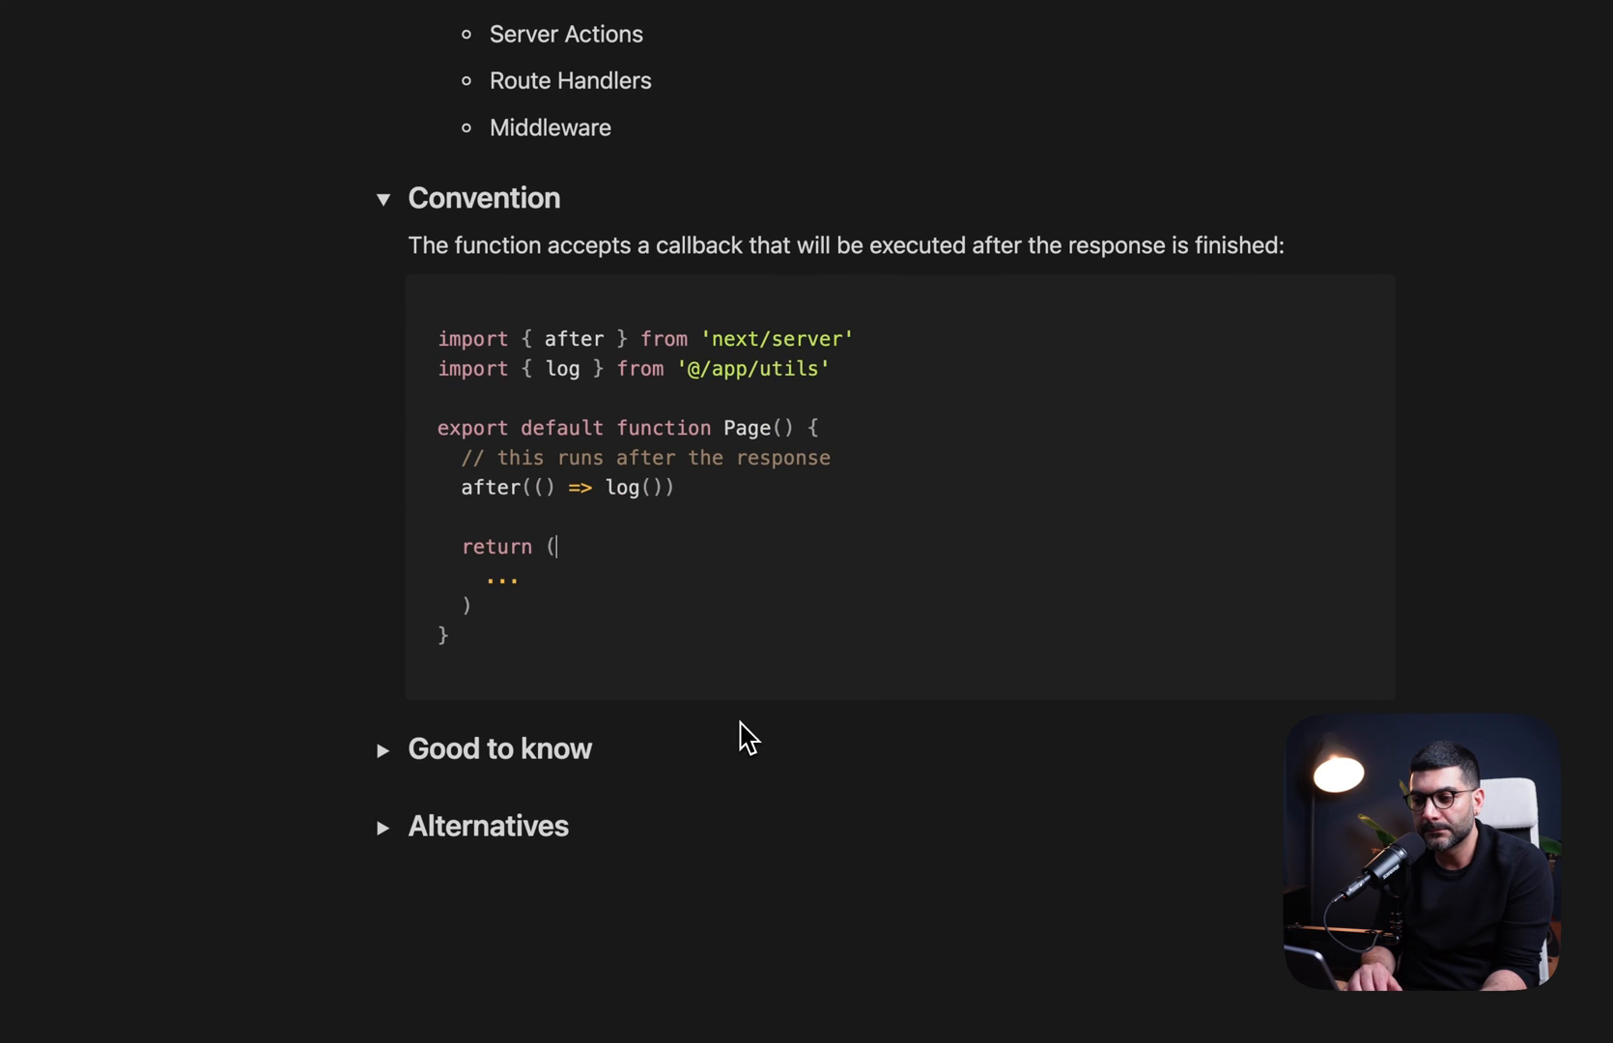
{"action": "double_click", "coordinate": [748, 428]}
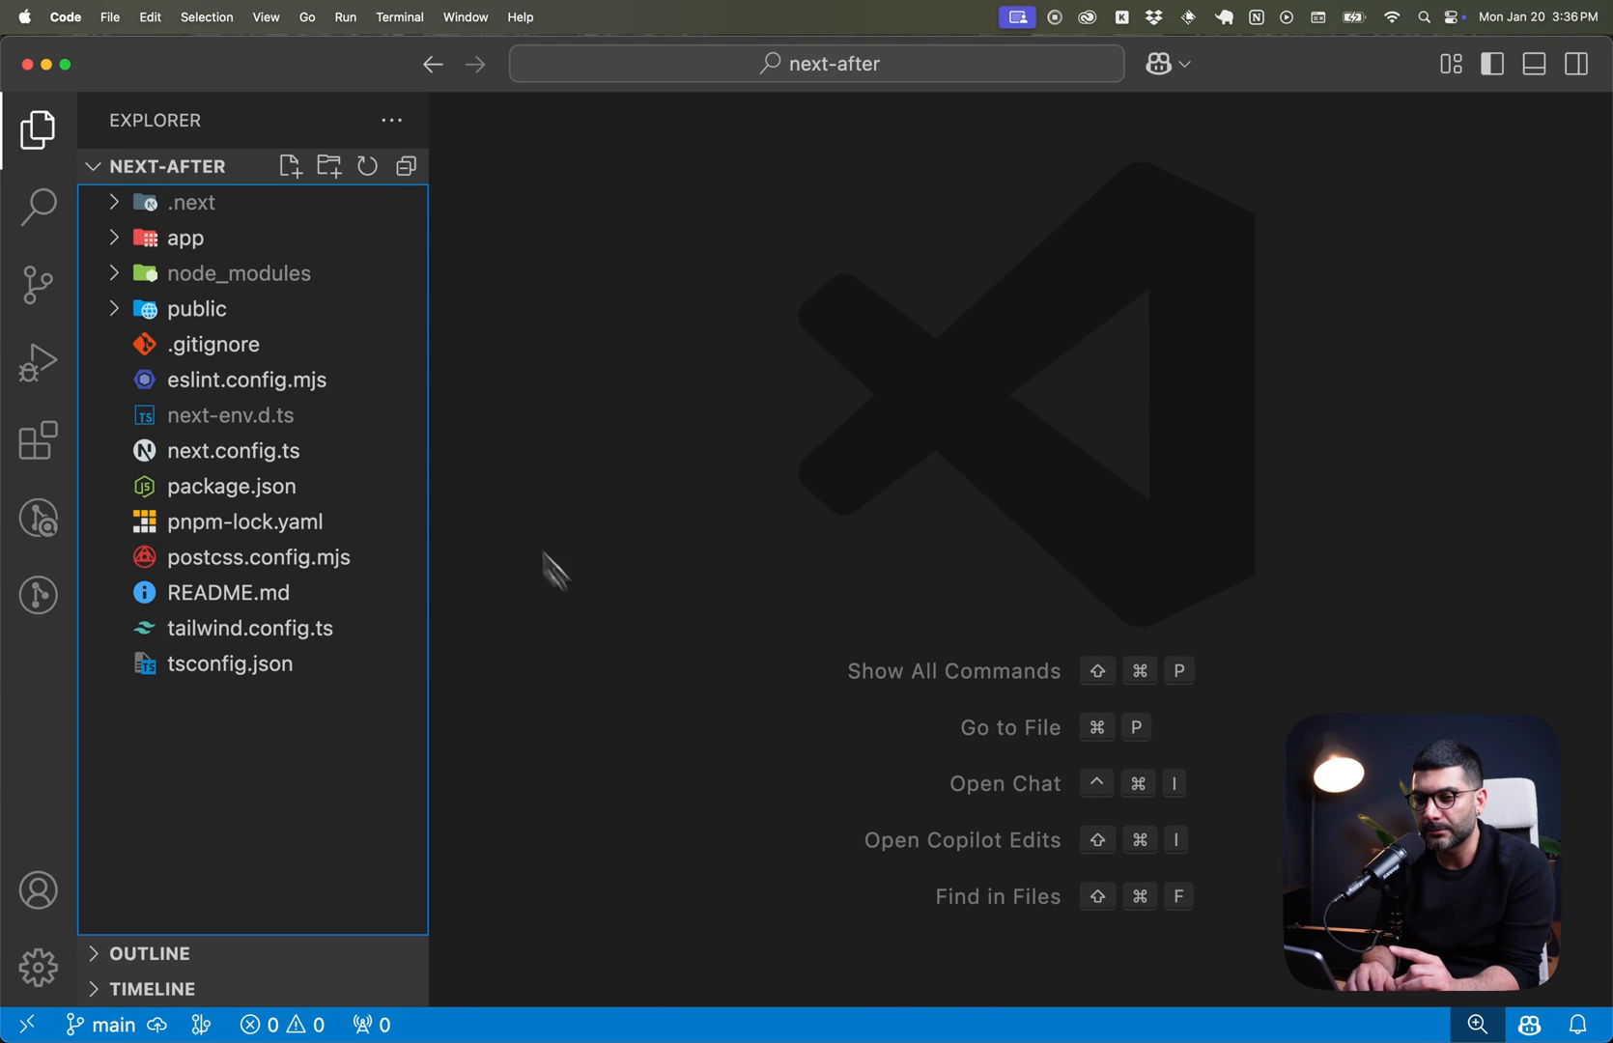
{"action": "mouse_move", "coordinate": [309, 257]}
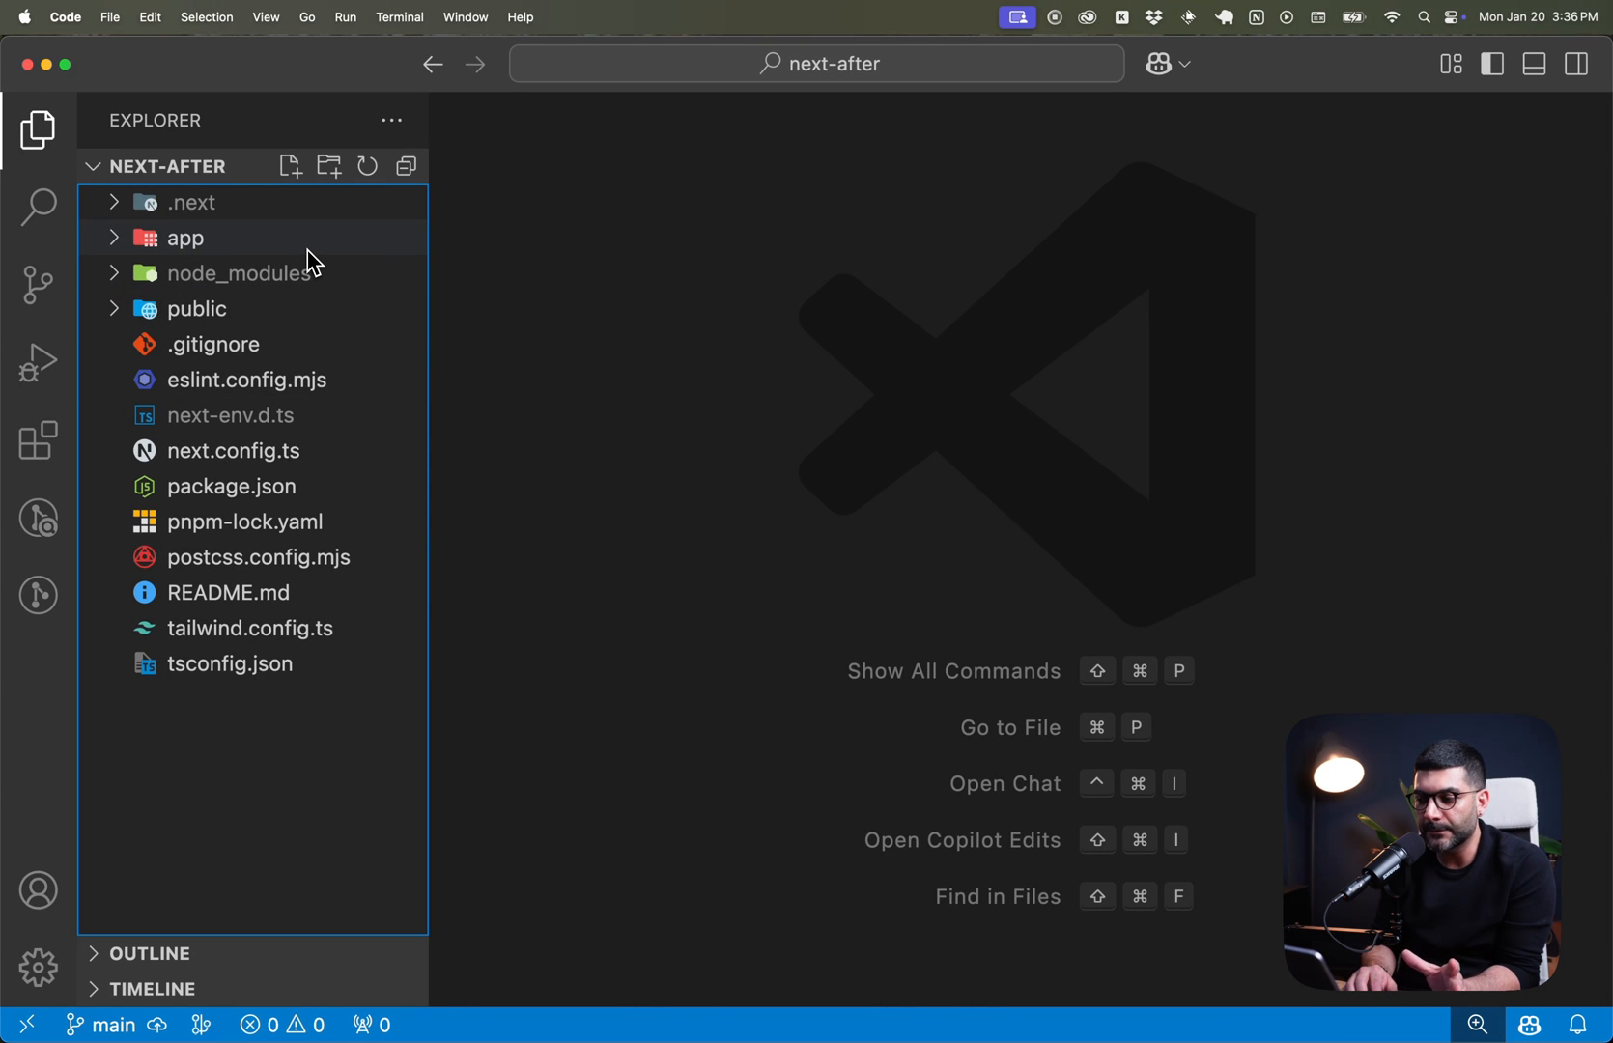
{"action": "mouse_move", "coordinate": [185, 238]}
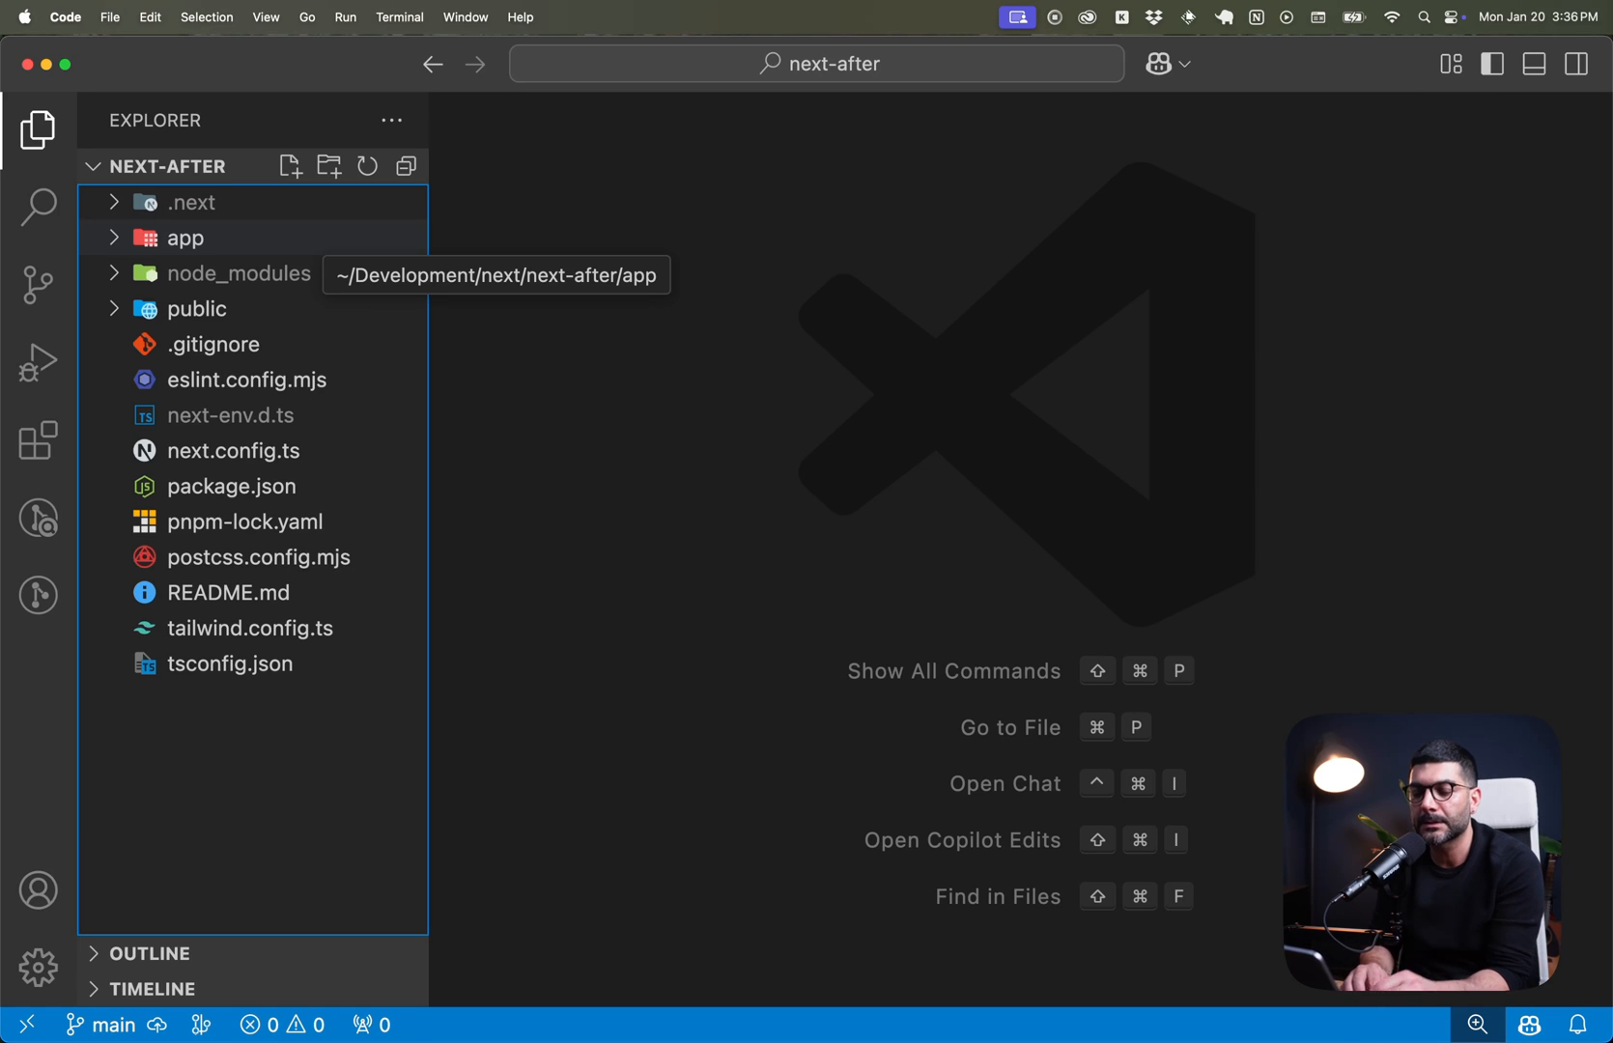
Add a '// log page views' comment inside Home in app/page.tsx and start a new lib folder.
{"action": "left_click", "coordinate": [186, 237]}
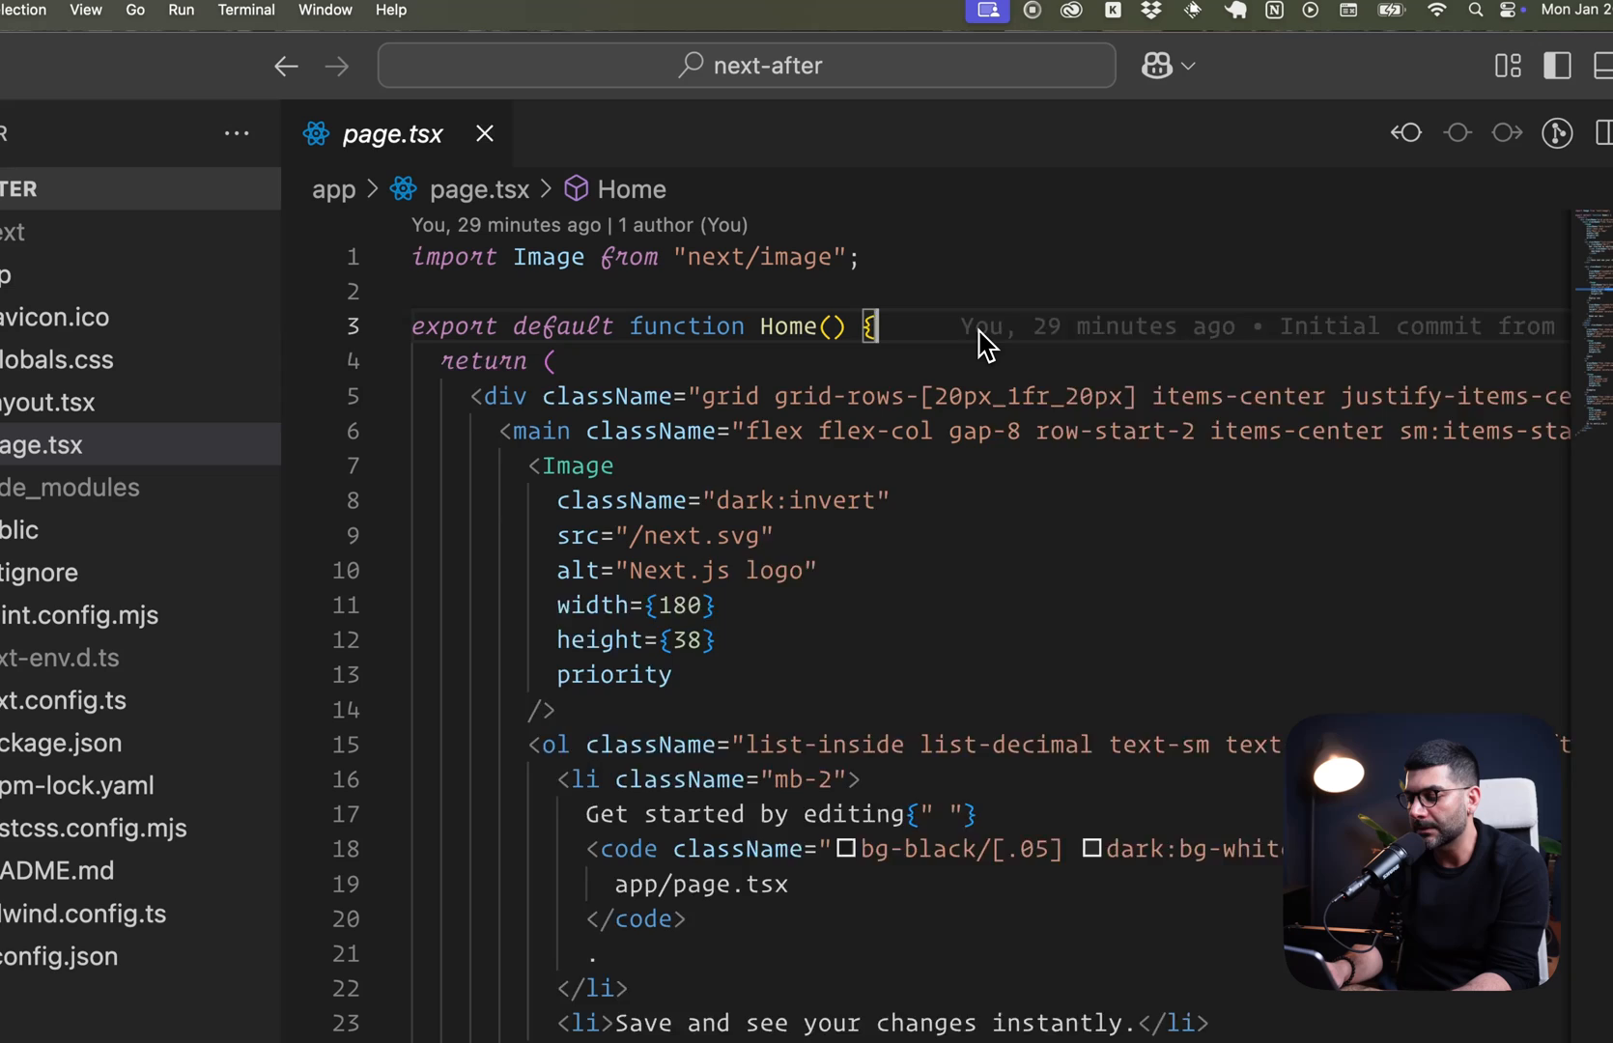
{"action": "type", "text": "// log"}
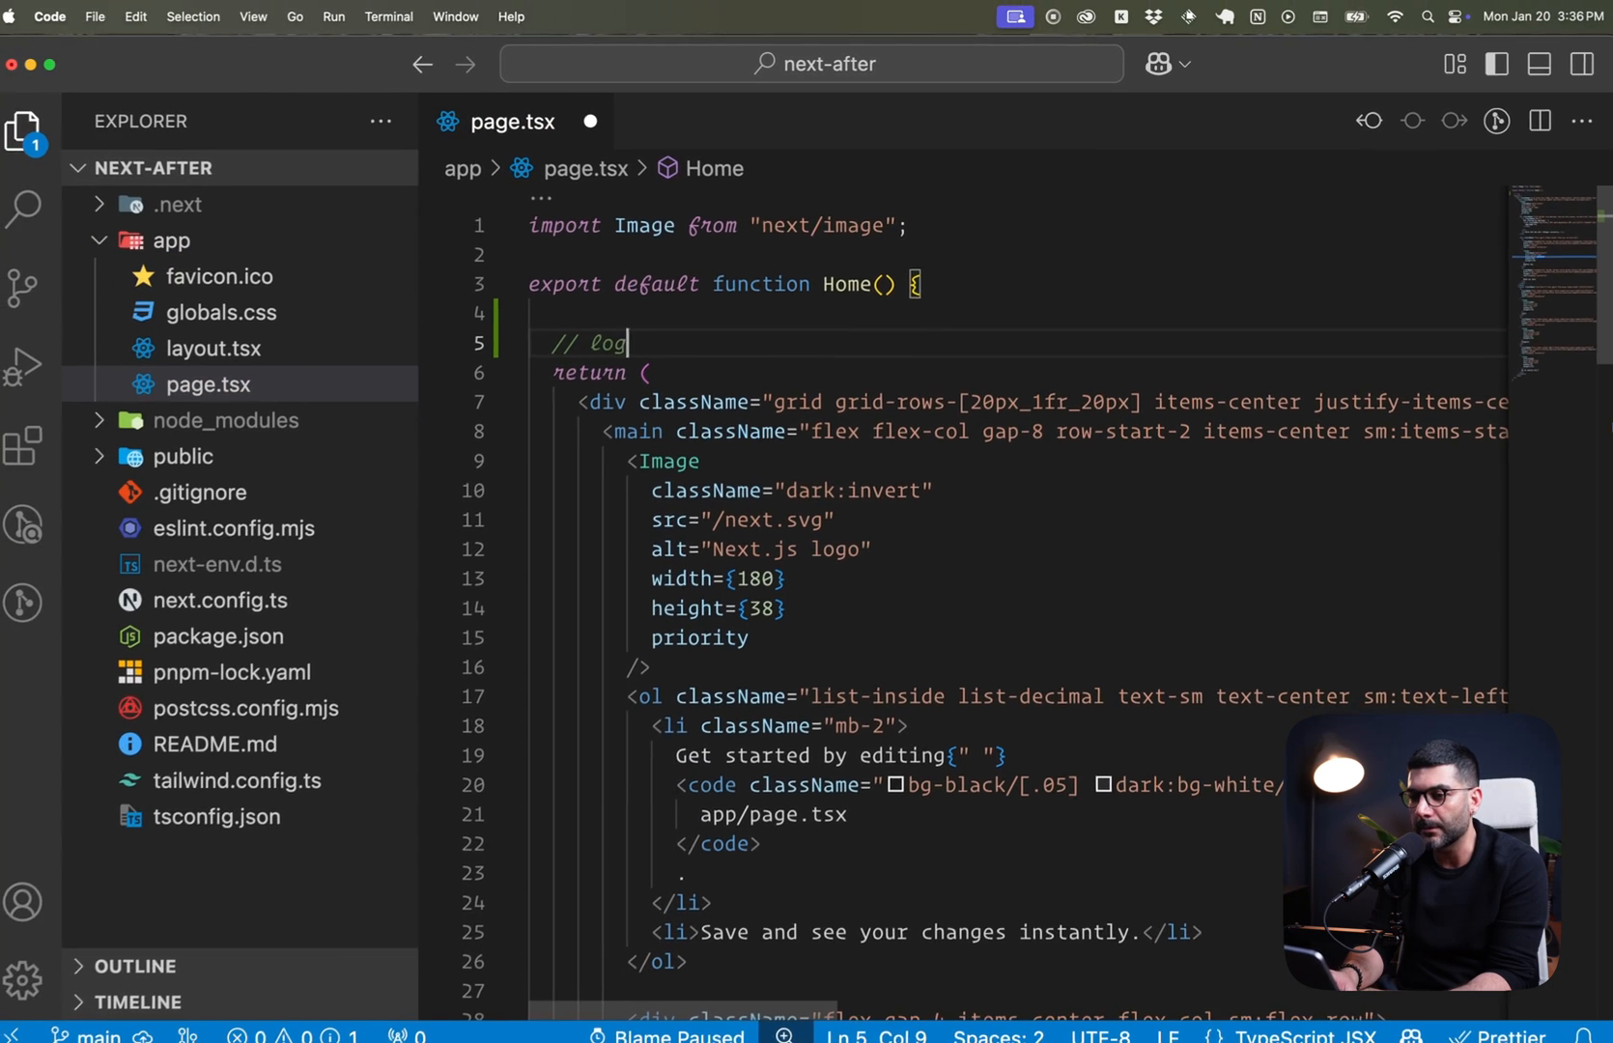
{"action": "type", "text": "page"}
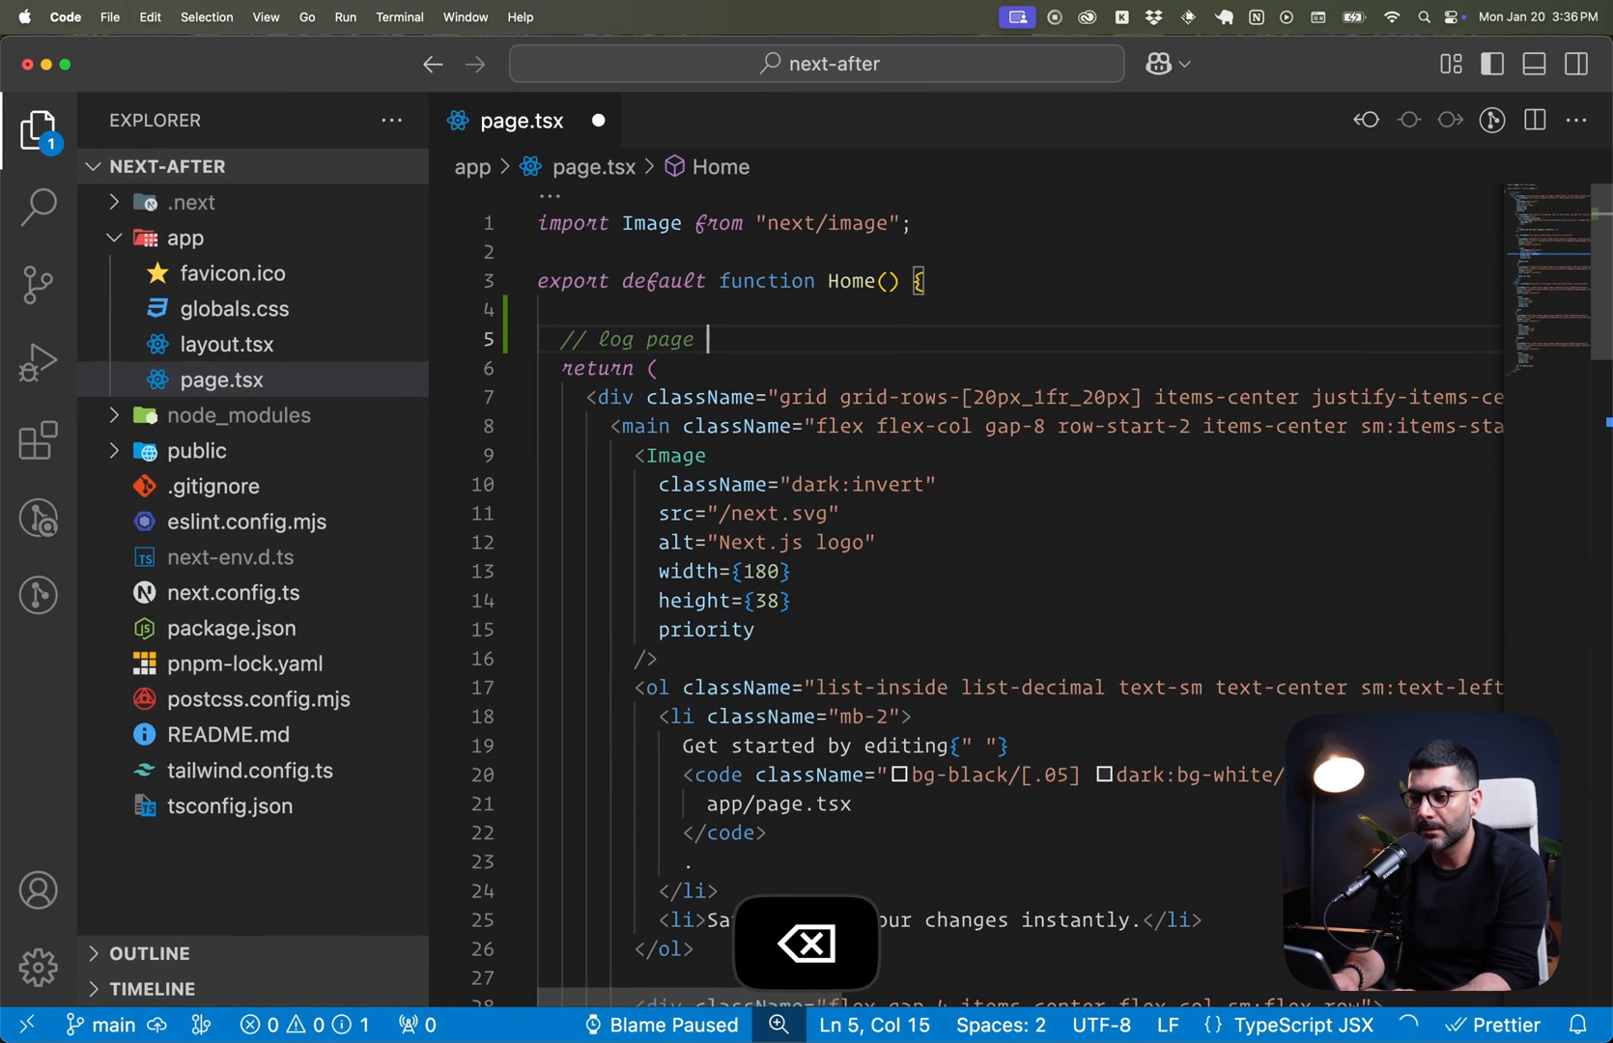
{"action": "type", "text": "views"}
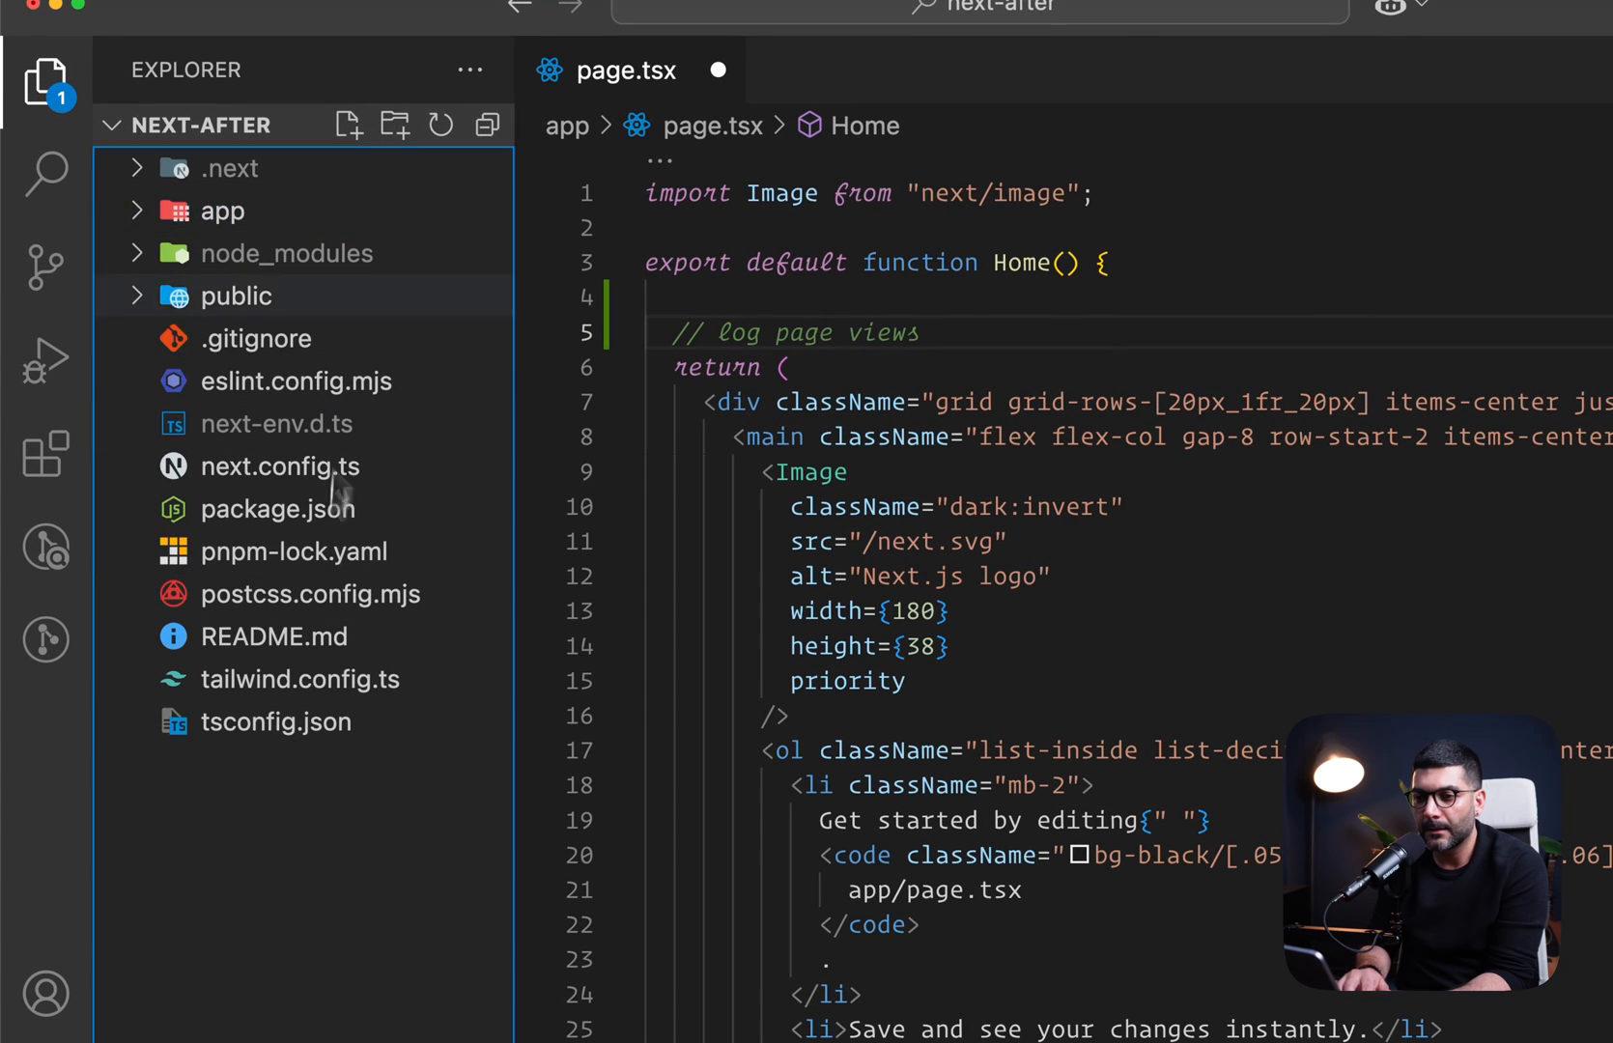
{"action": "left_click", "coordinate": [394, 124]}
{"action": "type", "text": "lib"}
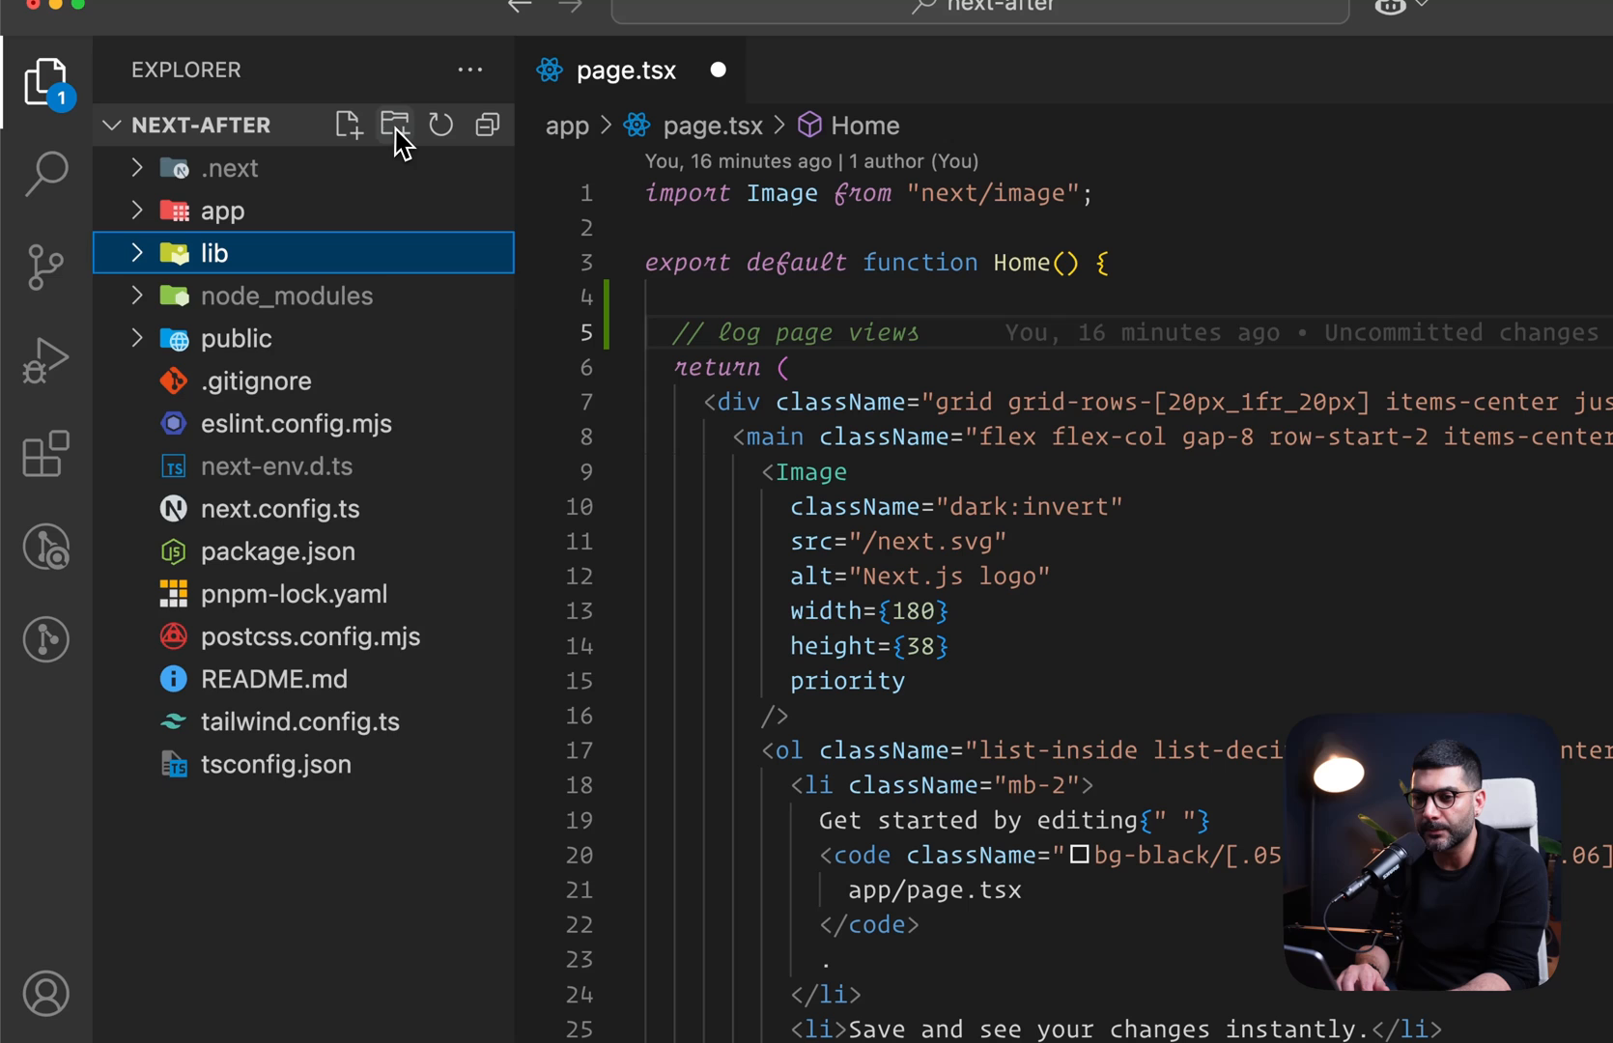
Write lib/utils.ts exporting an async log that awaits a one-second Promise then logs "Page view logged", and save.
{"action": "left_click", "coordinate": [347, 123]}
{"action": "type", "text": "utils.ts"}
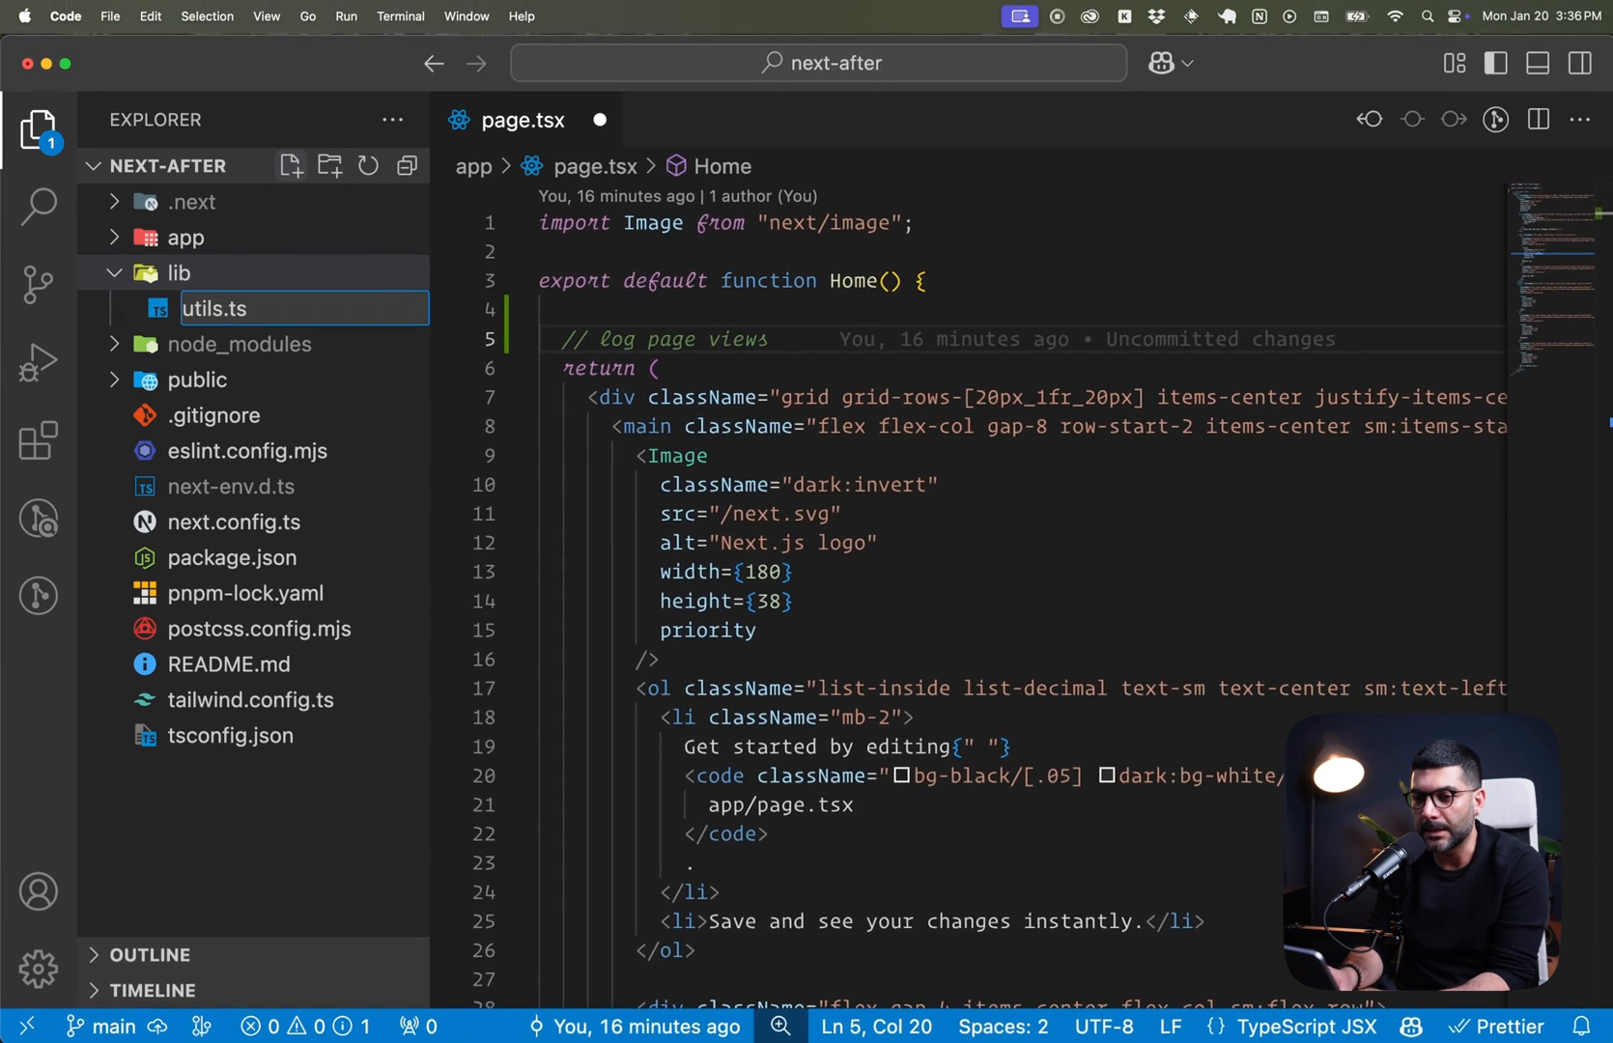
{"action": "type", "text": "export"}
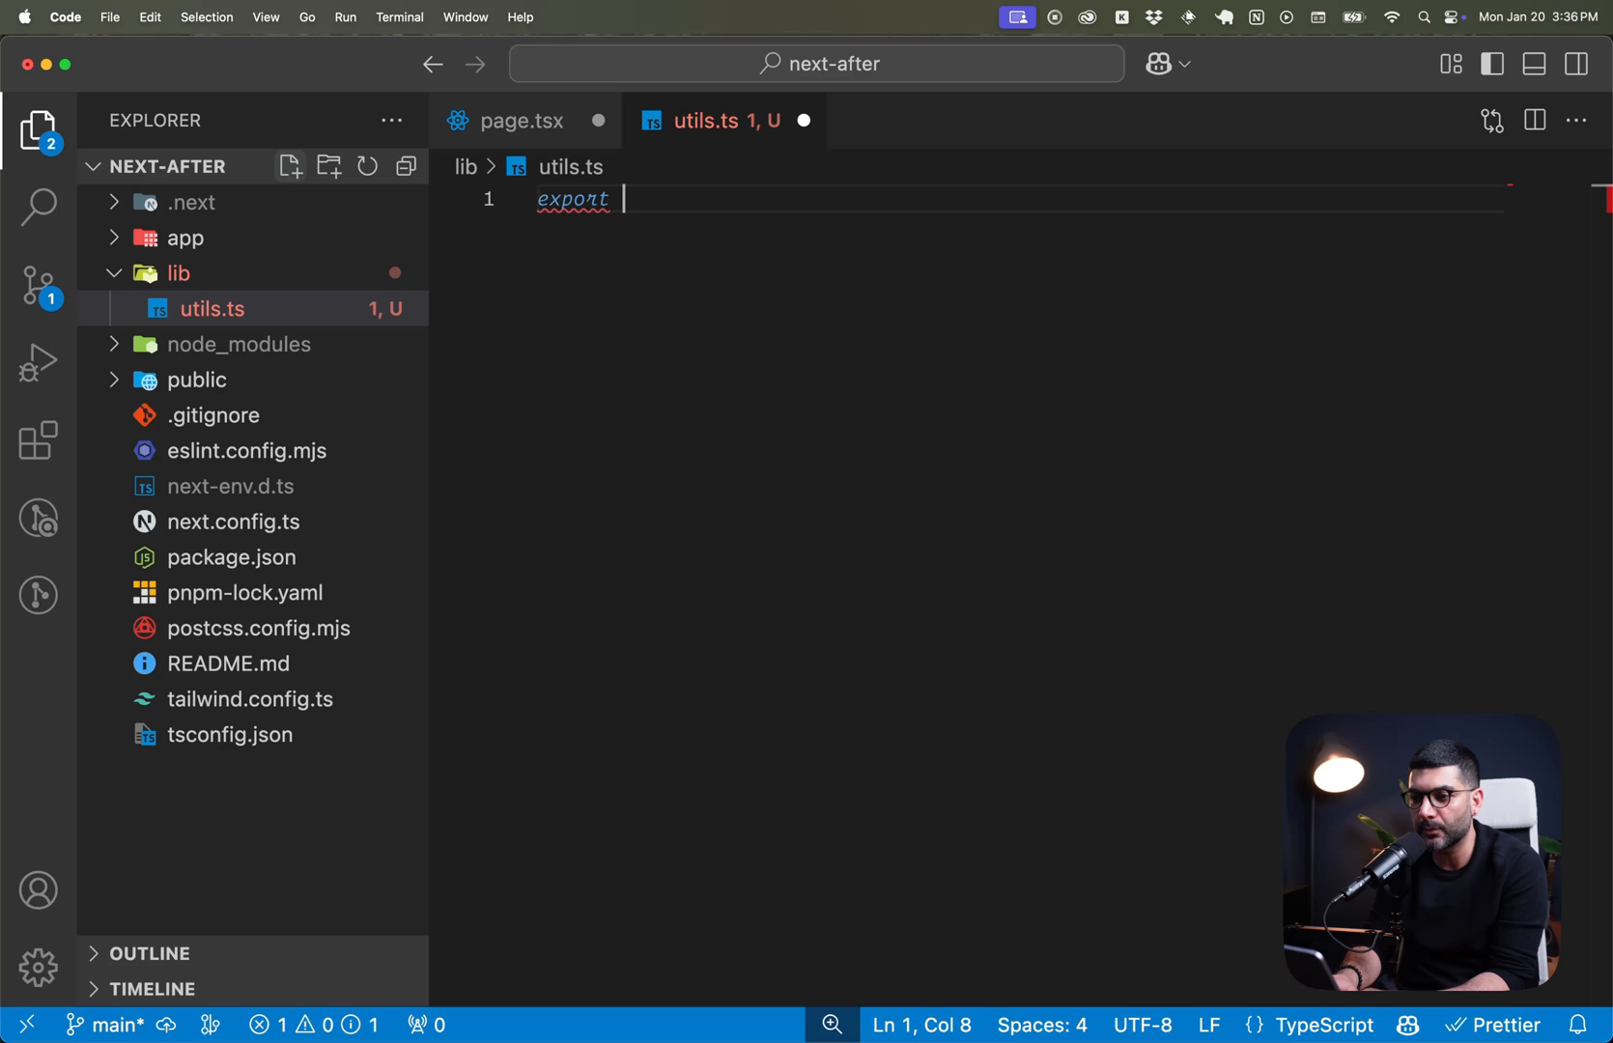
{"action": "type", "text": "async function log("}
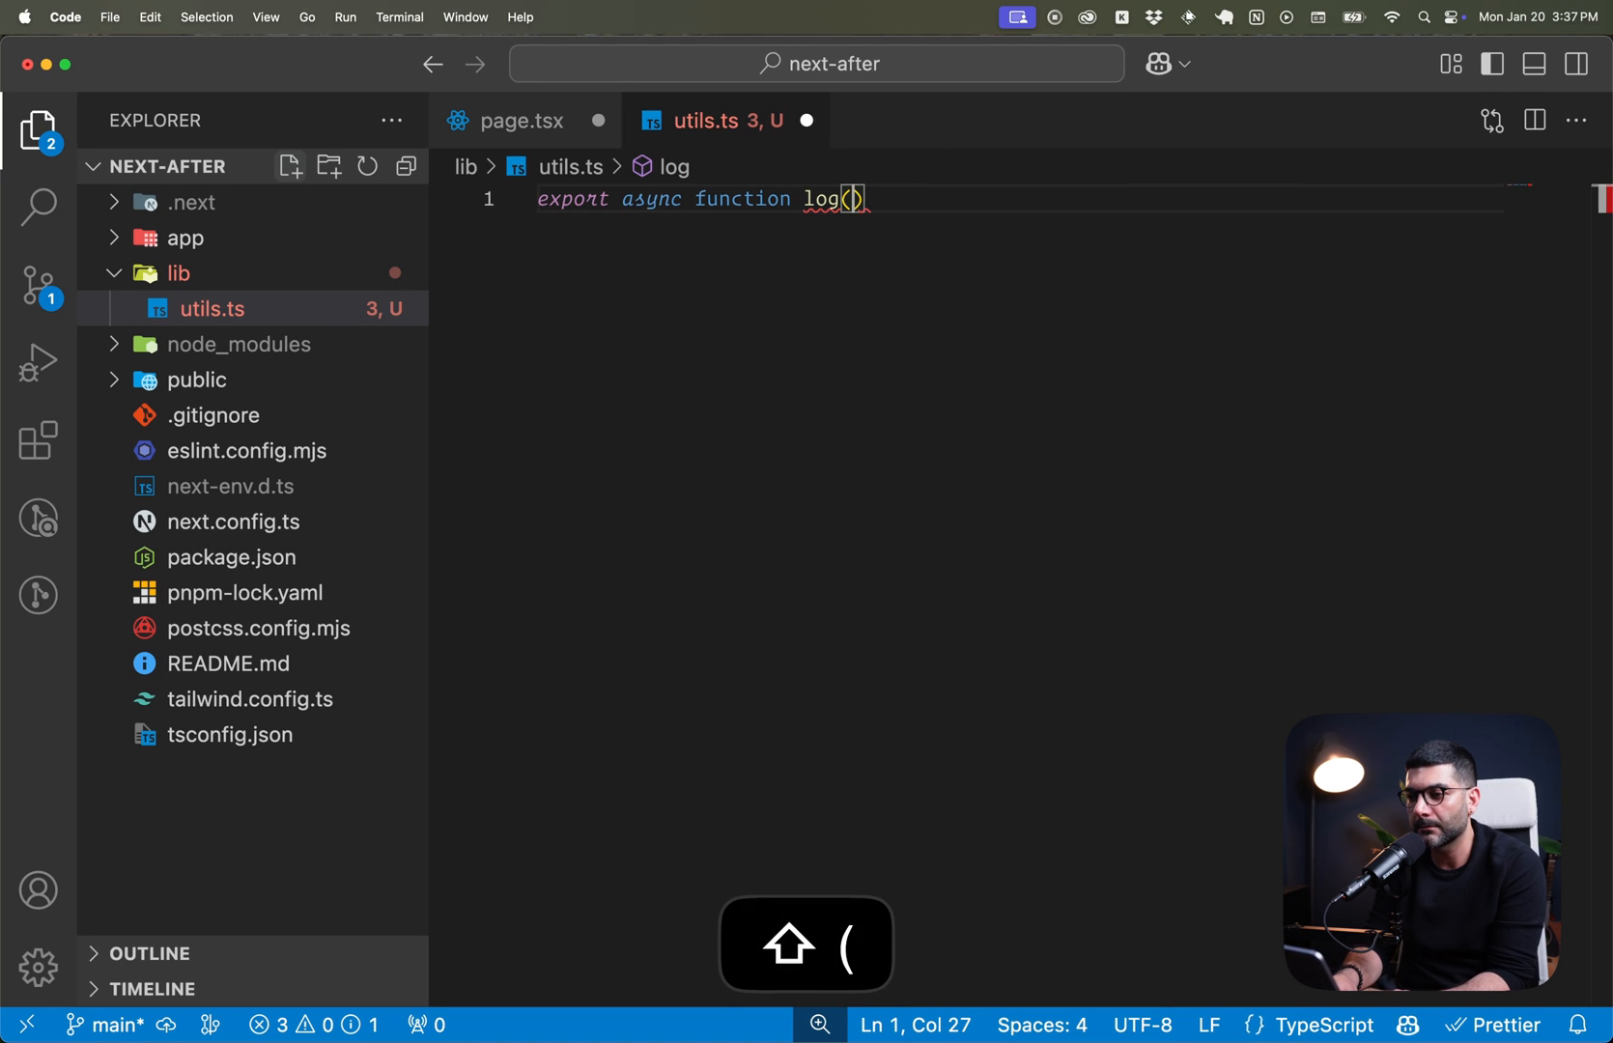
{"action": "type", "text": "{"}
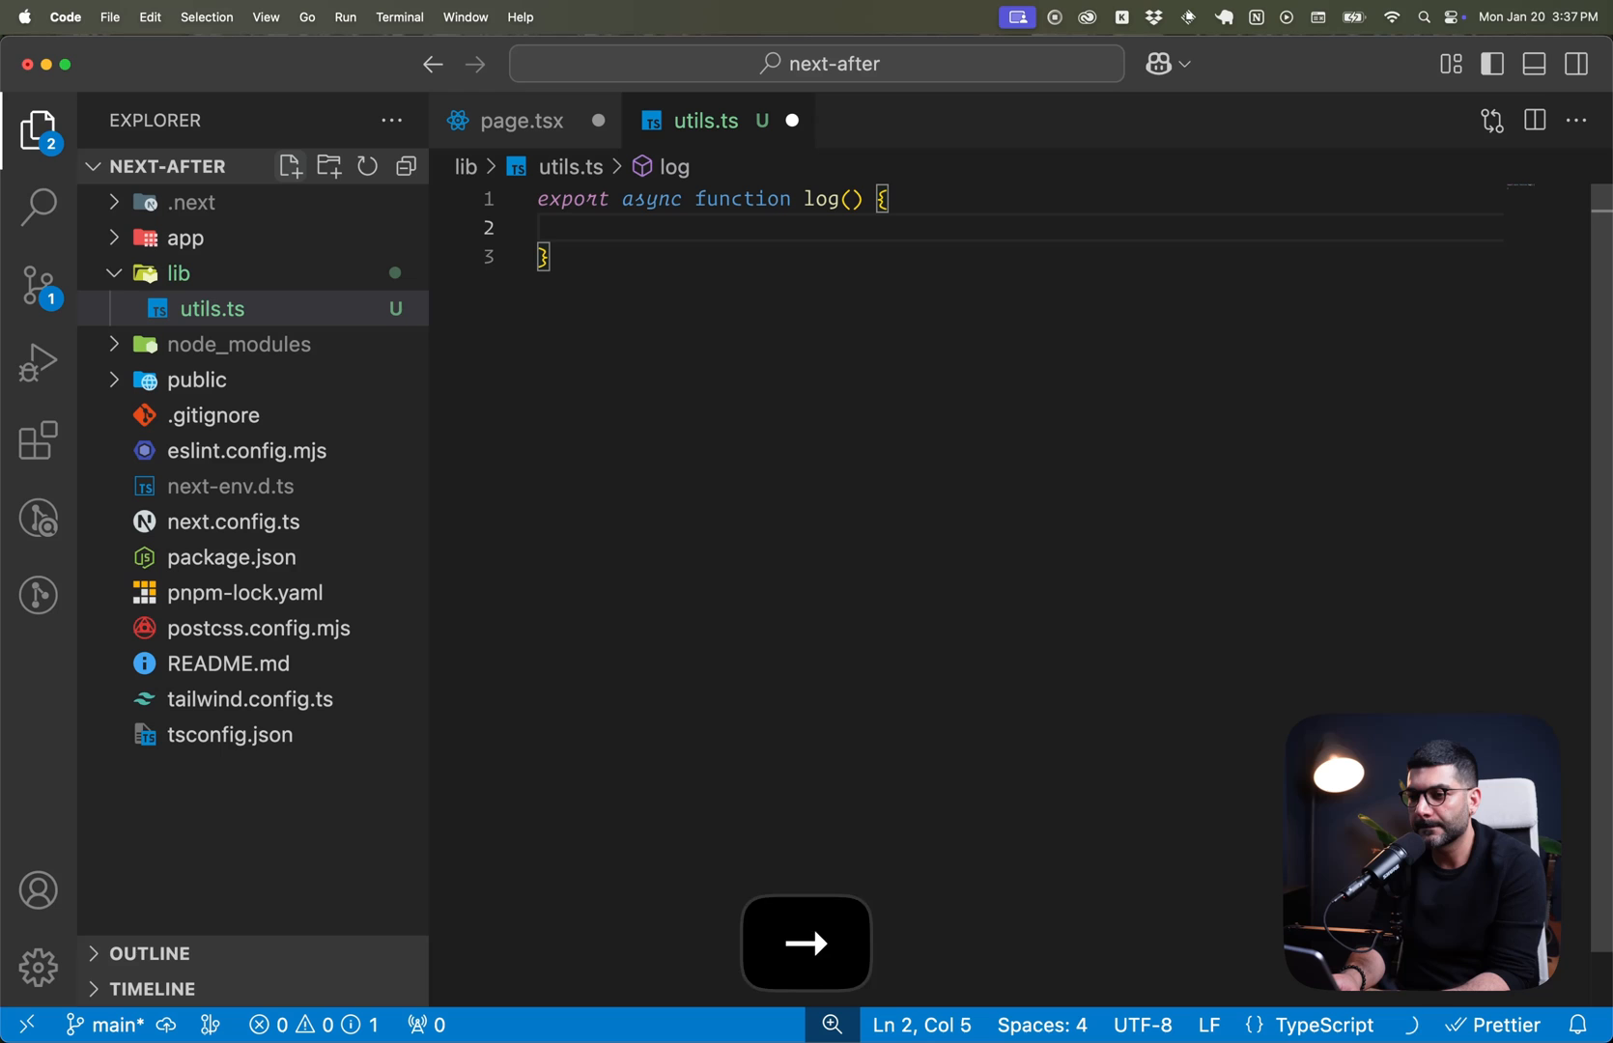
{"action": "type", "text": "await"}
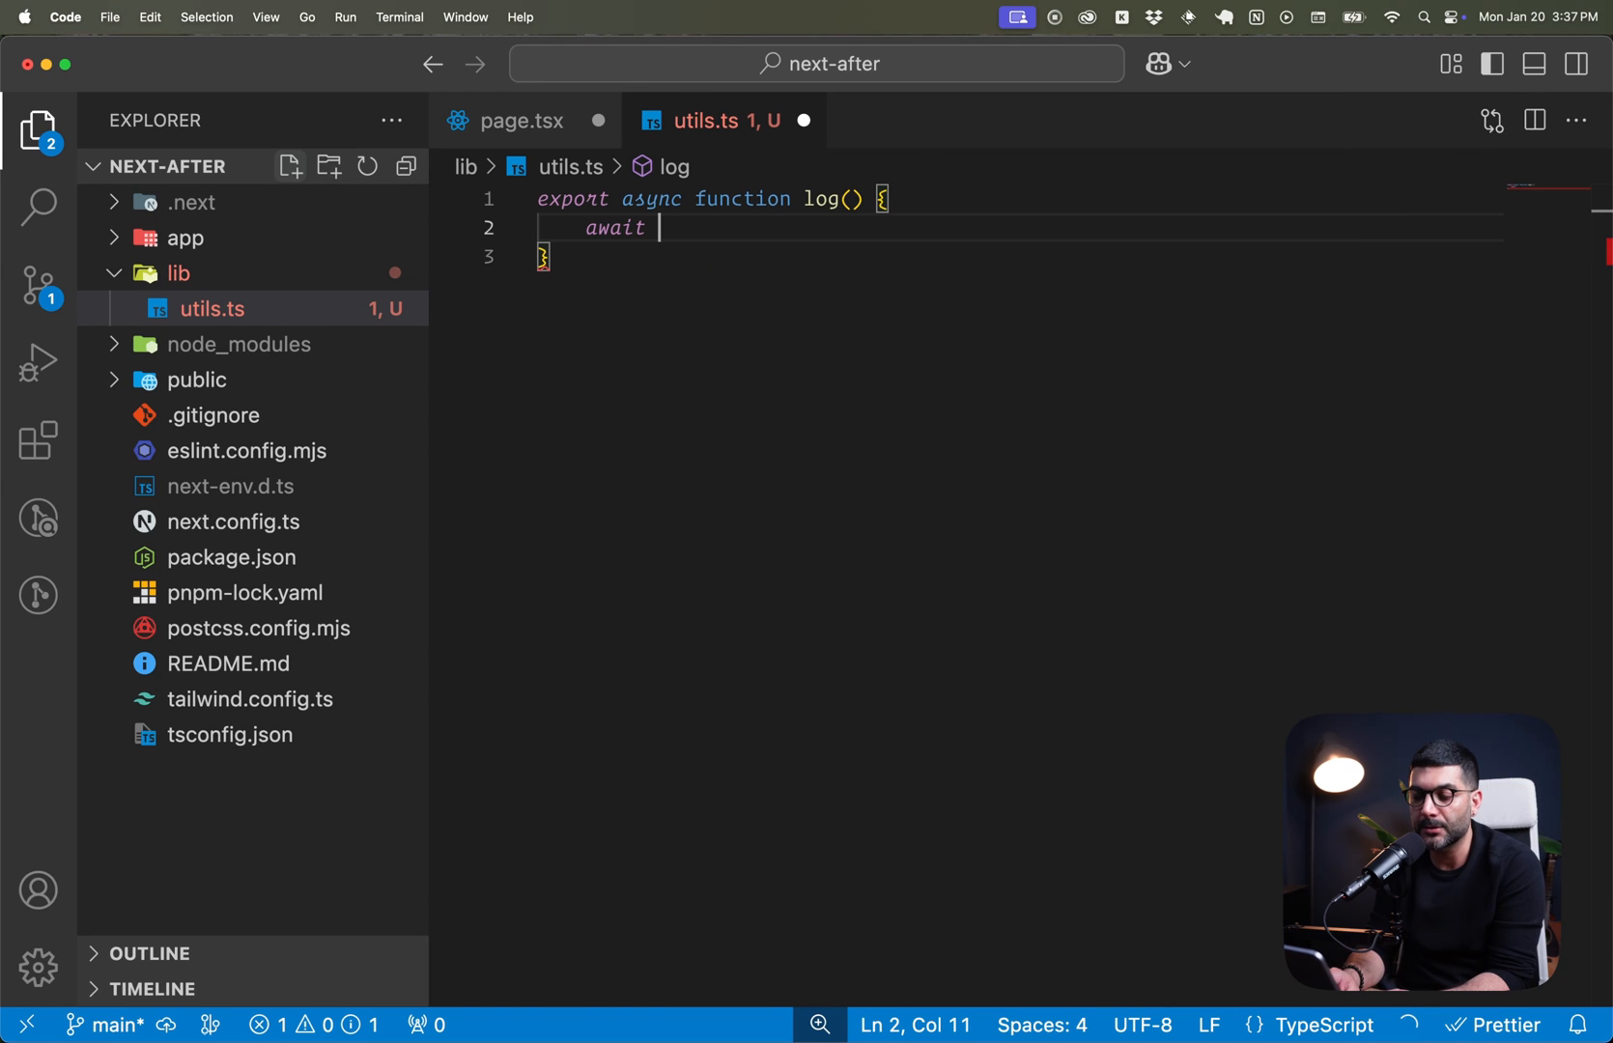
{"action": "type", "text": "new"}
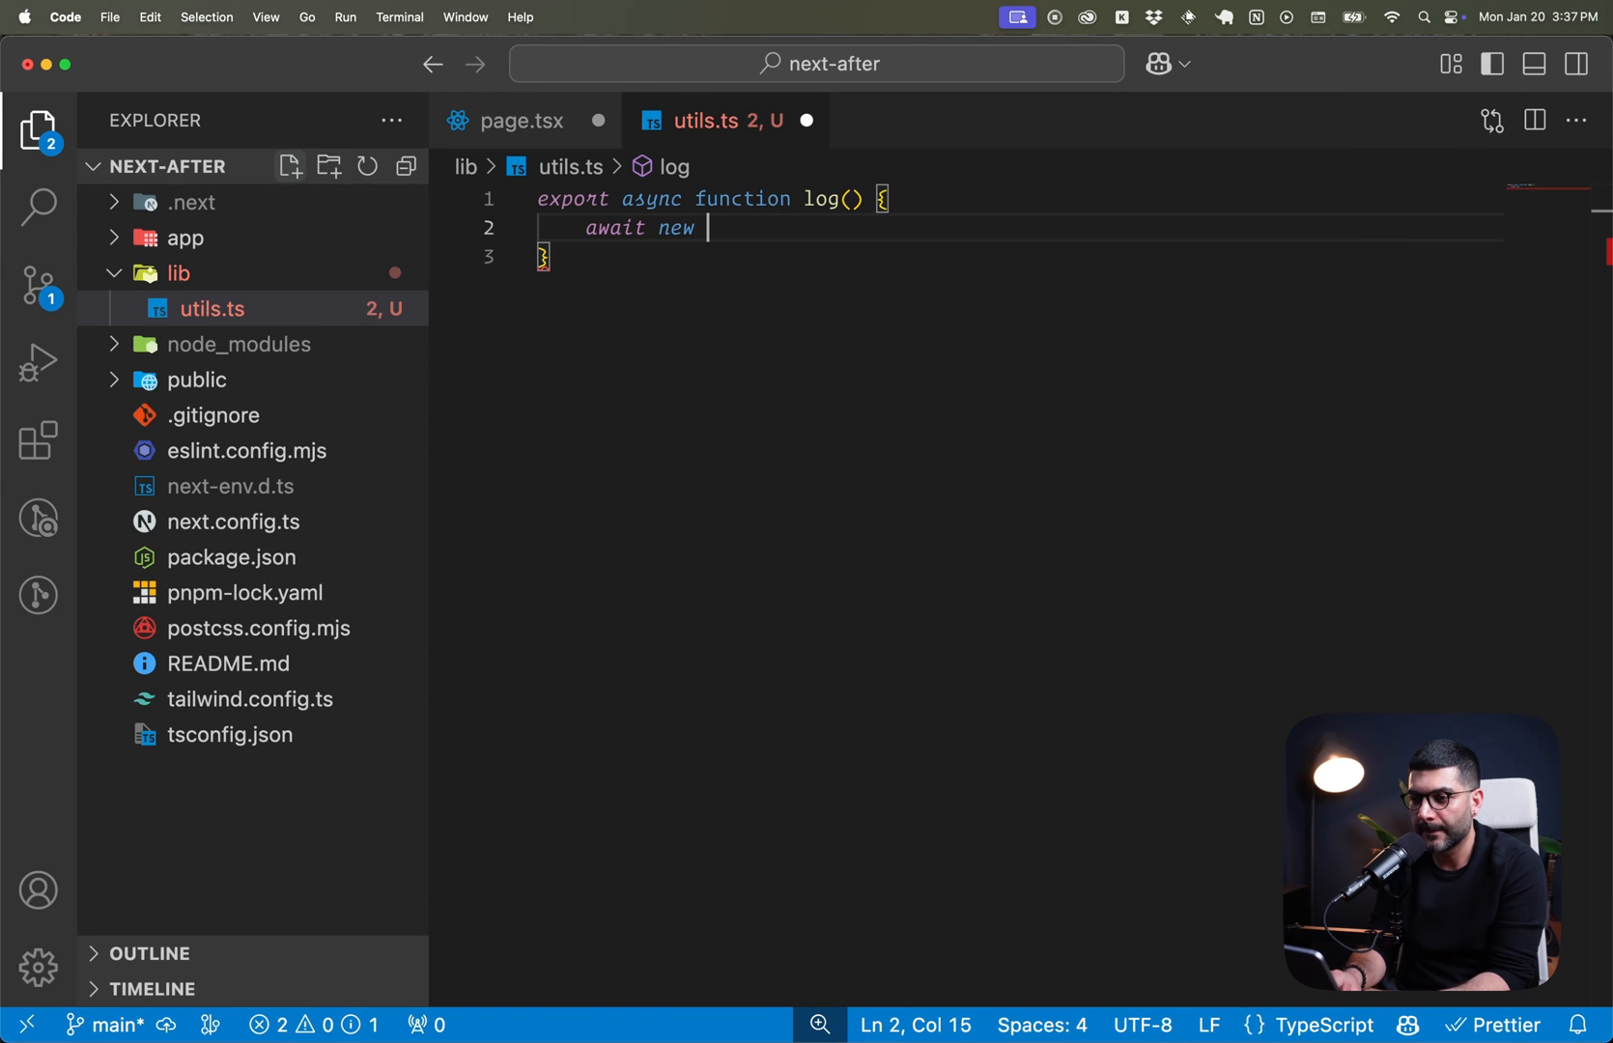
{"action": "type", "text": "Proni"}
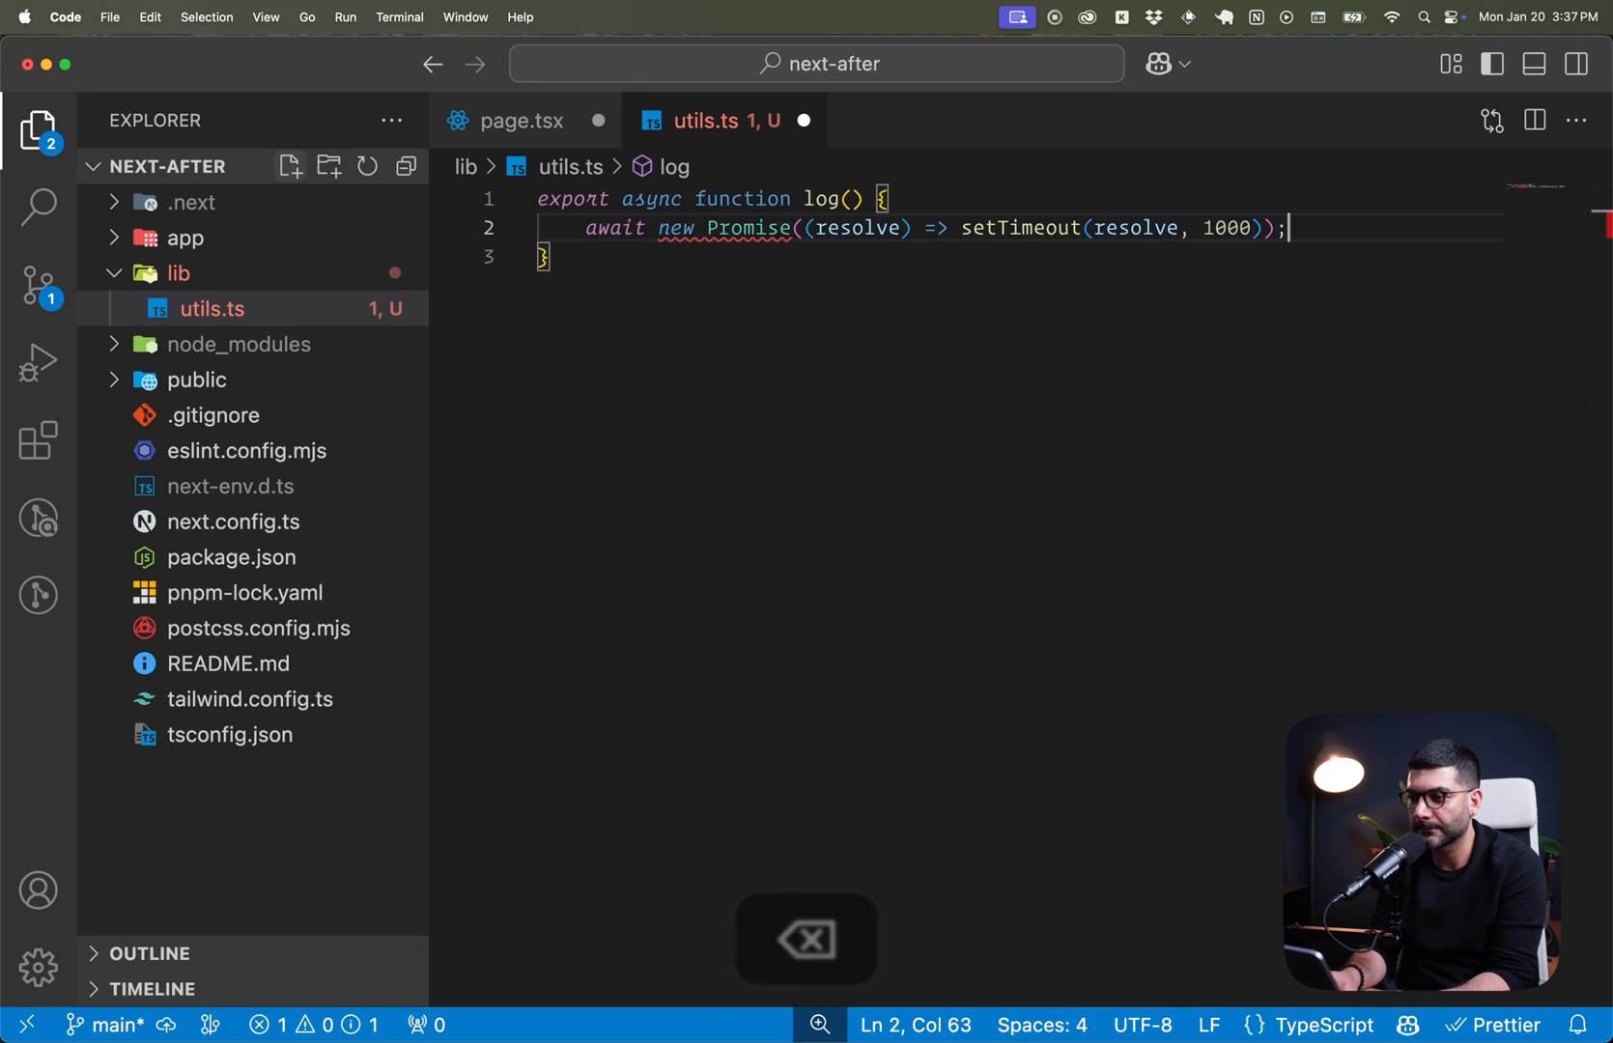
{"action": "type", "text": "console.log(\"Page view logged\");"}
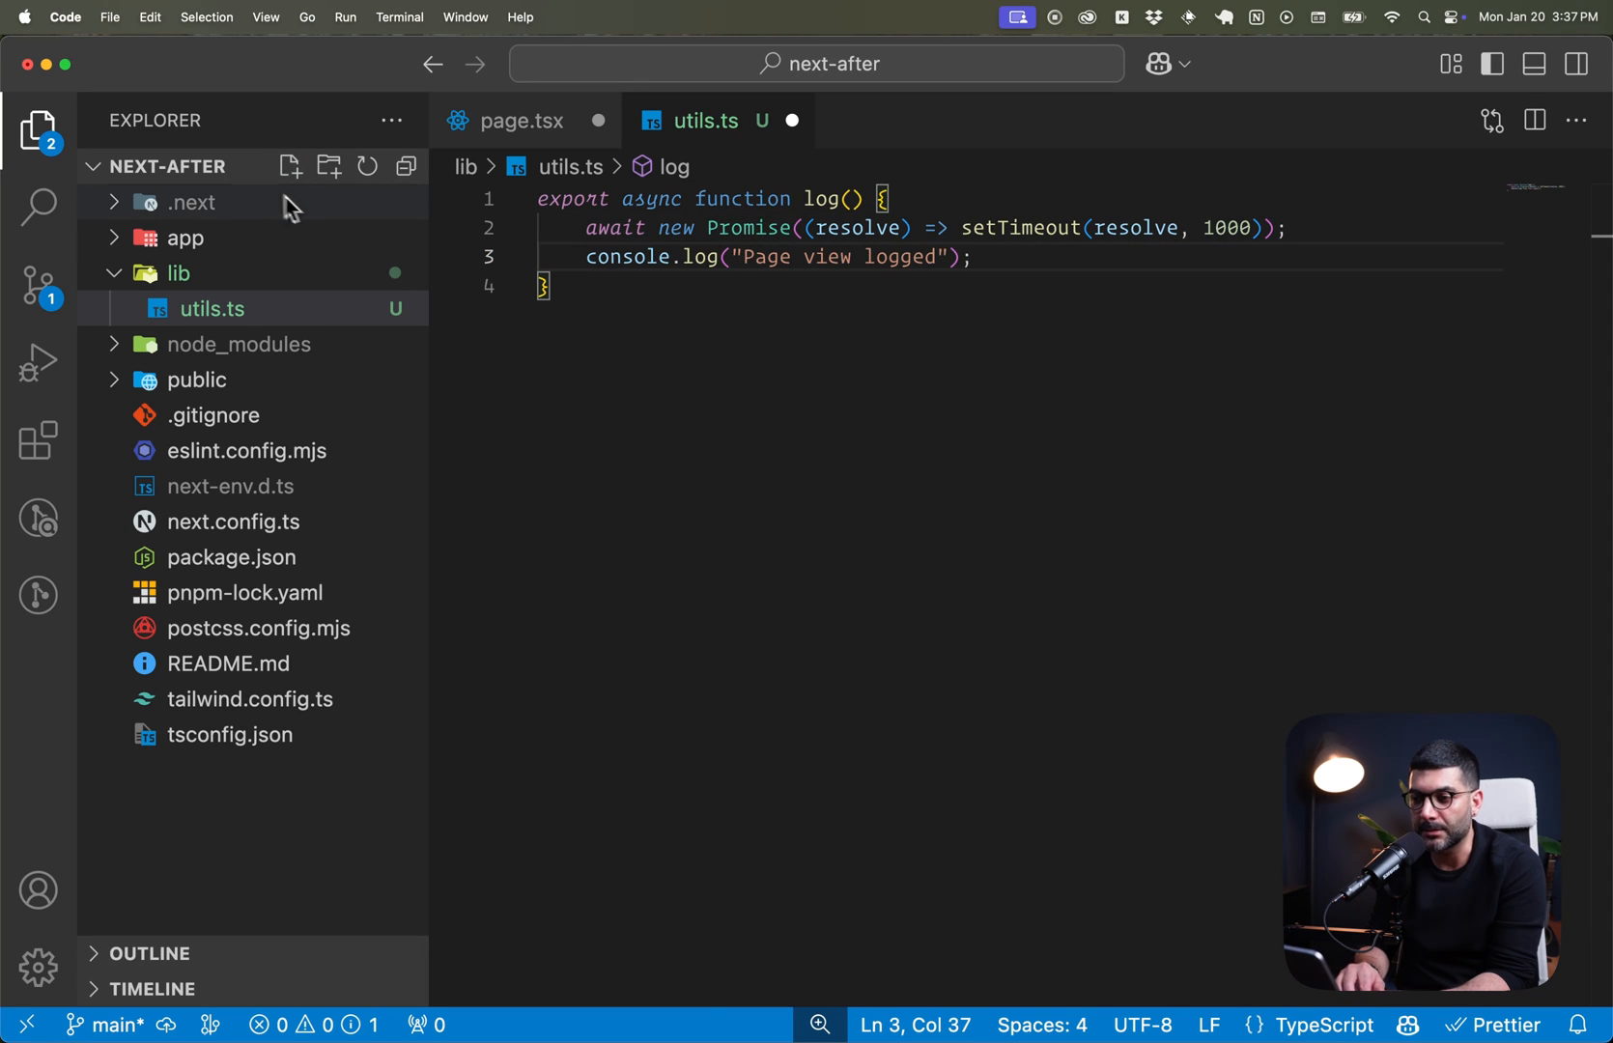
{"action": "key", "text": "cmd+s"}
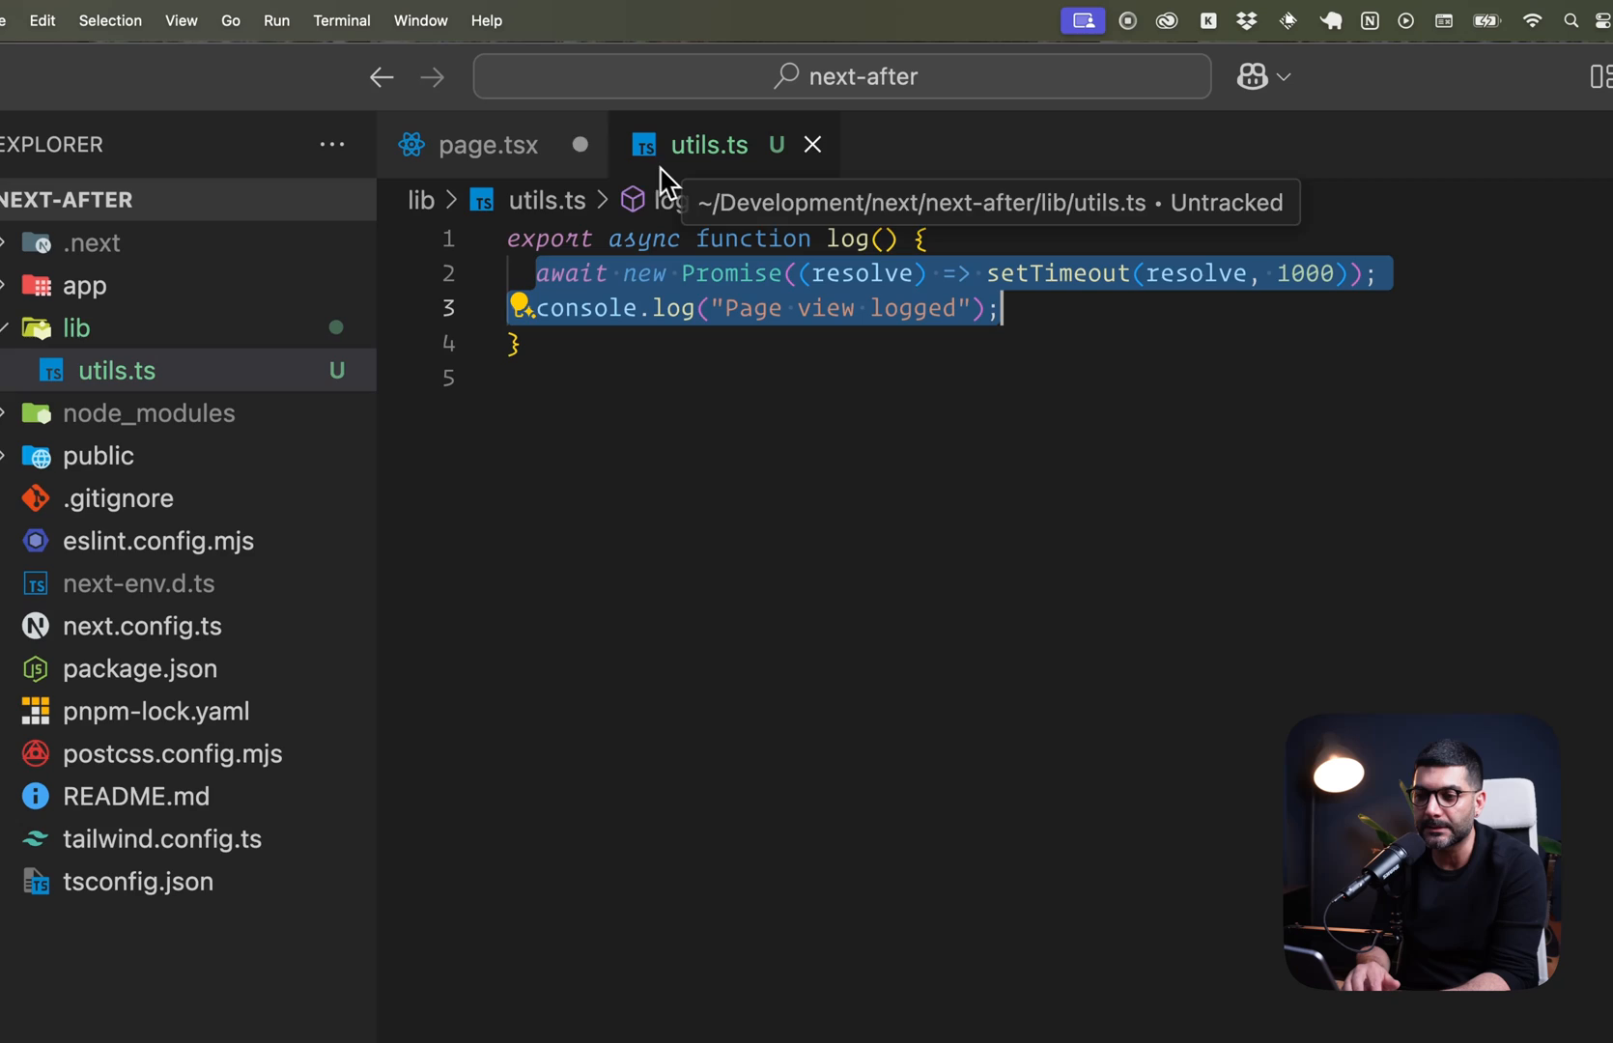
Add await log() below the page-view comment, importing log from @/lib/utils.
{"action": "left_click", "coordinate": [490, 145]}
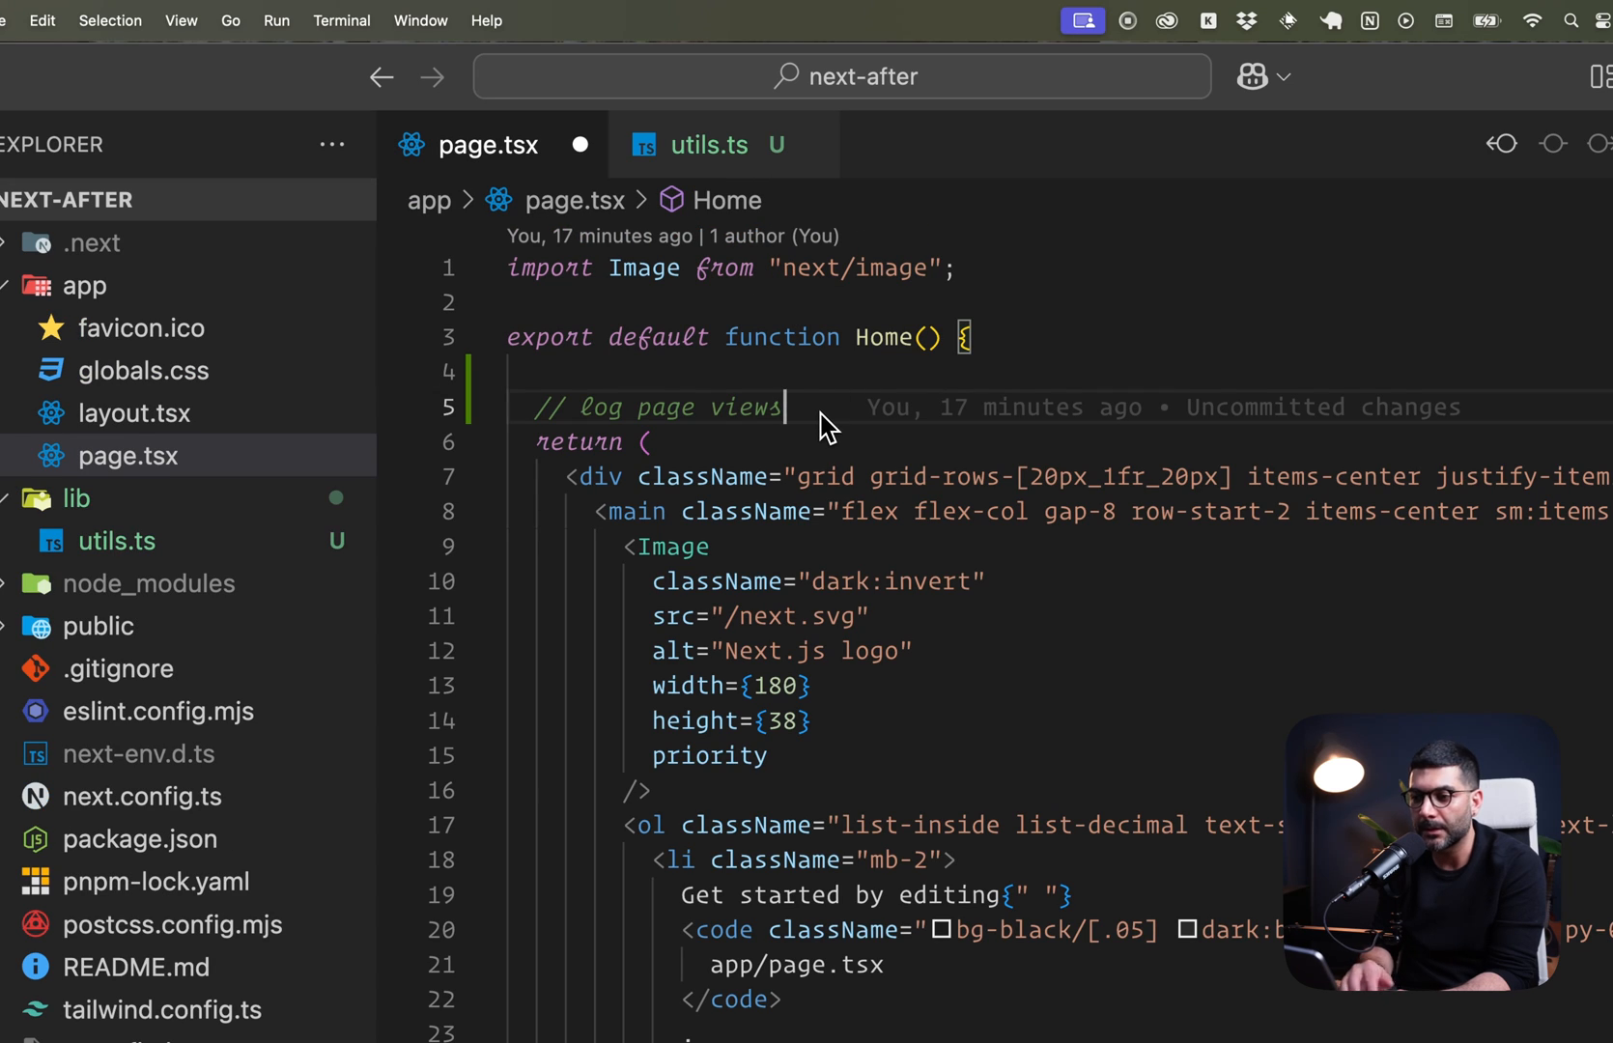
{"action": "type", "text": "a"}
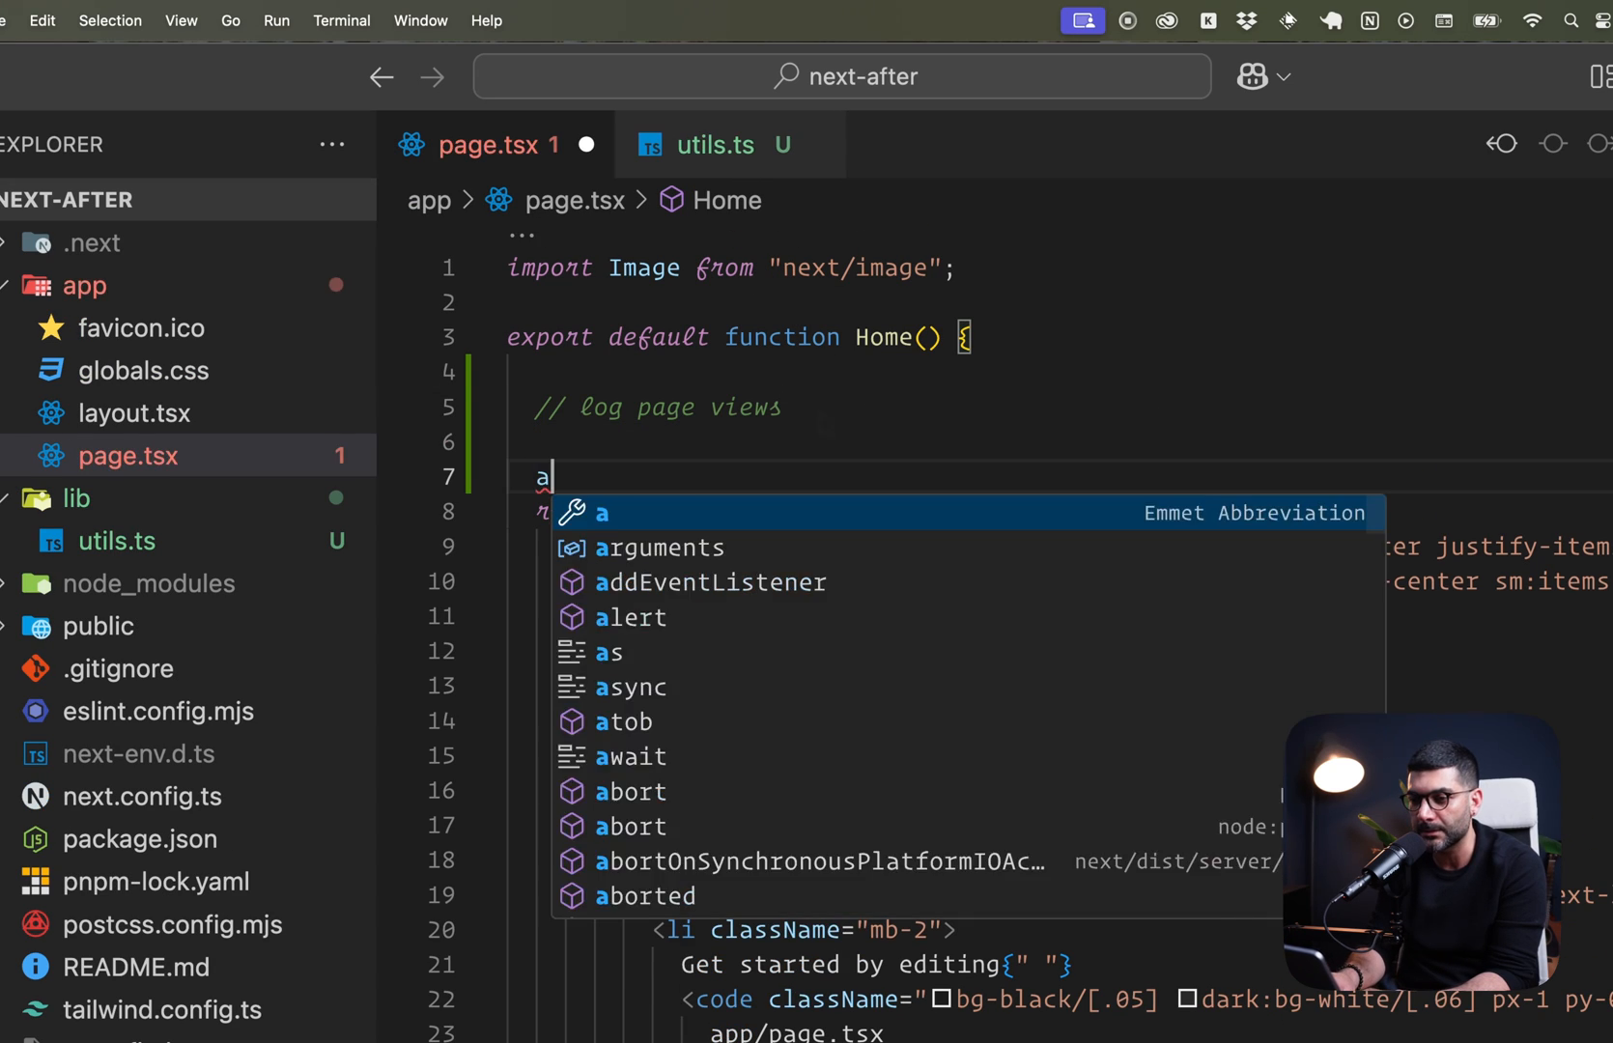
{"action": "type", "text": "wait log"}
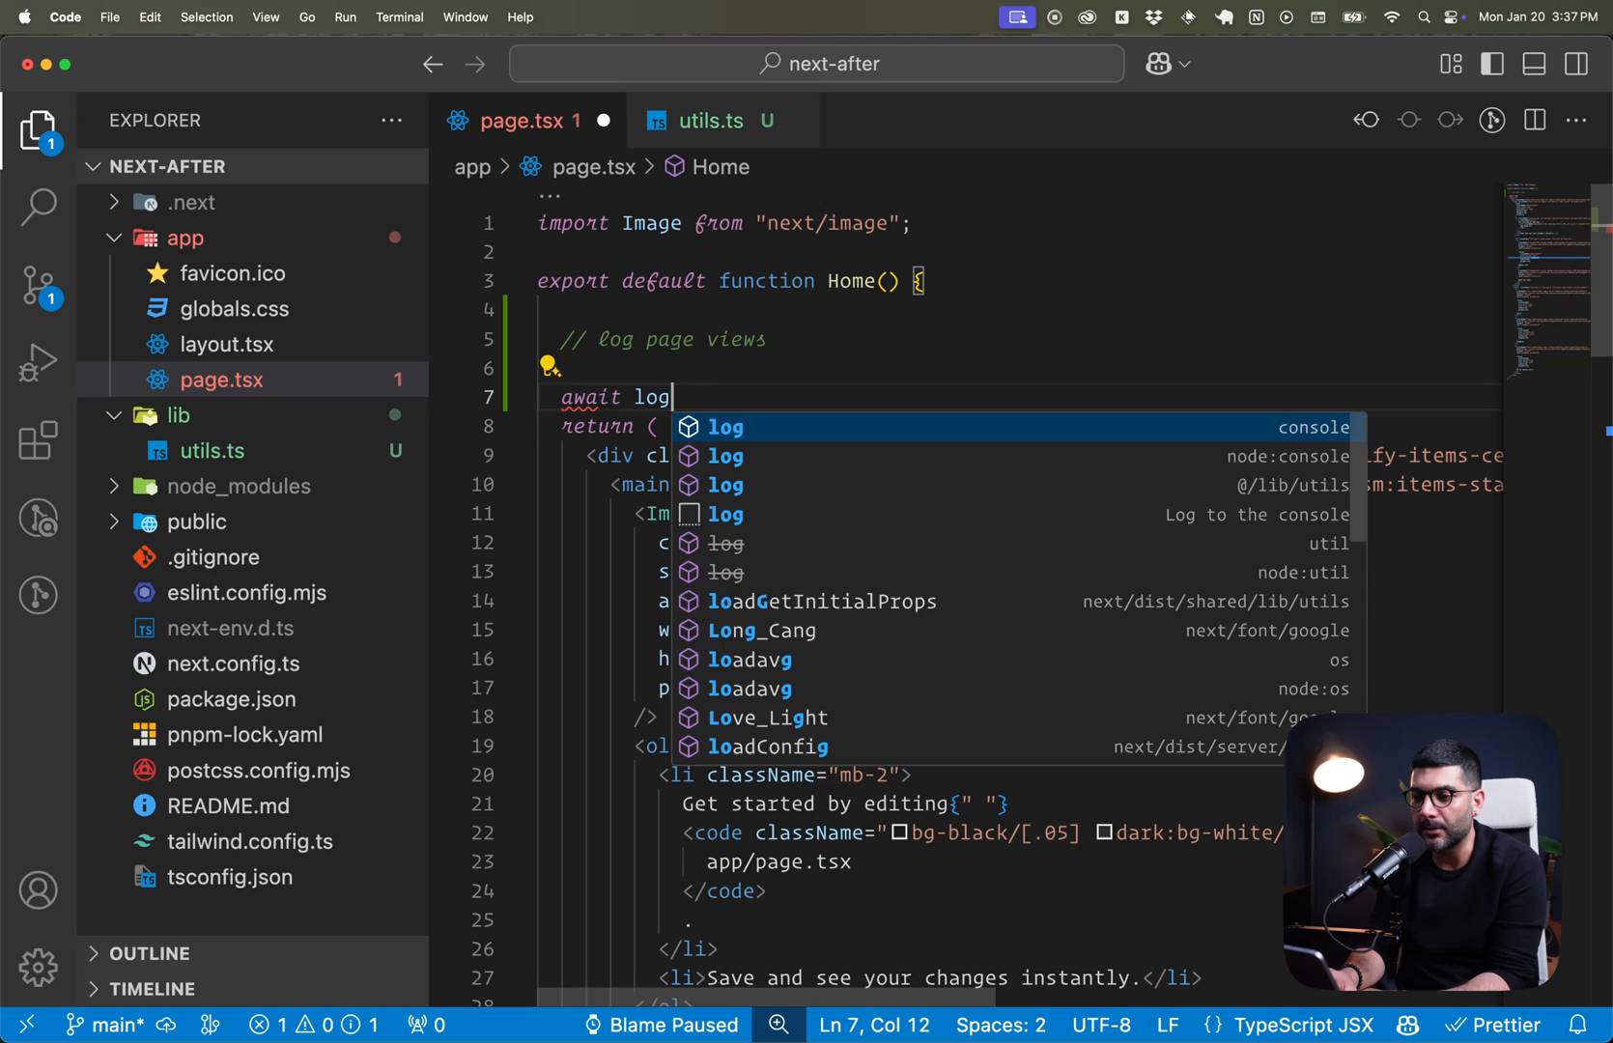
{"action": "type", "text": "()"}
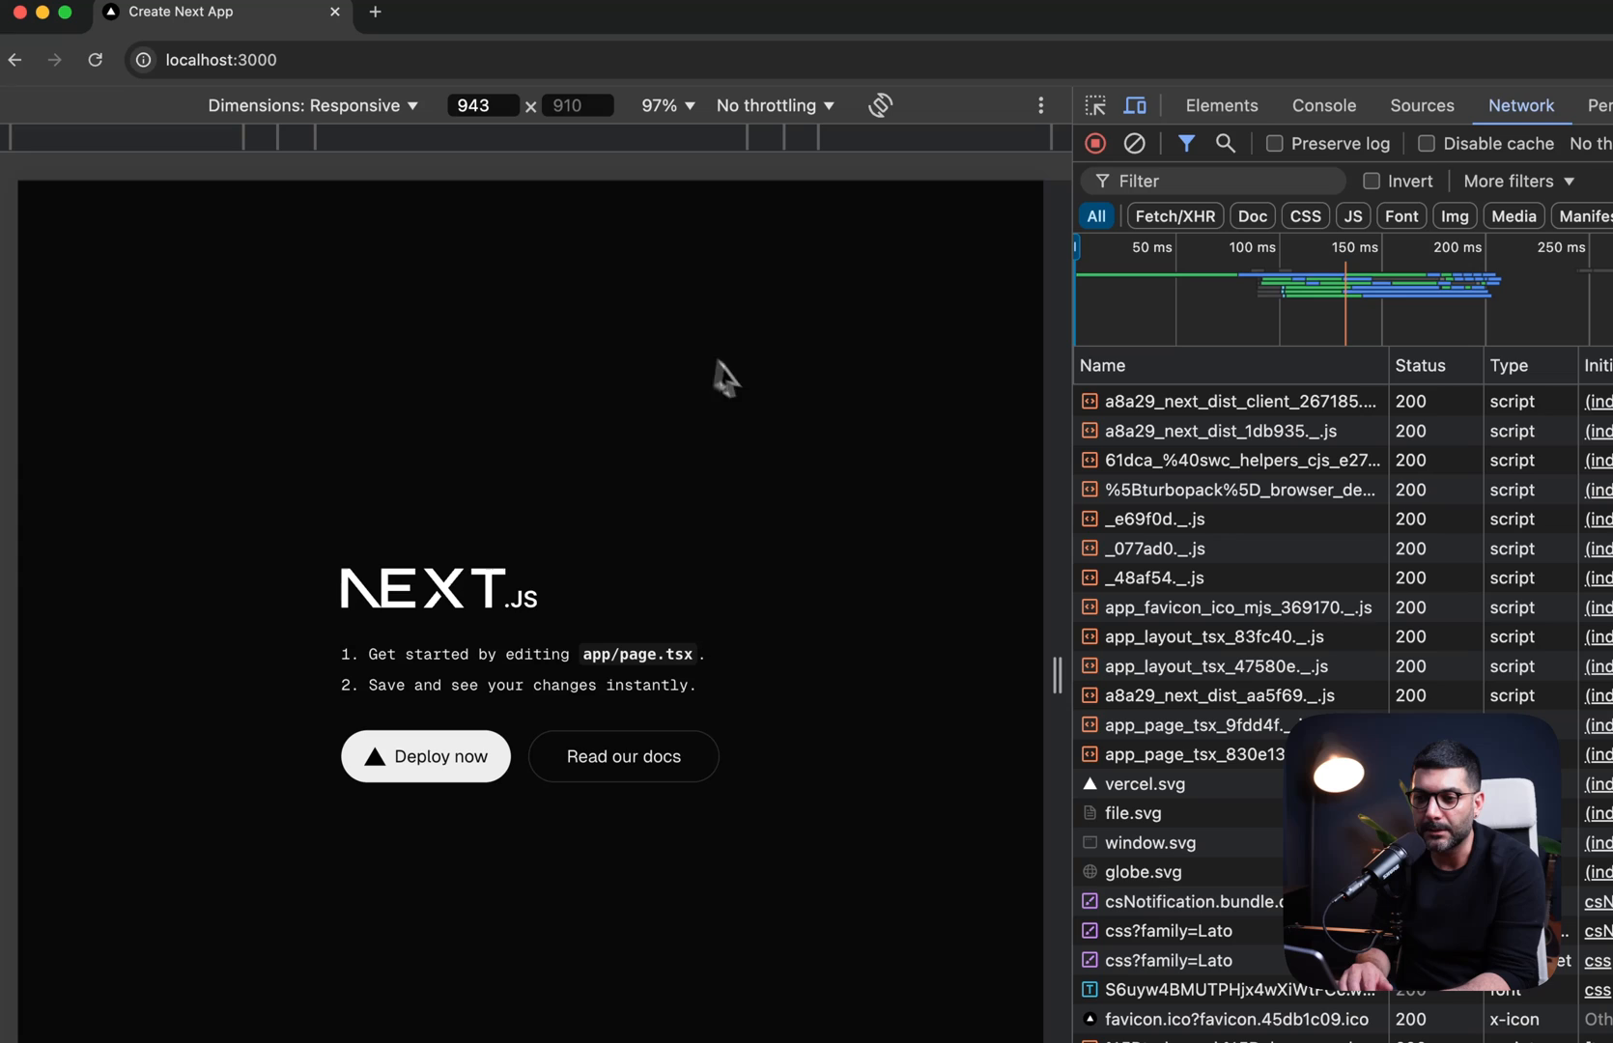
Reload localhost:3000 and watch its requests in the Network tab.
{"action": "left_click", "coordinate": [220, 60]}
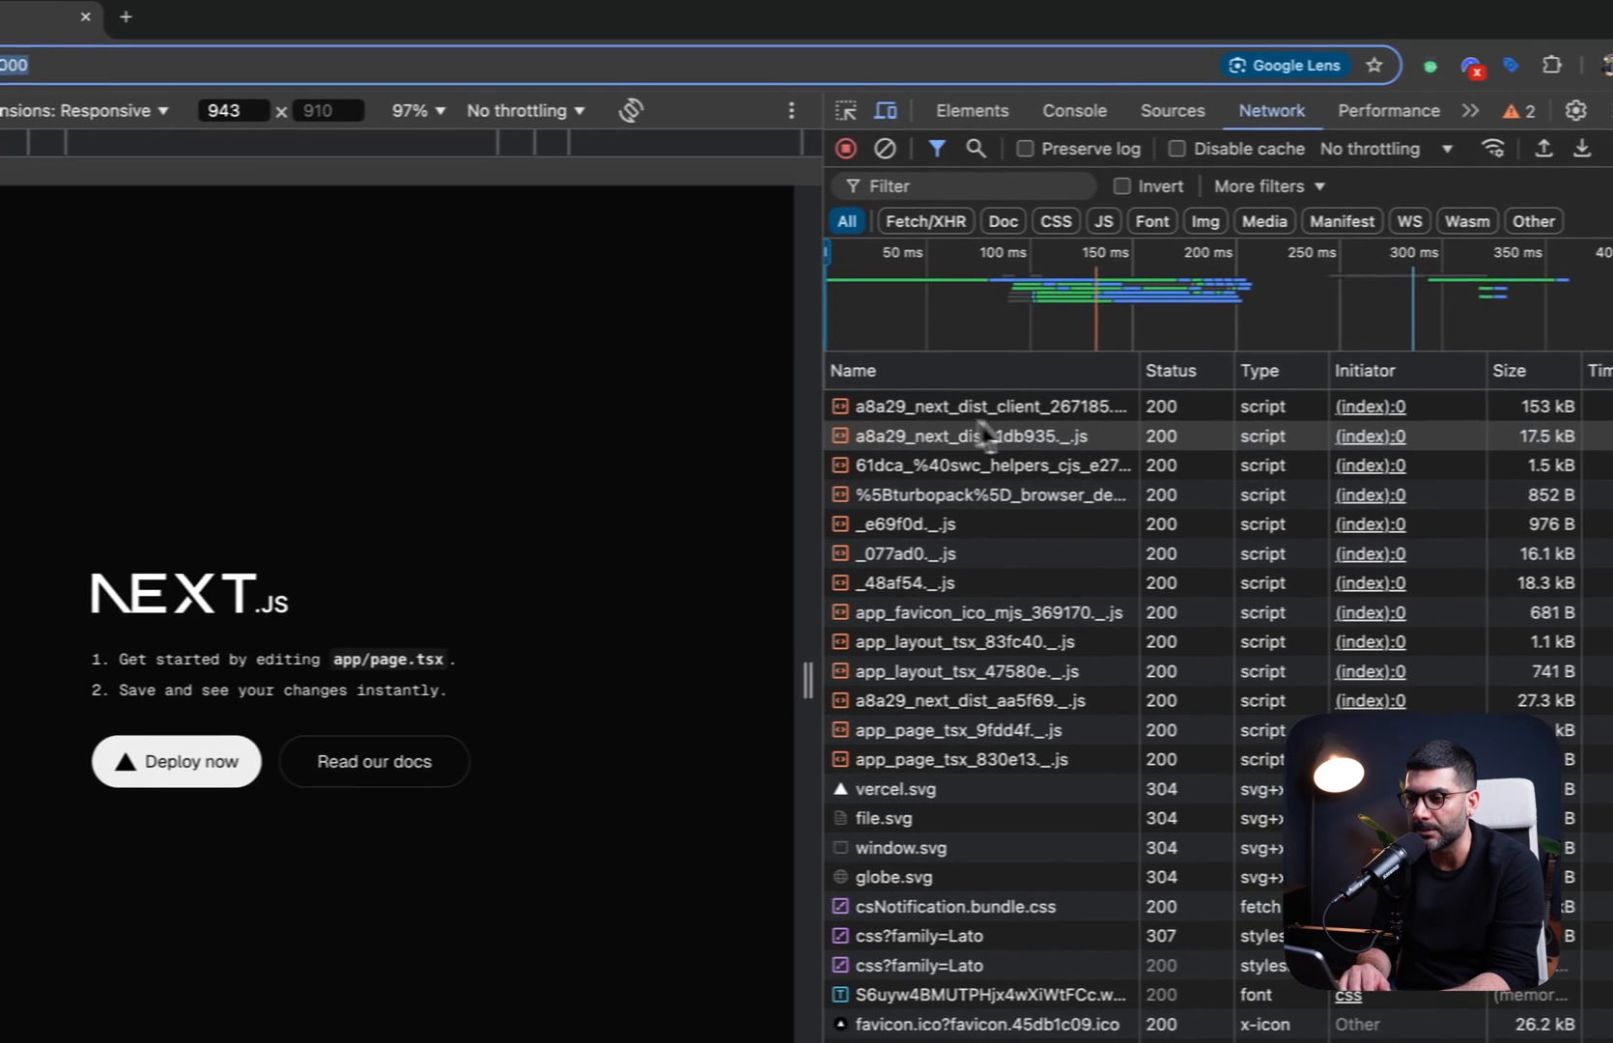
{"action": "left_click", "coordinate": [840, 406]}
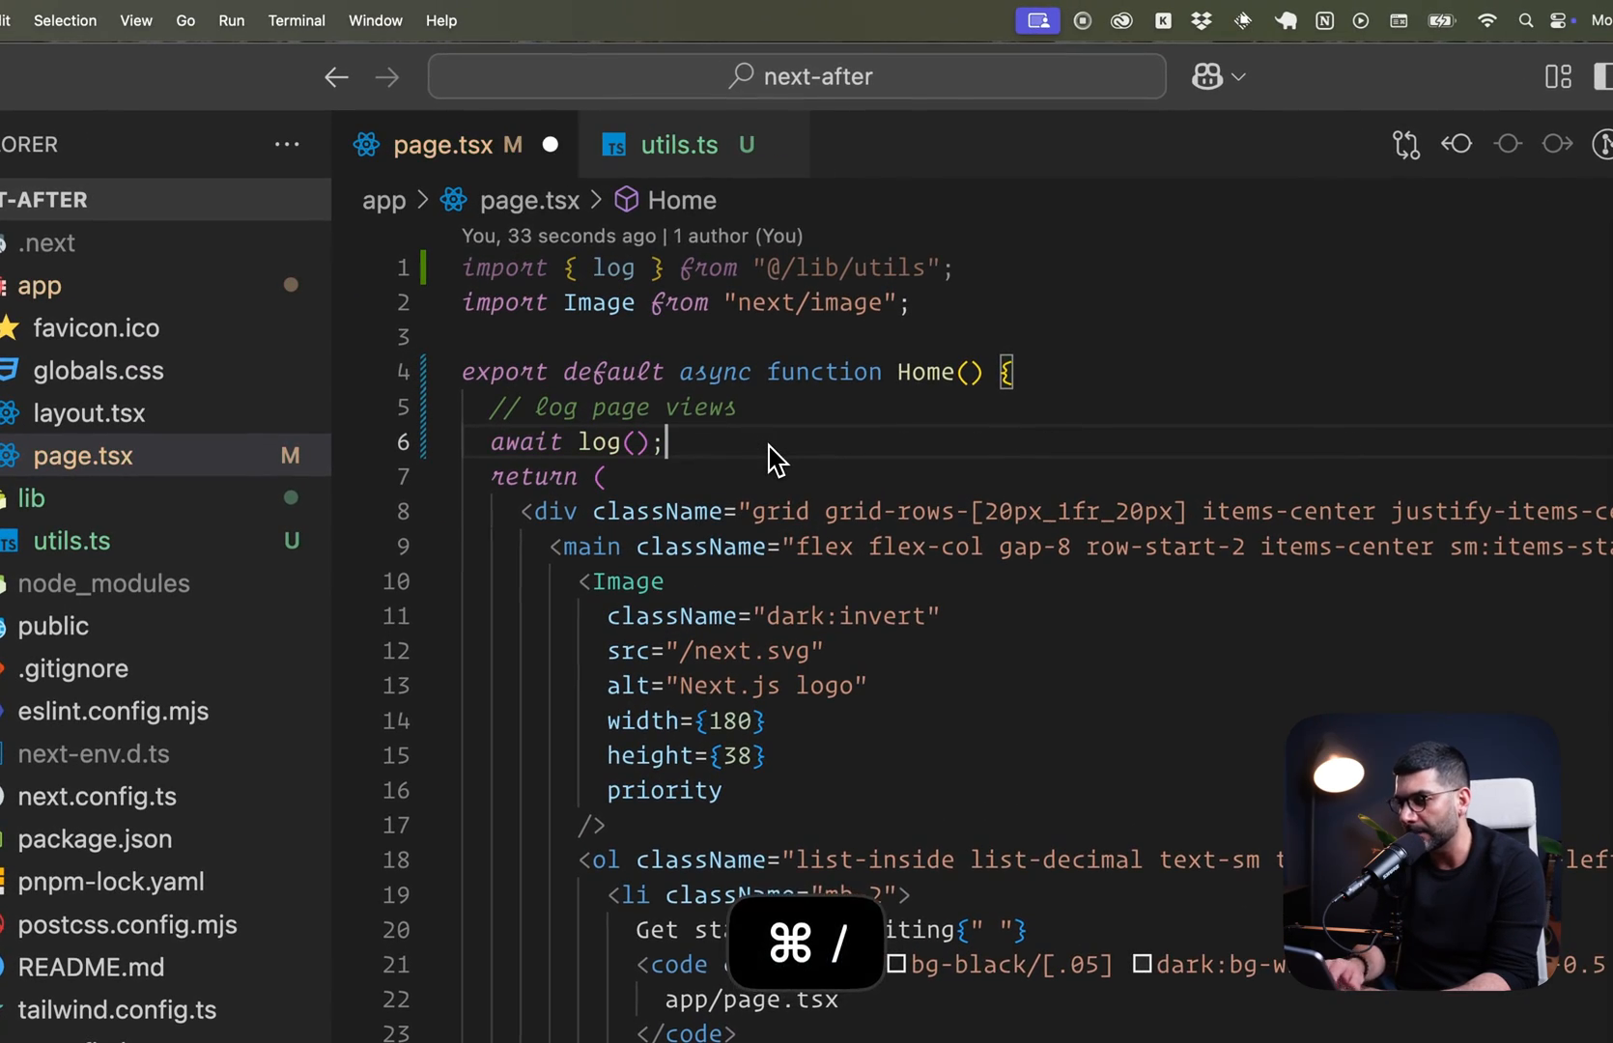
{"action": "double_click", "coordinate": [597, 442]}
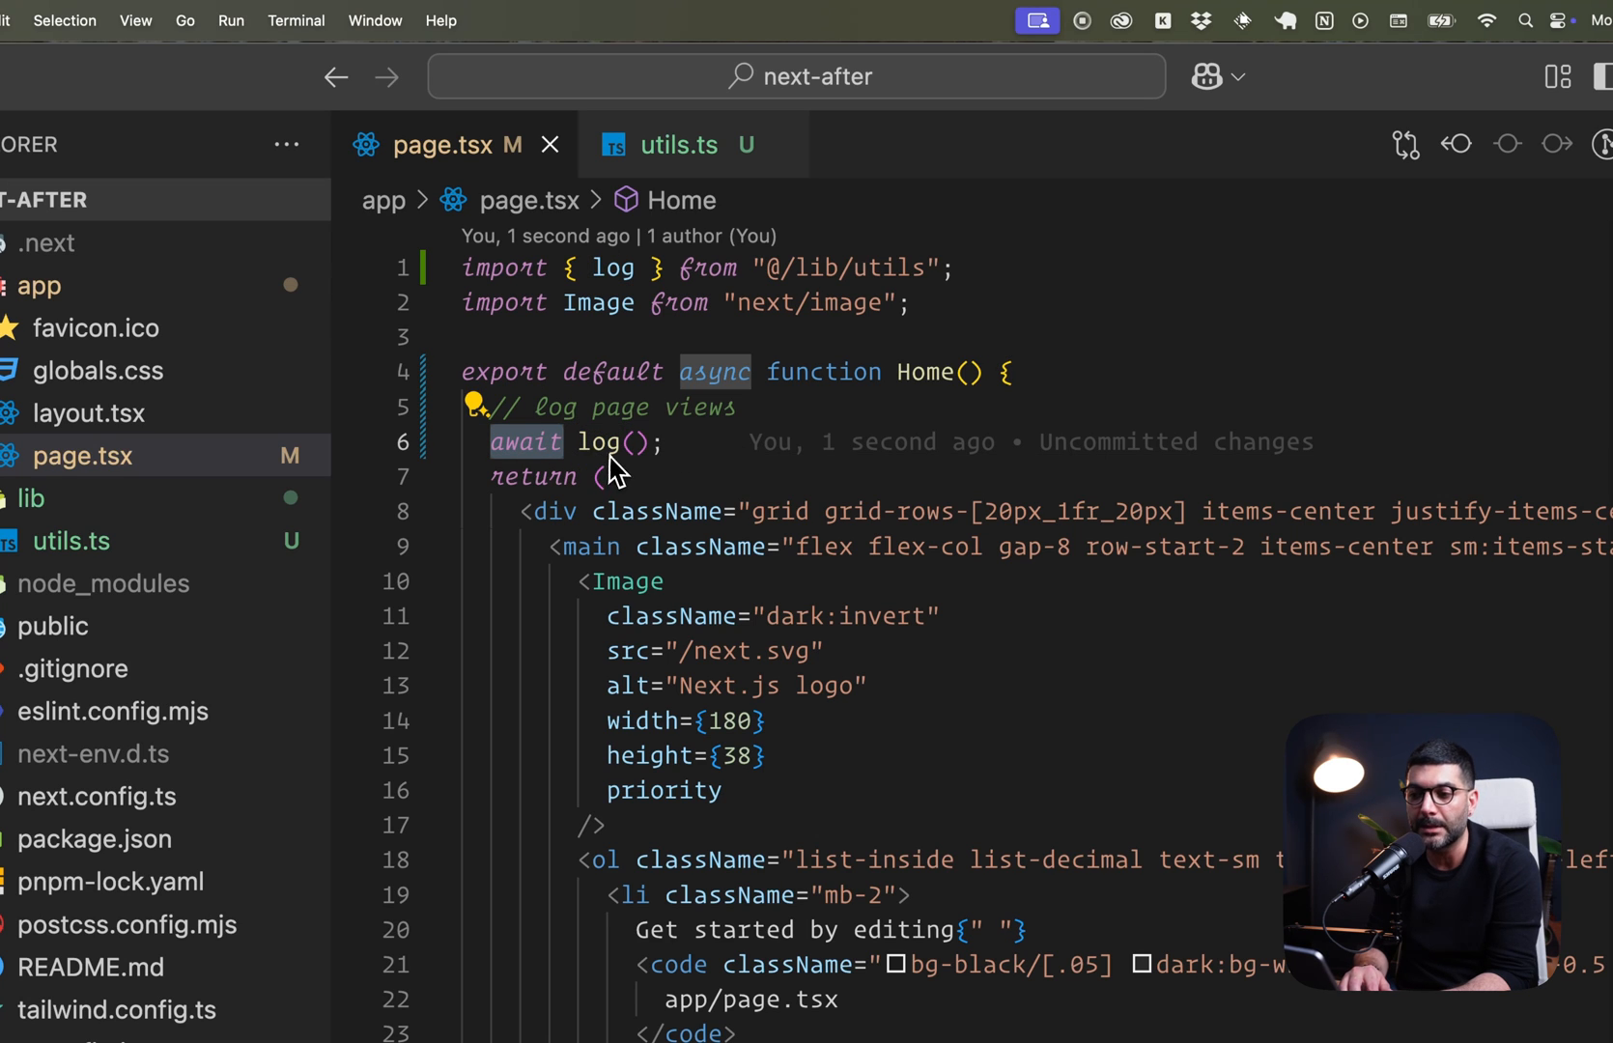
{"action": "left_click", "coordinate": [678, 144]}
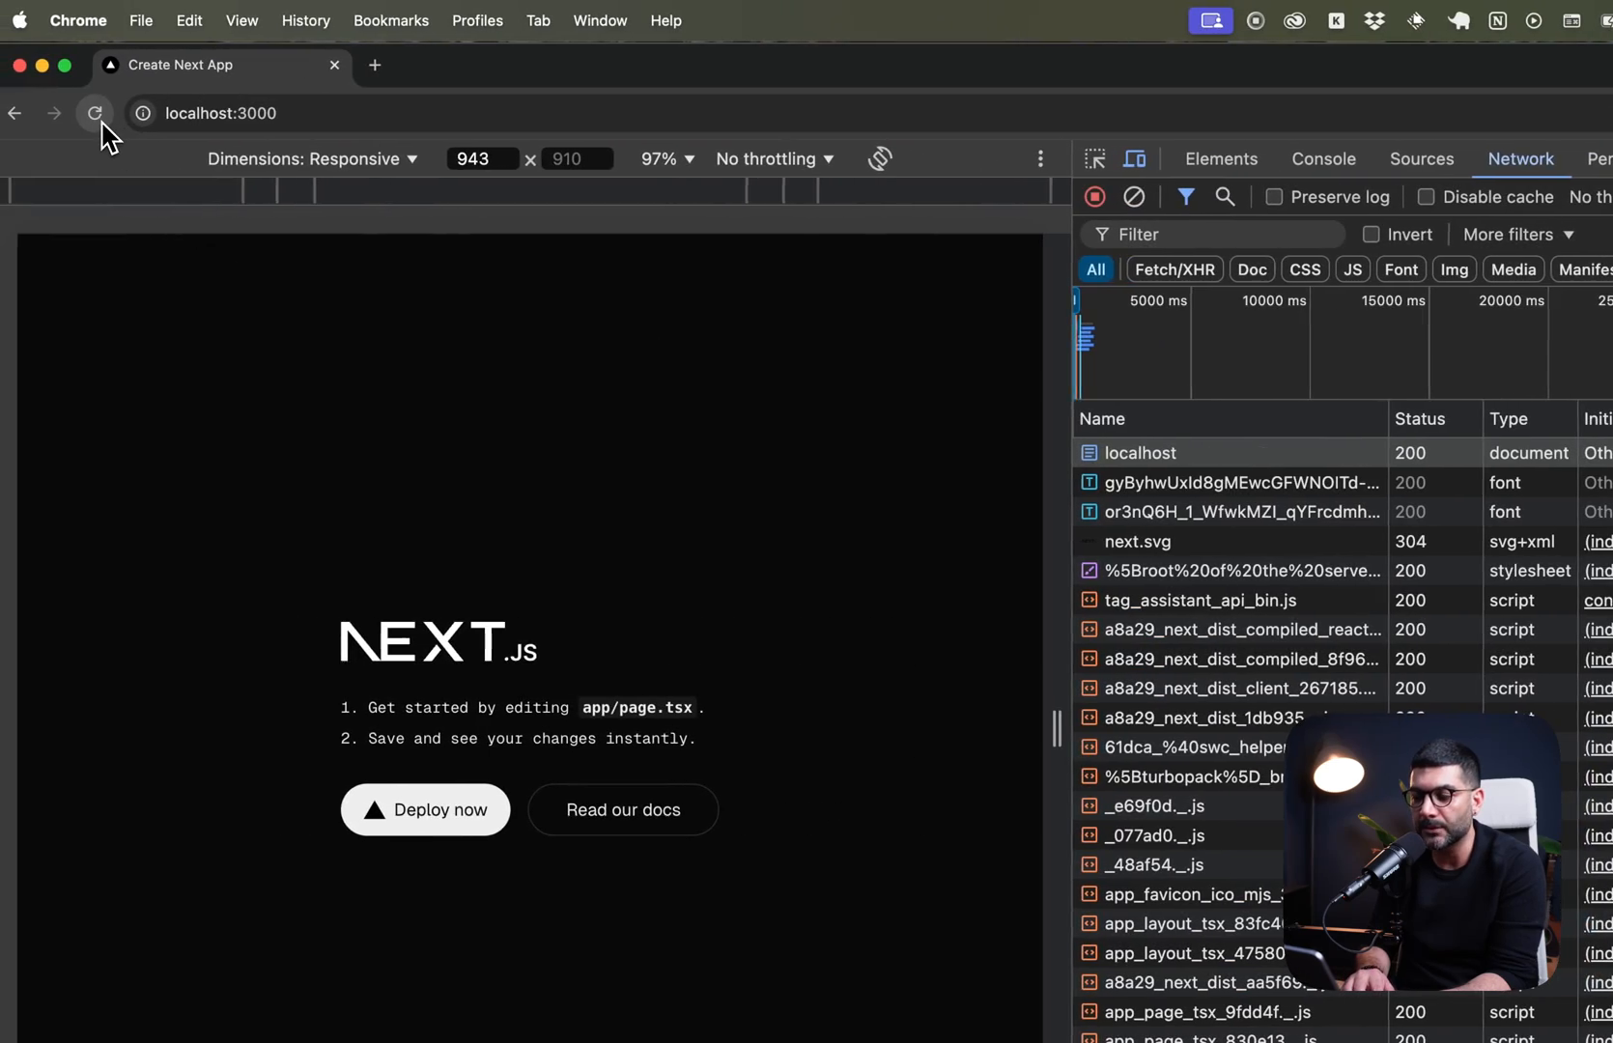
Empty Cache and Hard Reload localhost:3000, showing the document now takes about 1.08 s.
{"action": "left_click", "coordinate": [92, 114]}
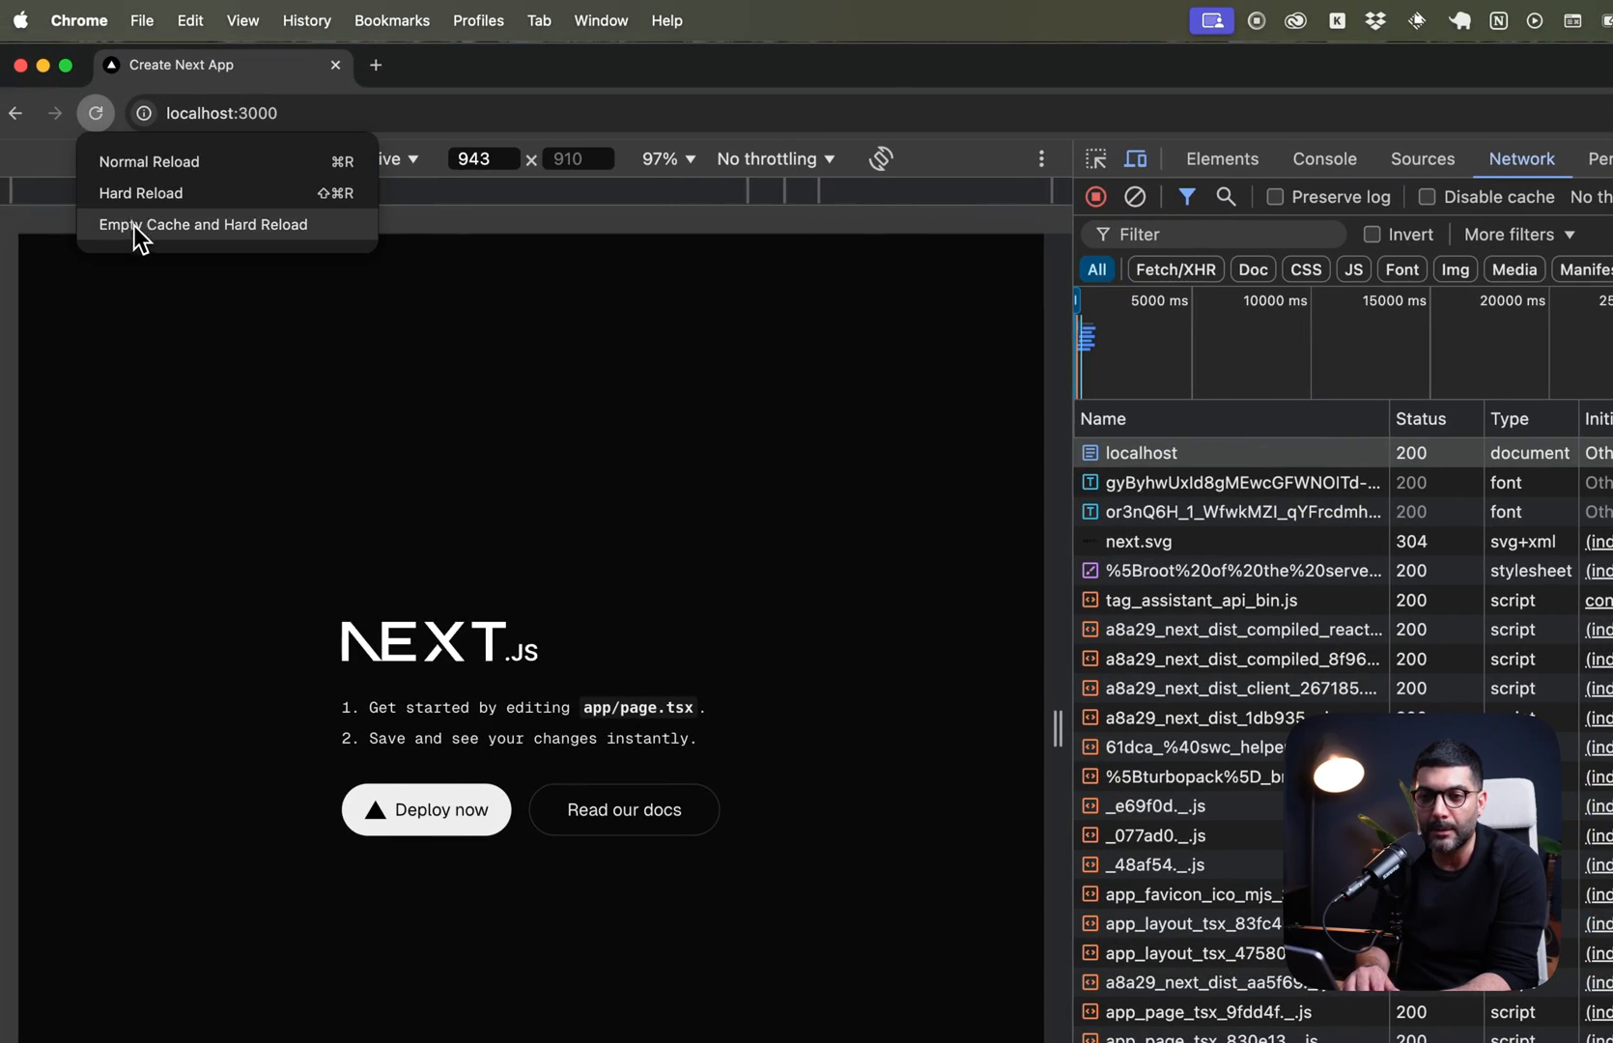
{"action": "left_click", "coordinate": [203, 224]}
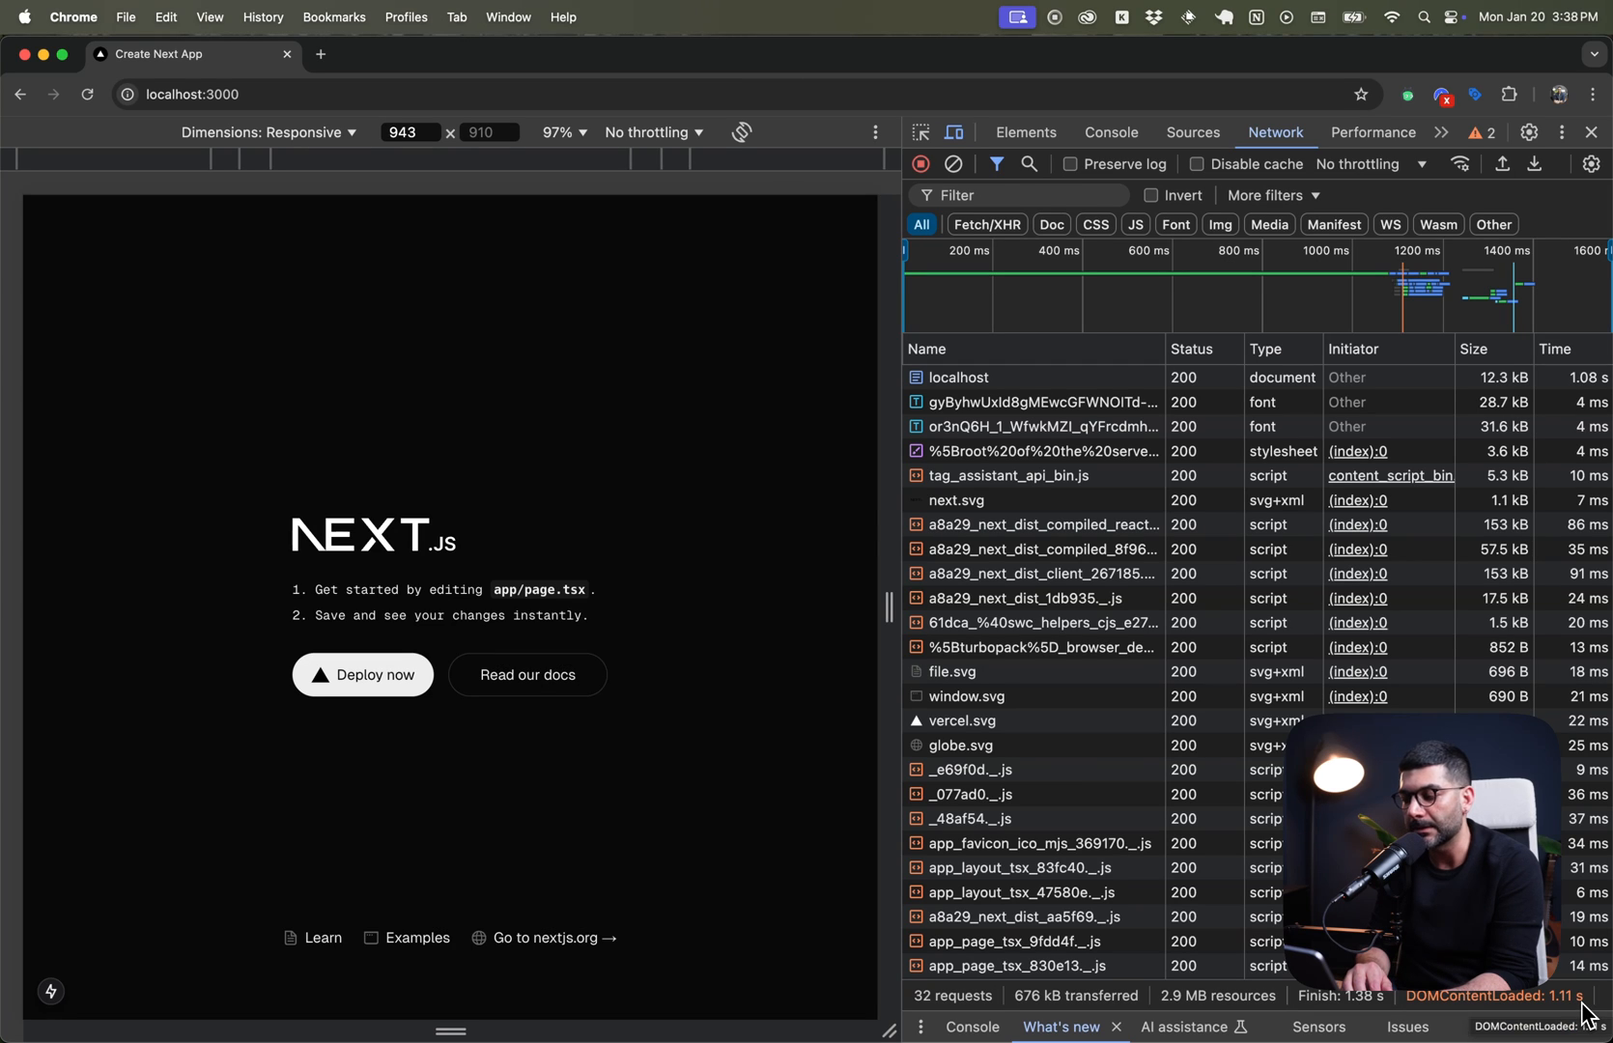
{"action": "mouse_move", "coordinate": [1008, 714]}
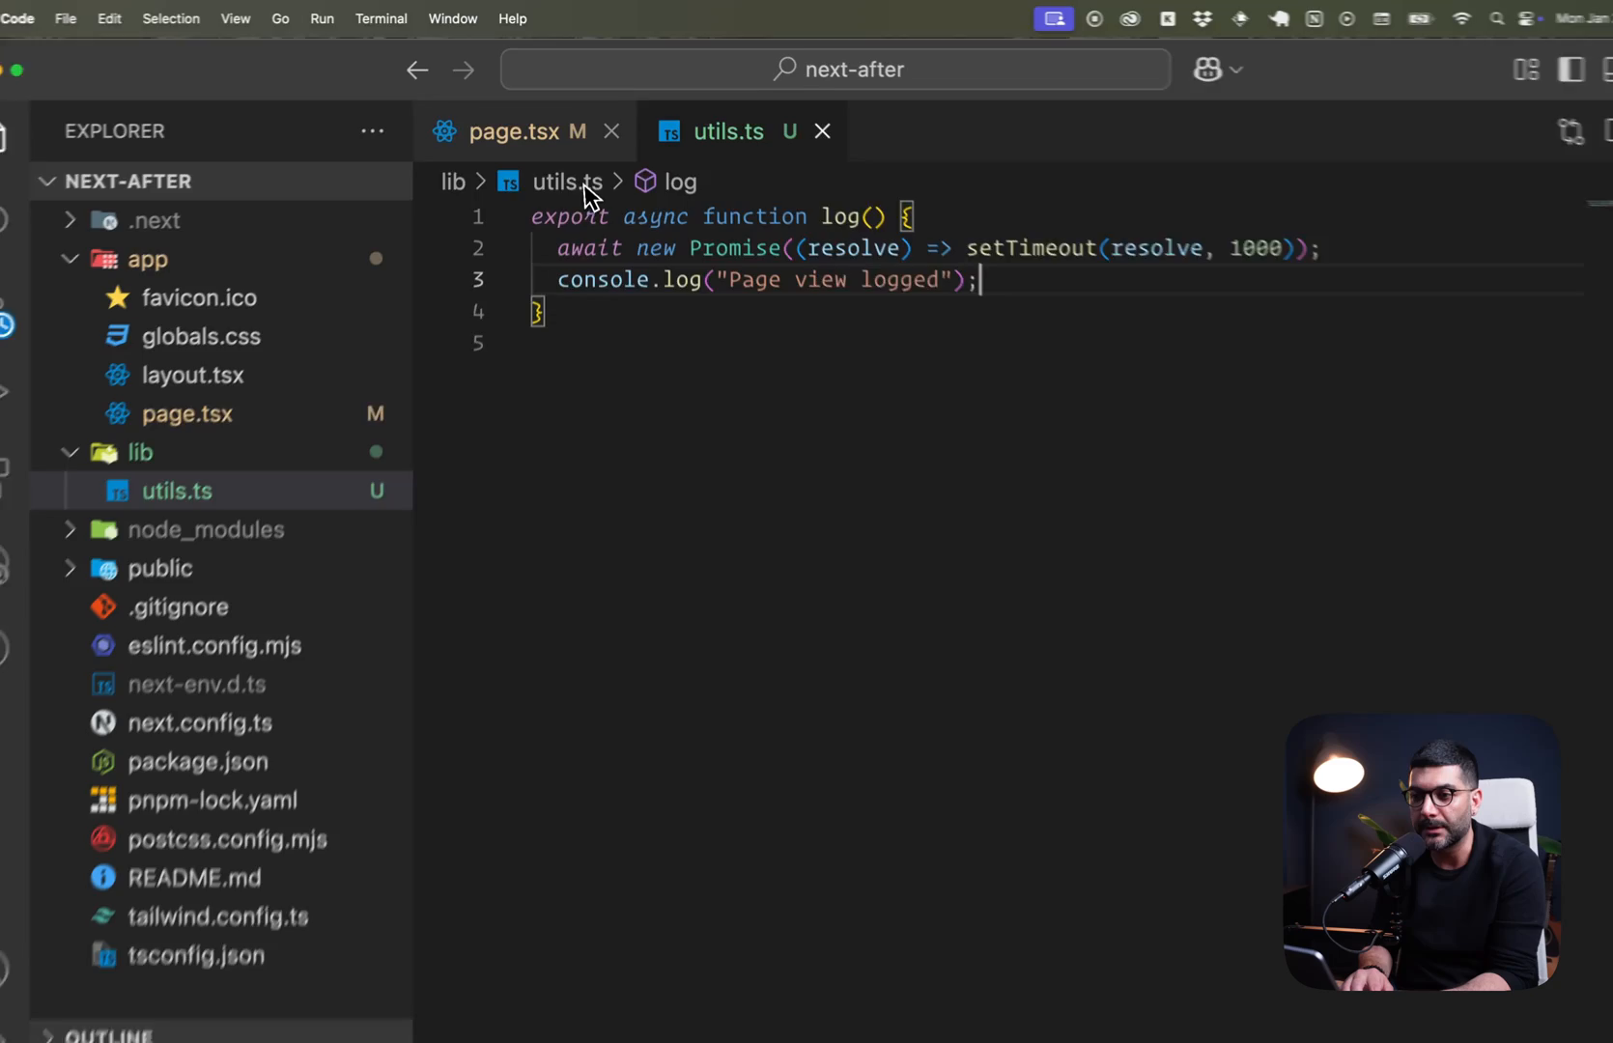
Wrap the logging in after(async () => await log()) imported from next/server, removing the old call, and save.
{"action": "left_click", "coordinate": [526, 131]}
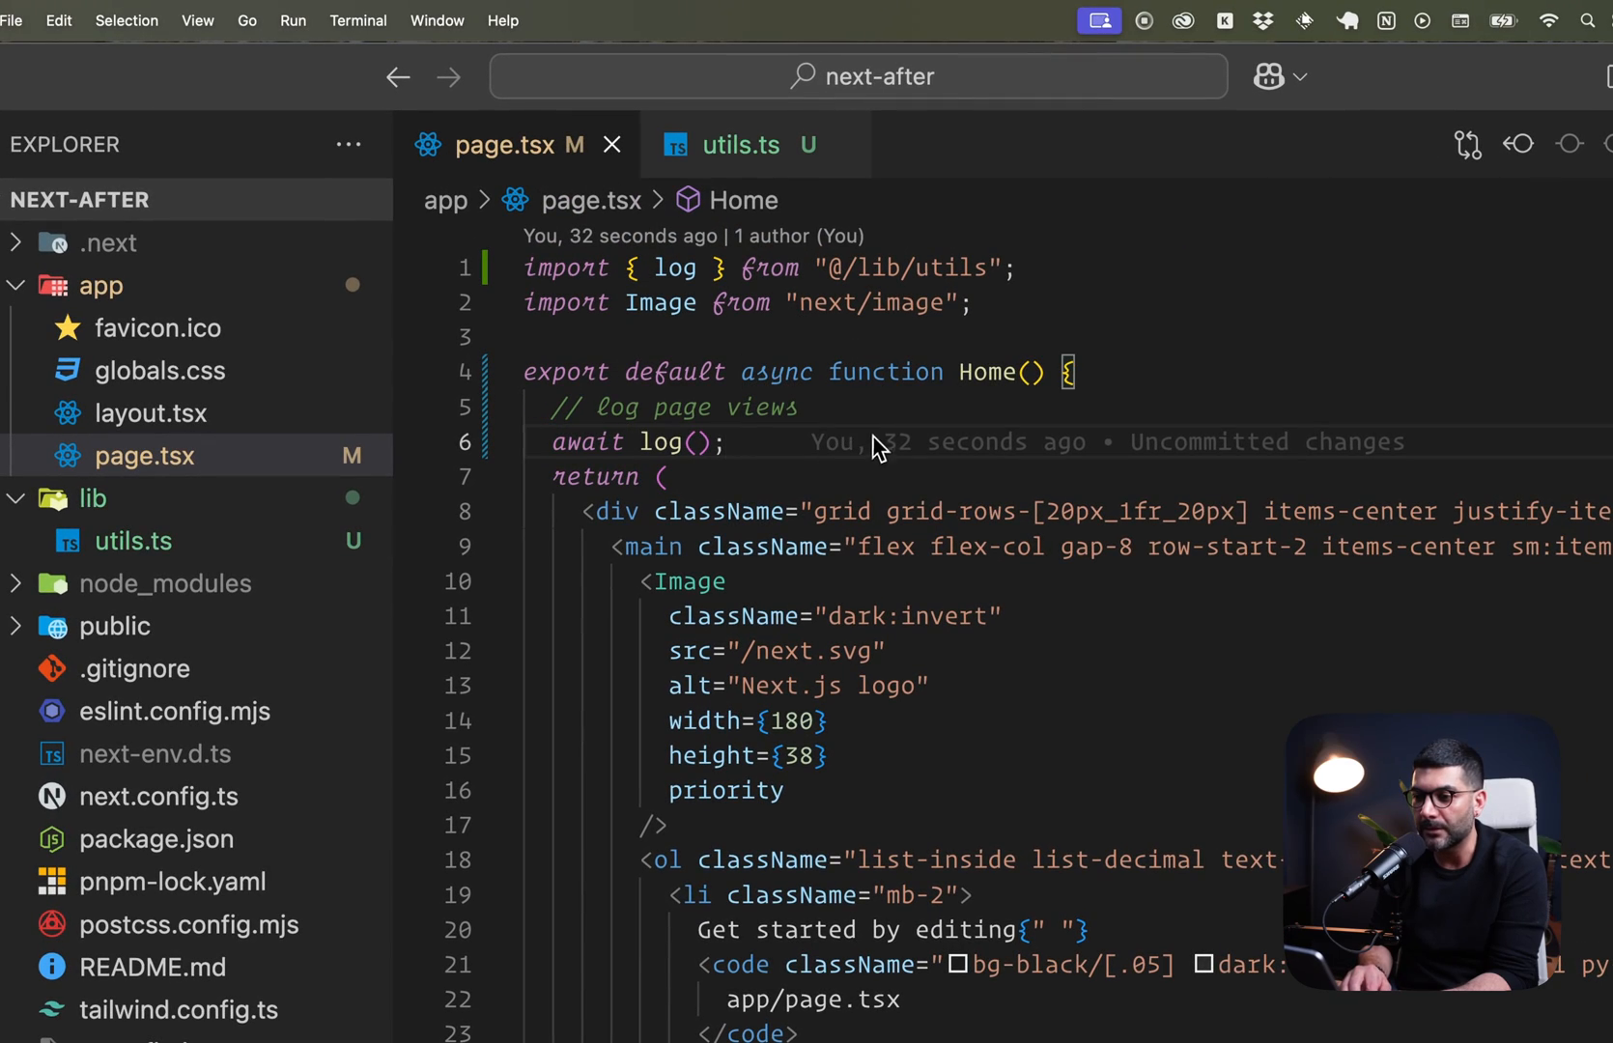
{"action": "type", "text": "after(("}
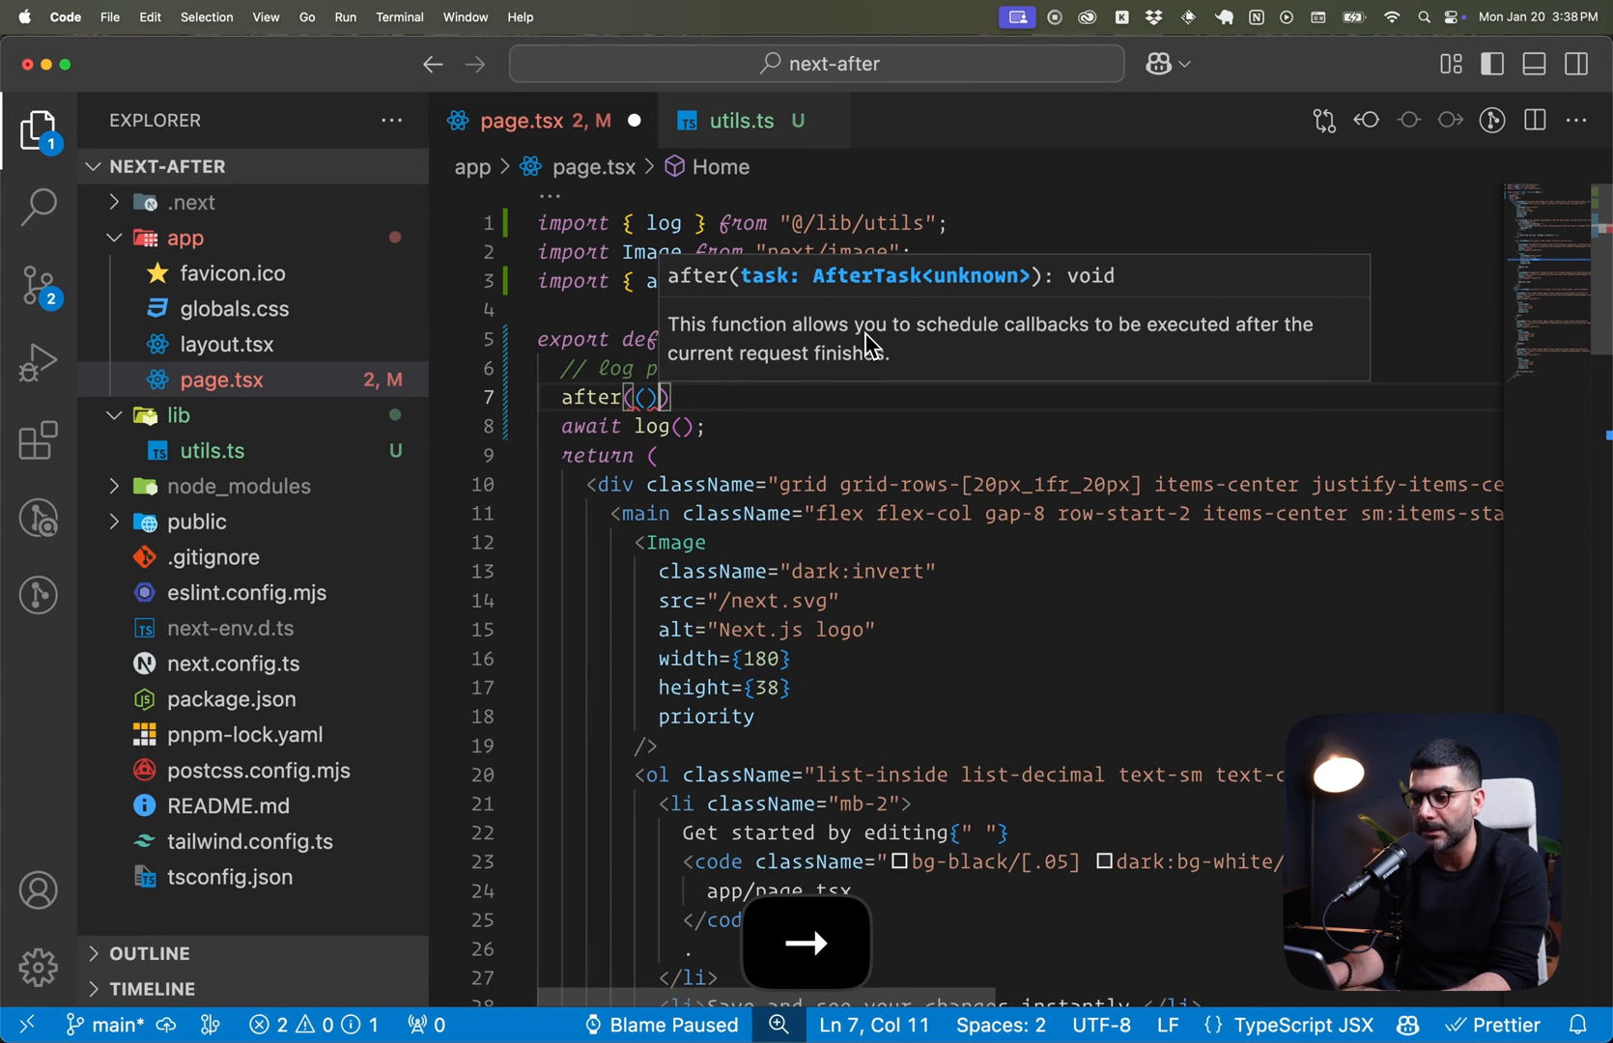
{"action": "type", "text": "() => await log("}
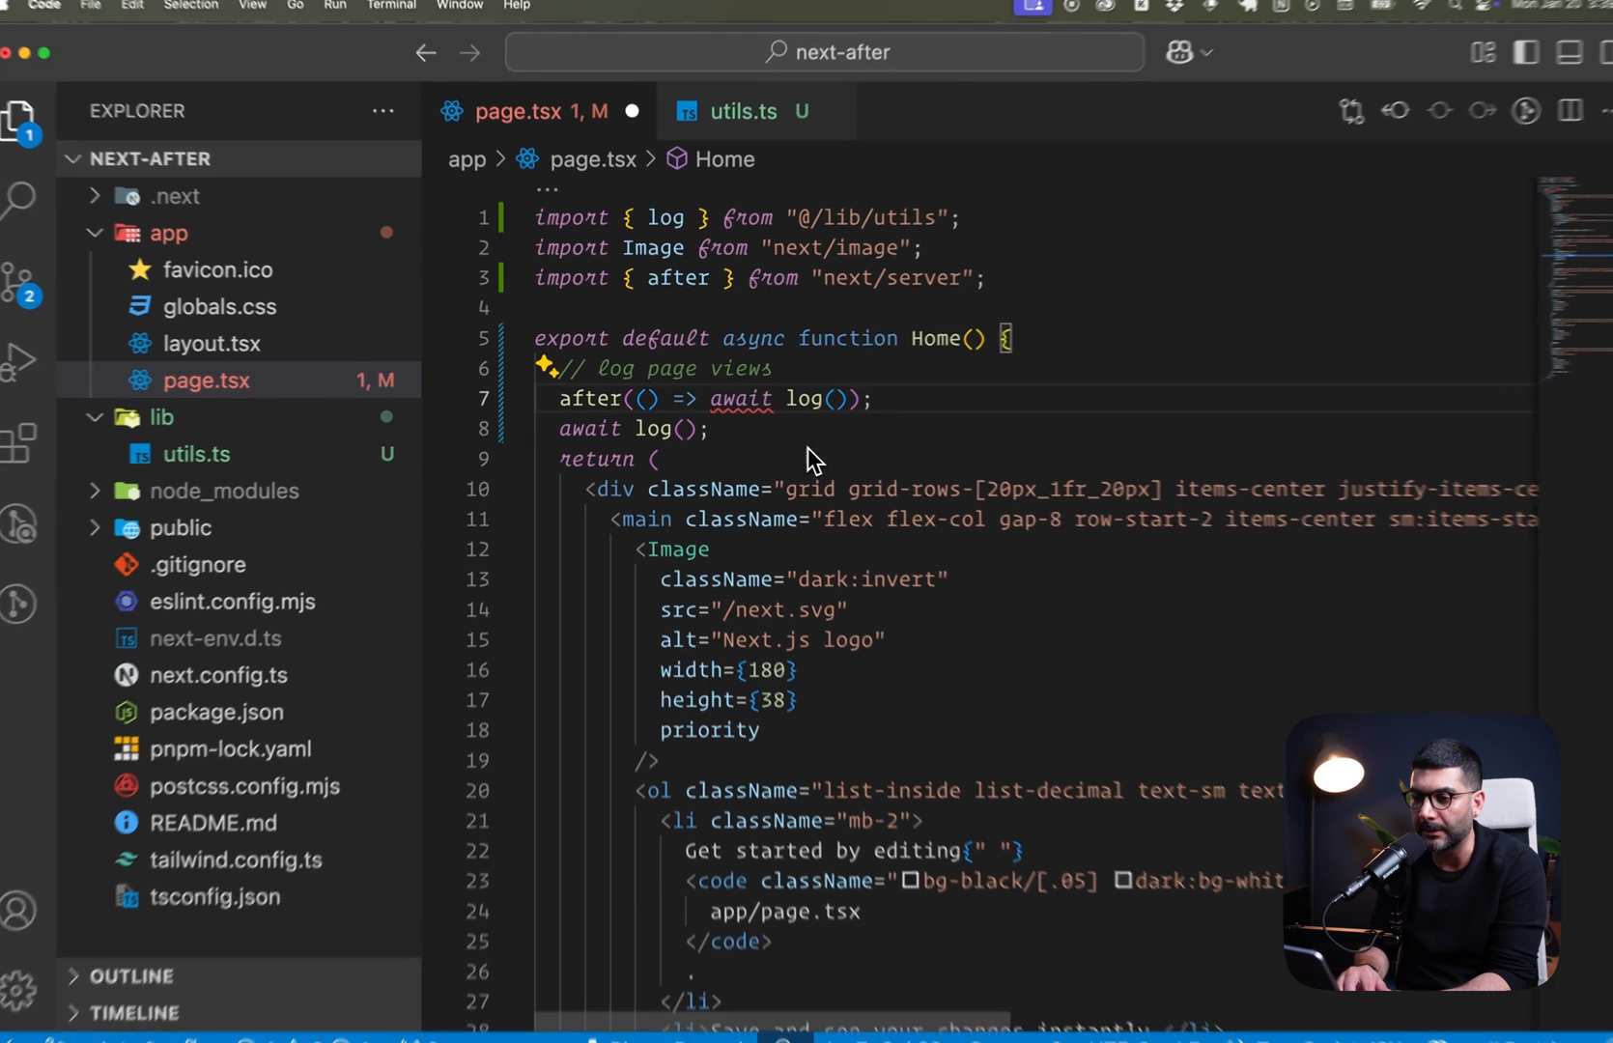
{"action": "key", "text": "backspace"}
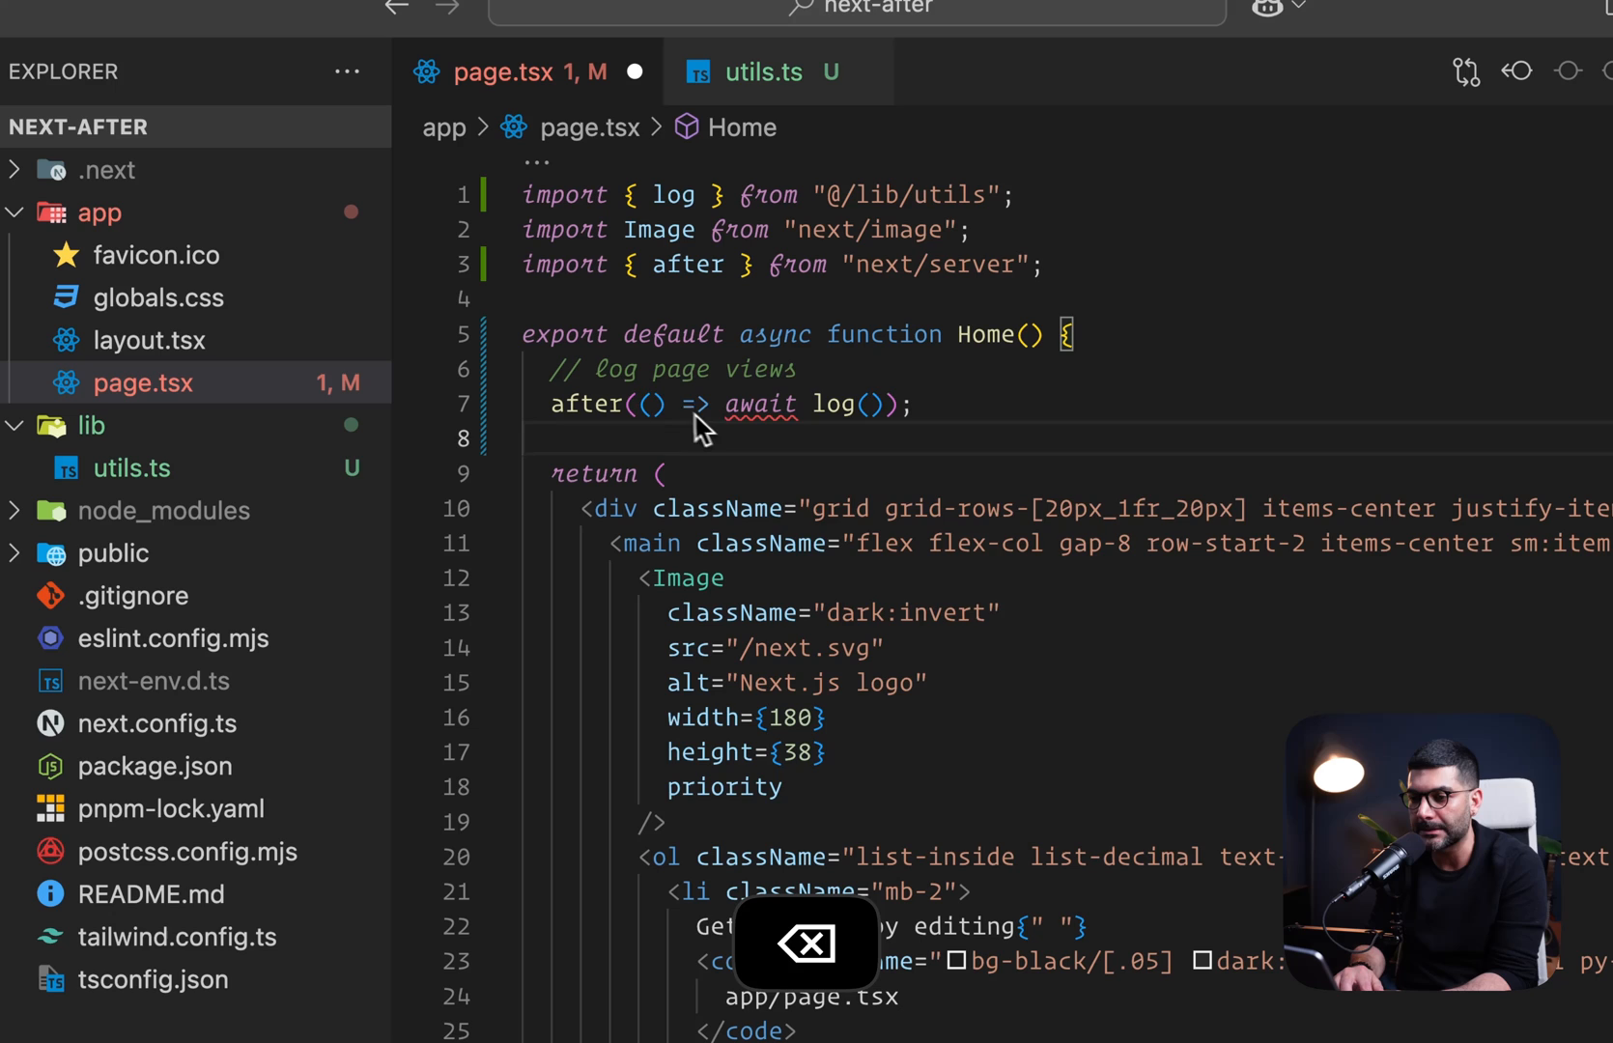
{"action": "type", "text": "async"}
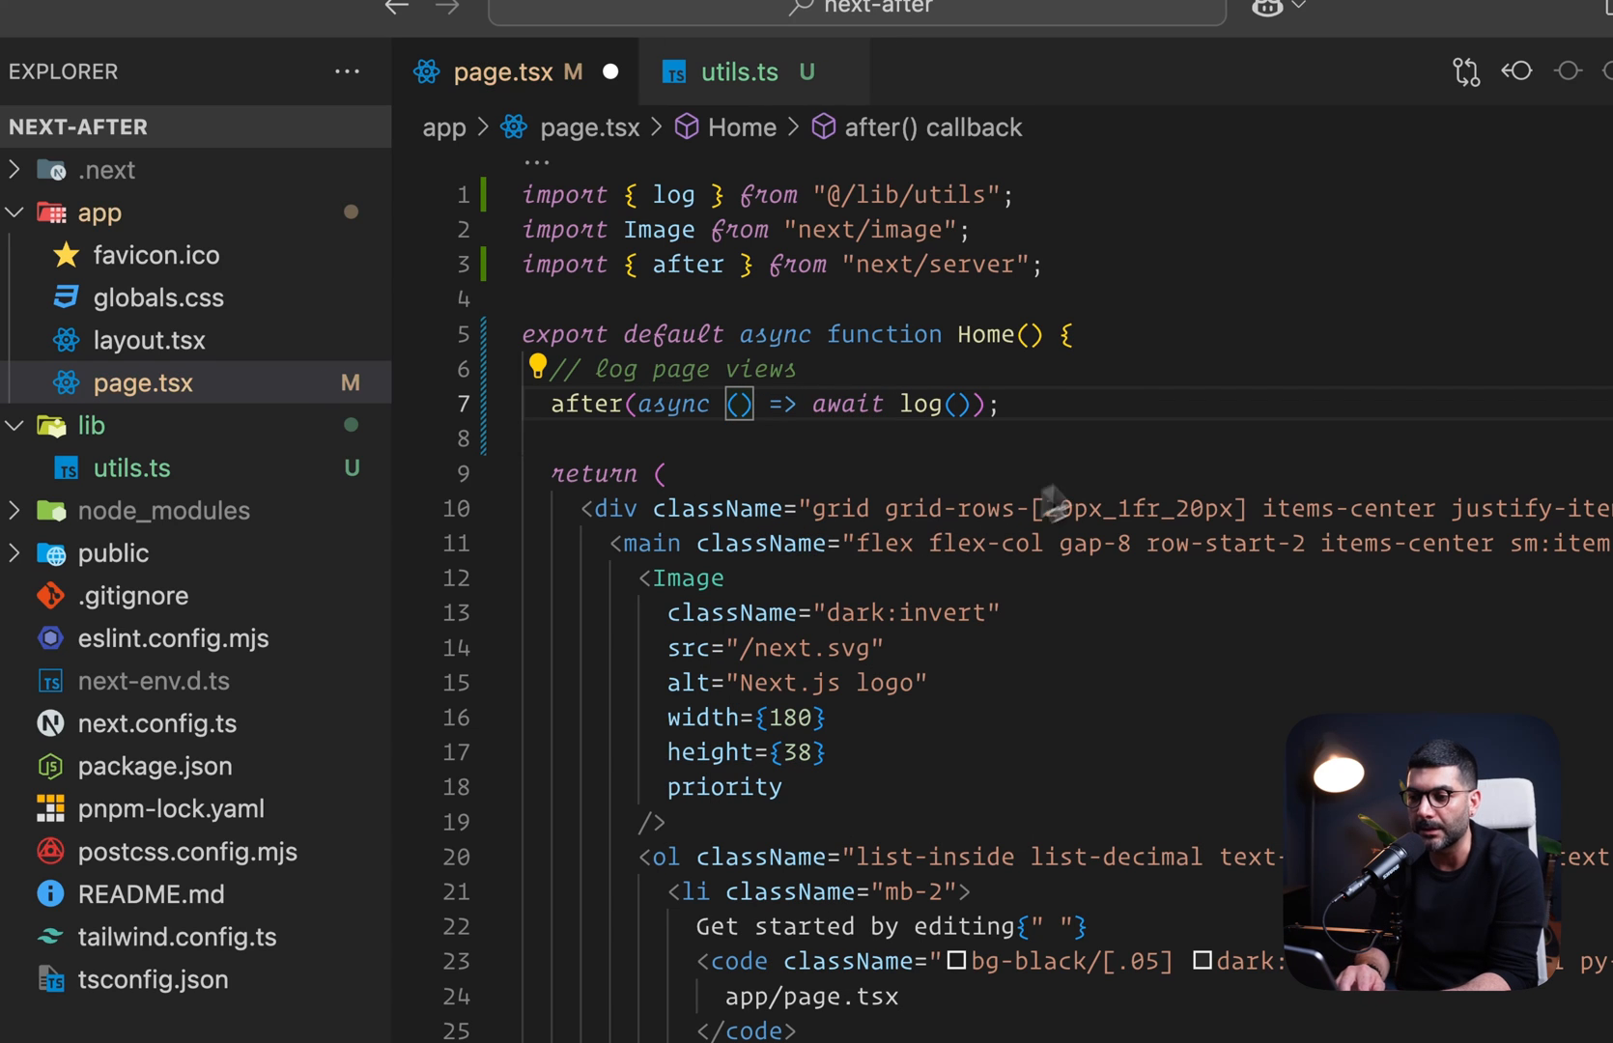
{"action": "key", "text": "cmd+s"}
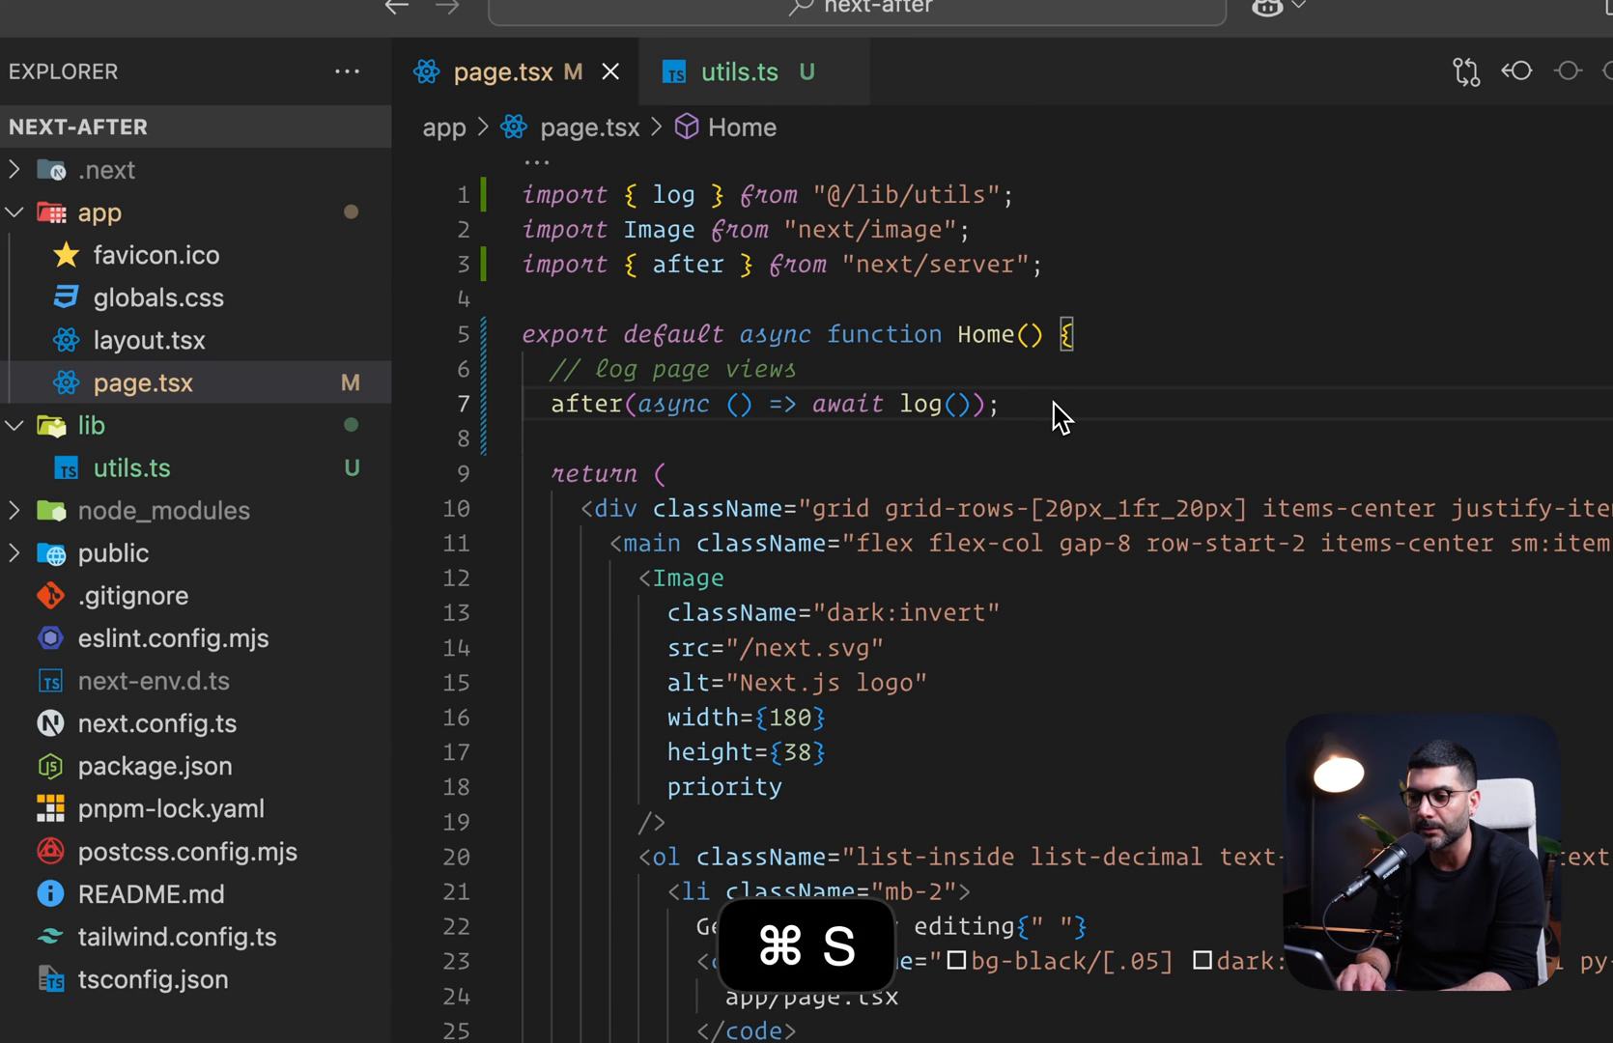
{"action": "key", "text": "cmd+s"}
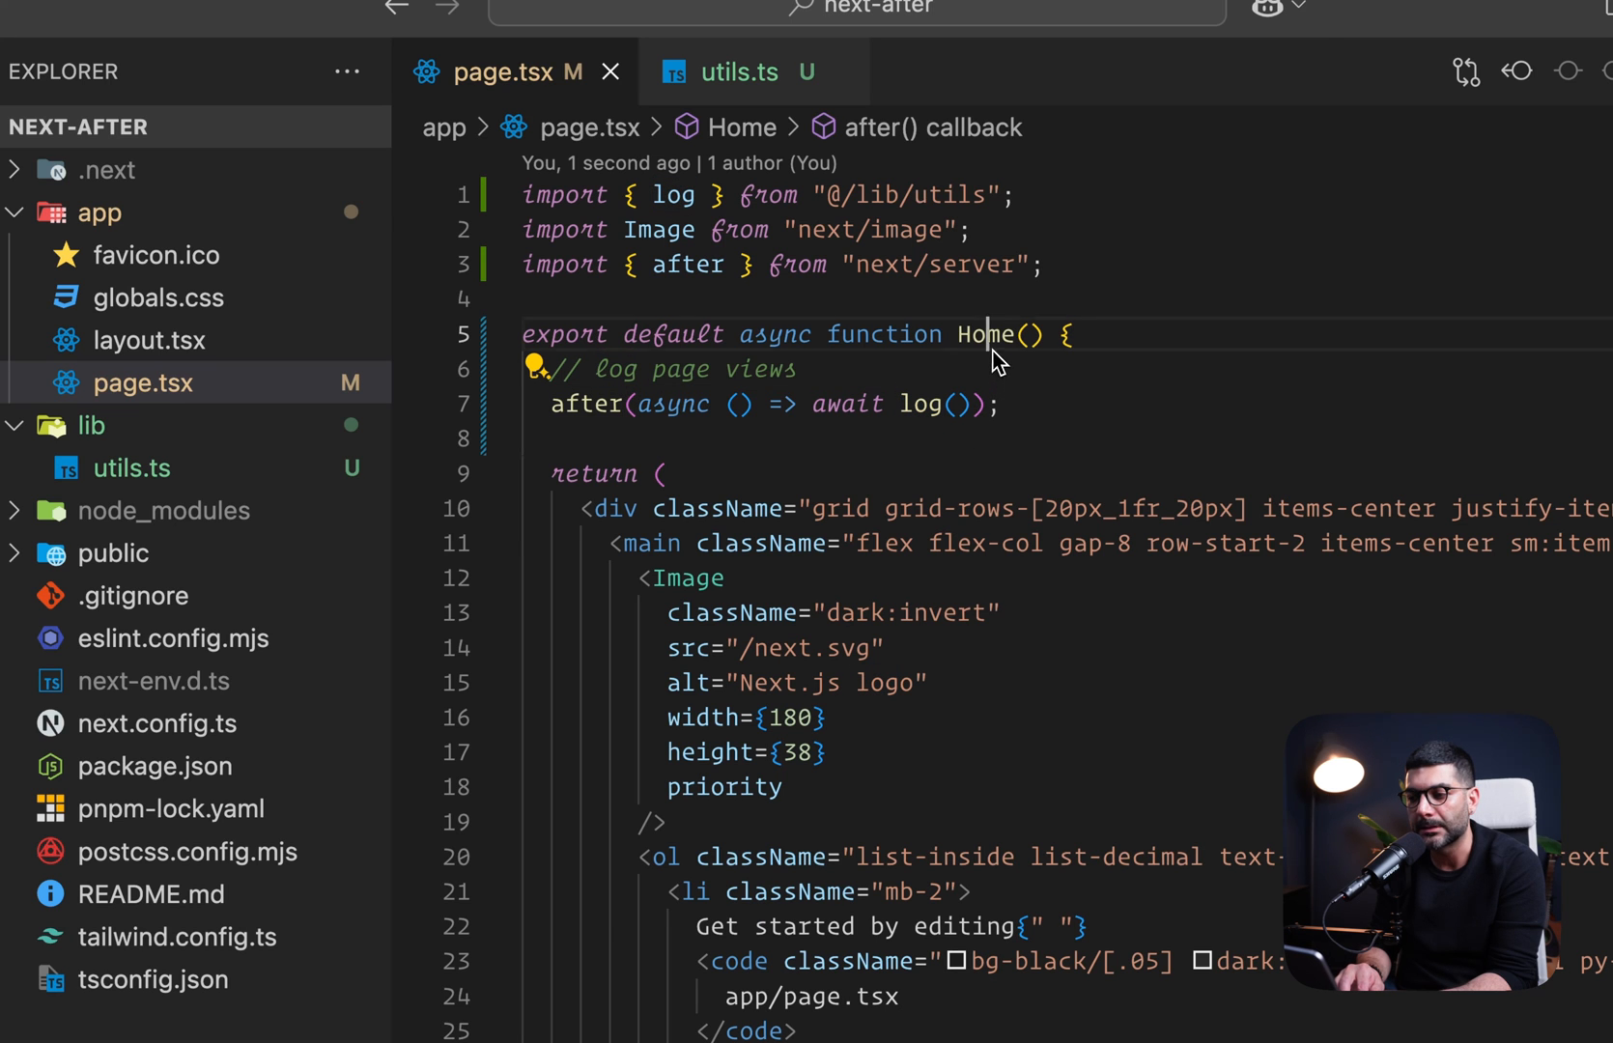
{"action": "double_click", "coordinate": [585, 404]}
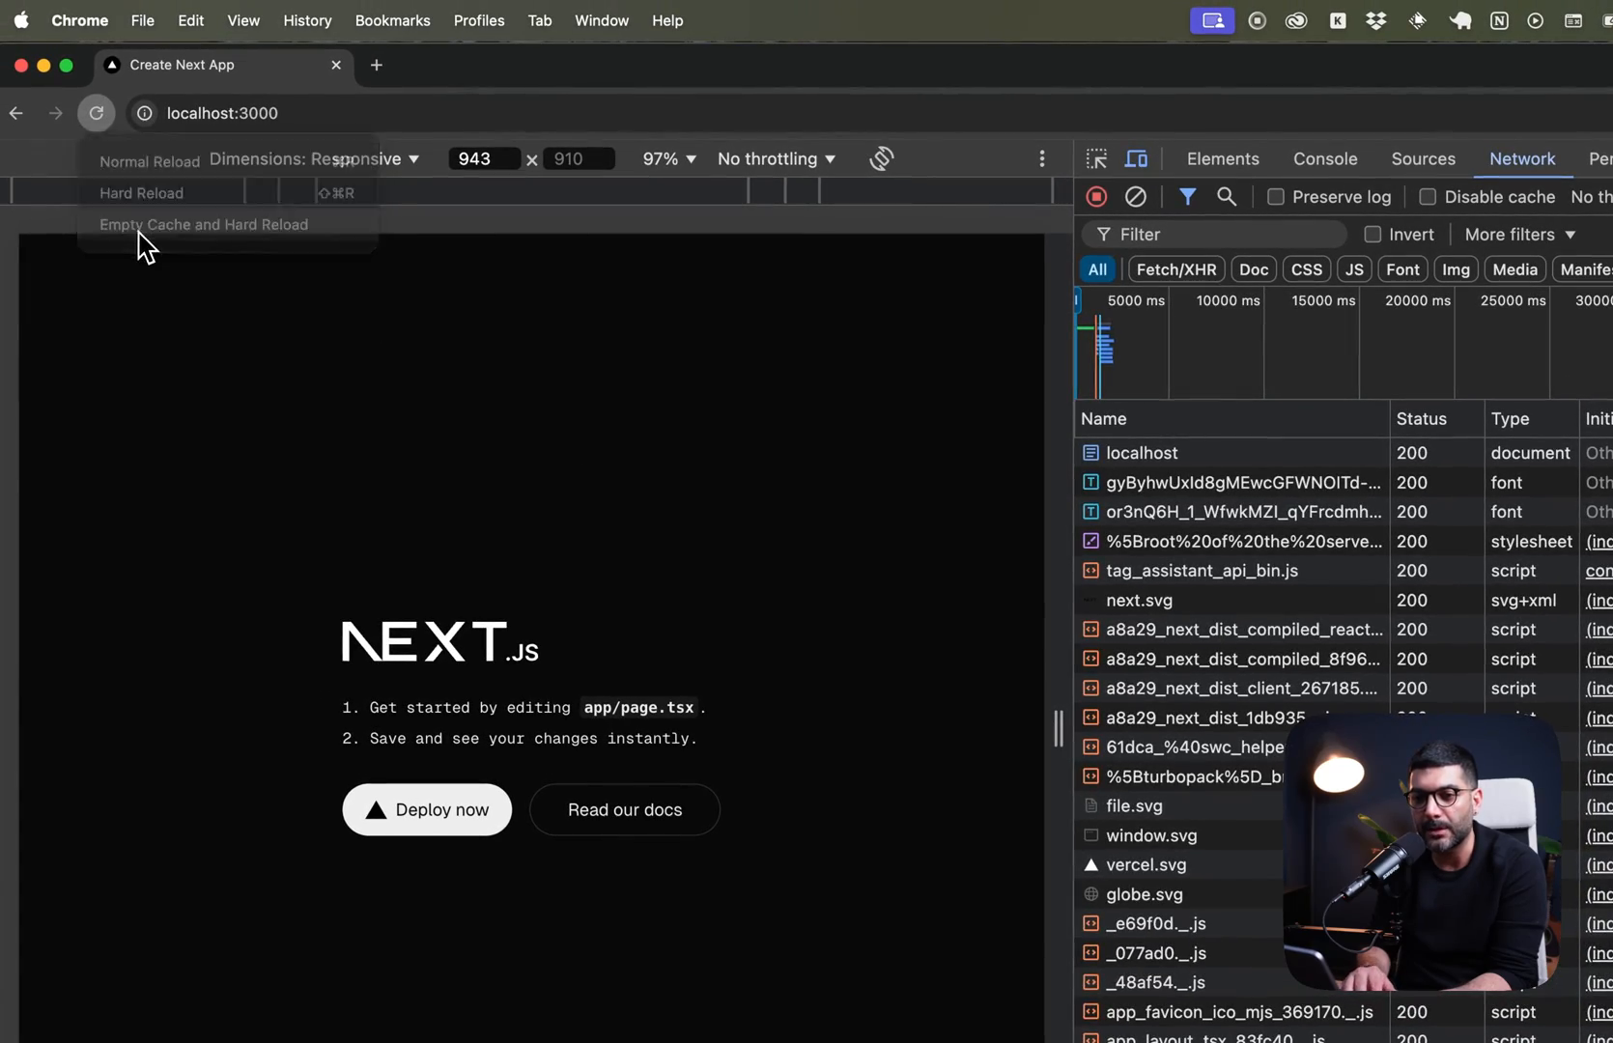
Empty Cache and Hard Reload again, then view the localhost document request's Headers.
{"action": "left_click", "coordinate": [203, 224]}
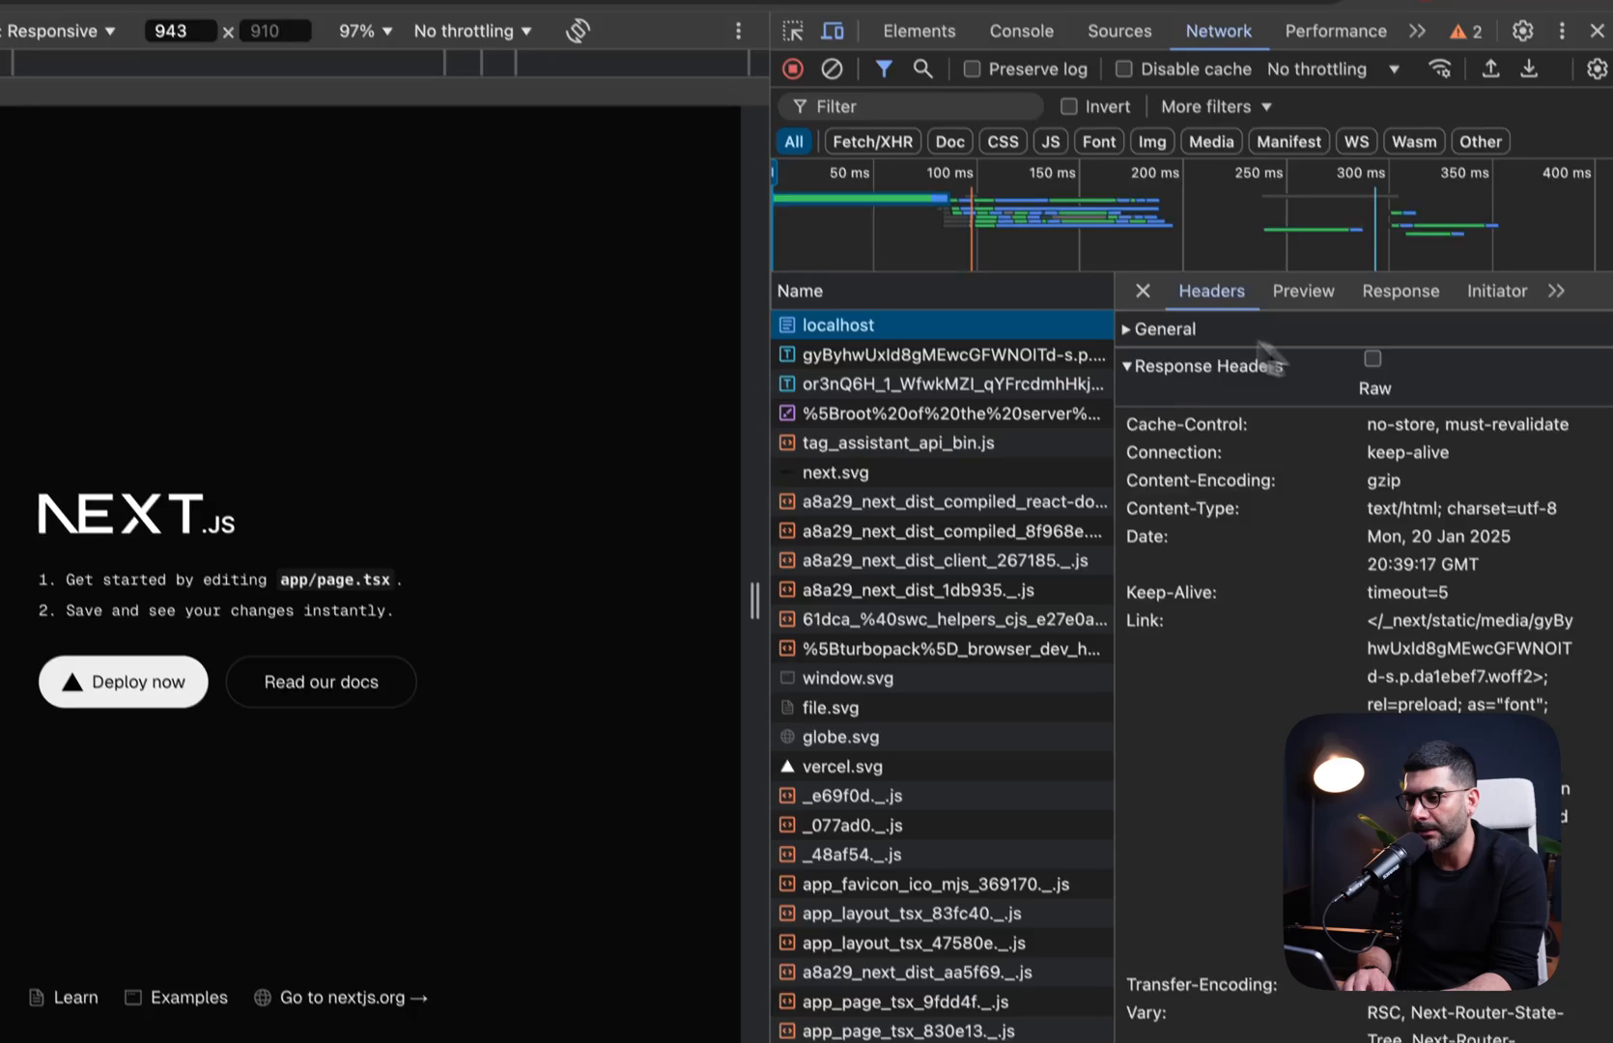
{"action": "left_click", "coordinate": [1141, 291]}
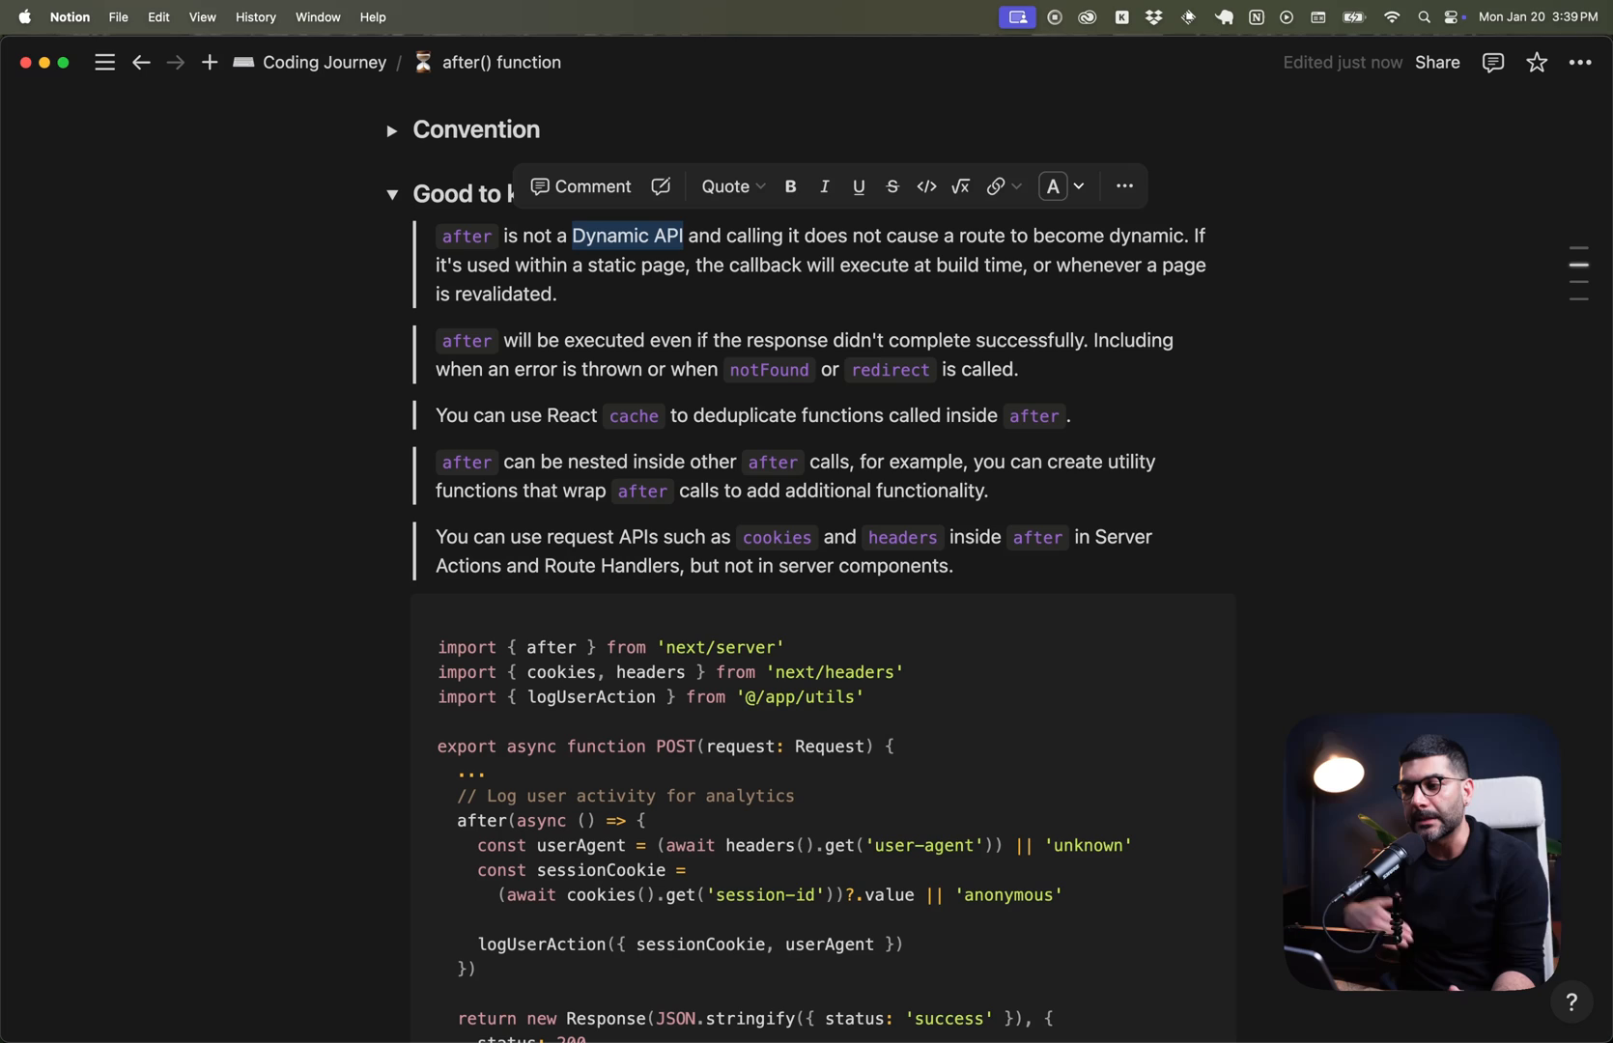
{"action": "mouse_move", "coordinate": [768, 309]}
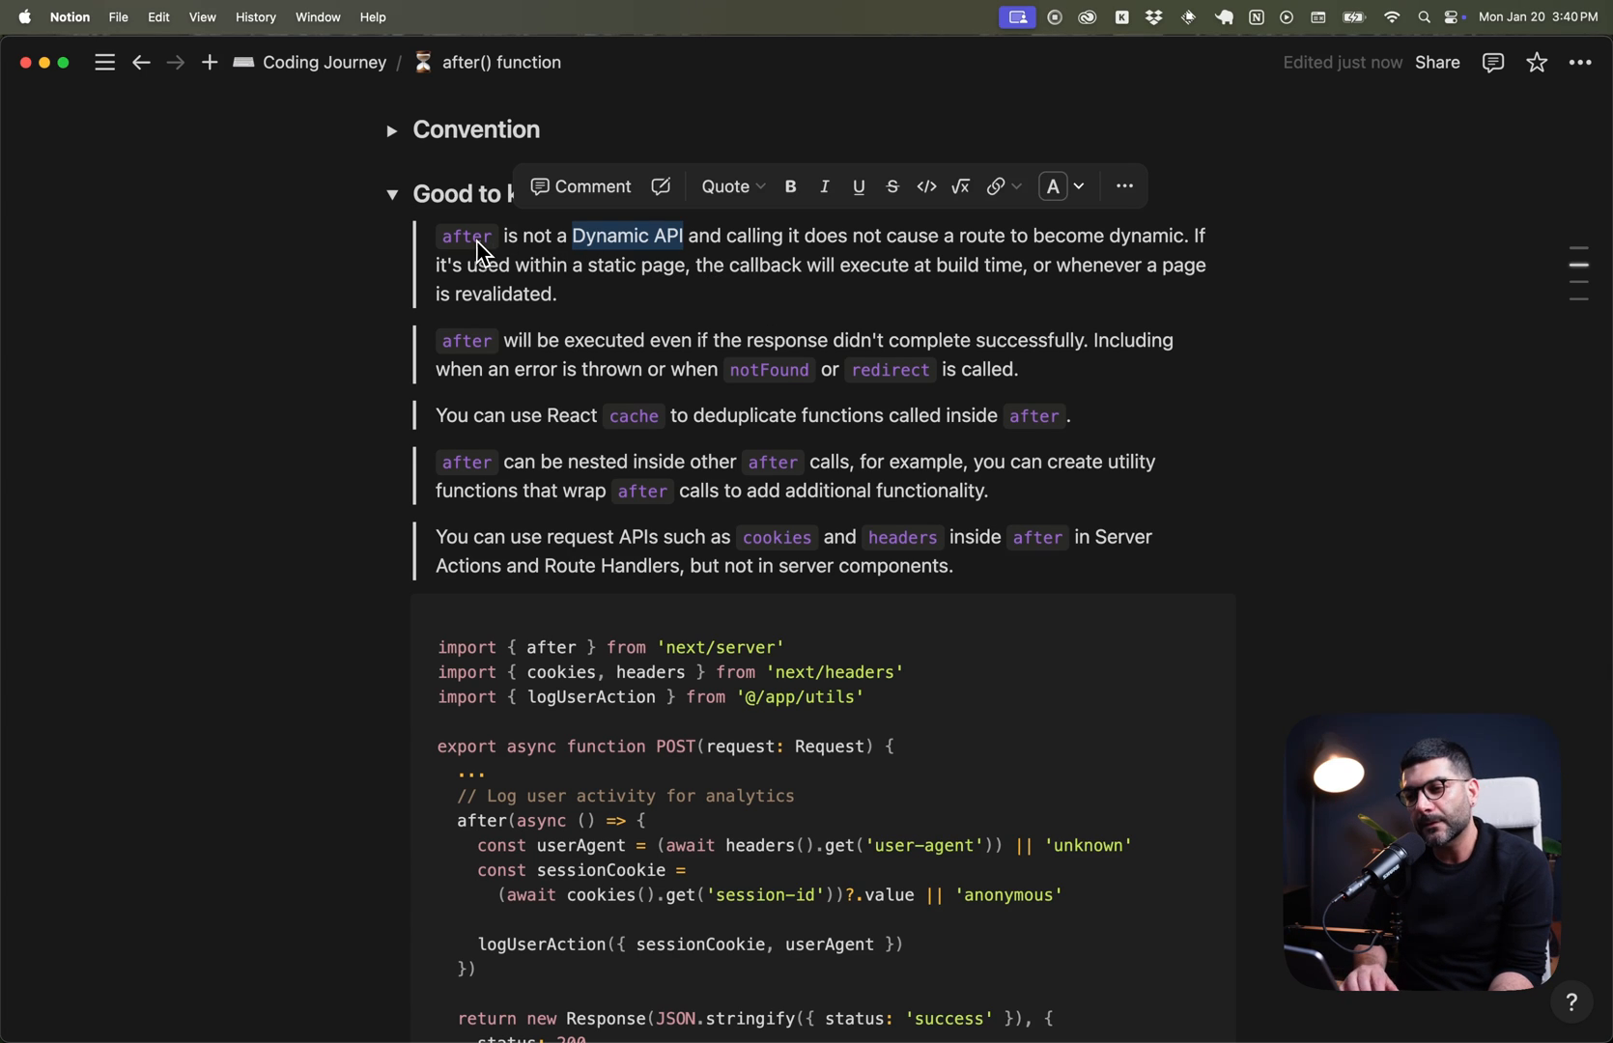
{"action": "mouse_move", "coordinate": [830, 311]}
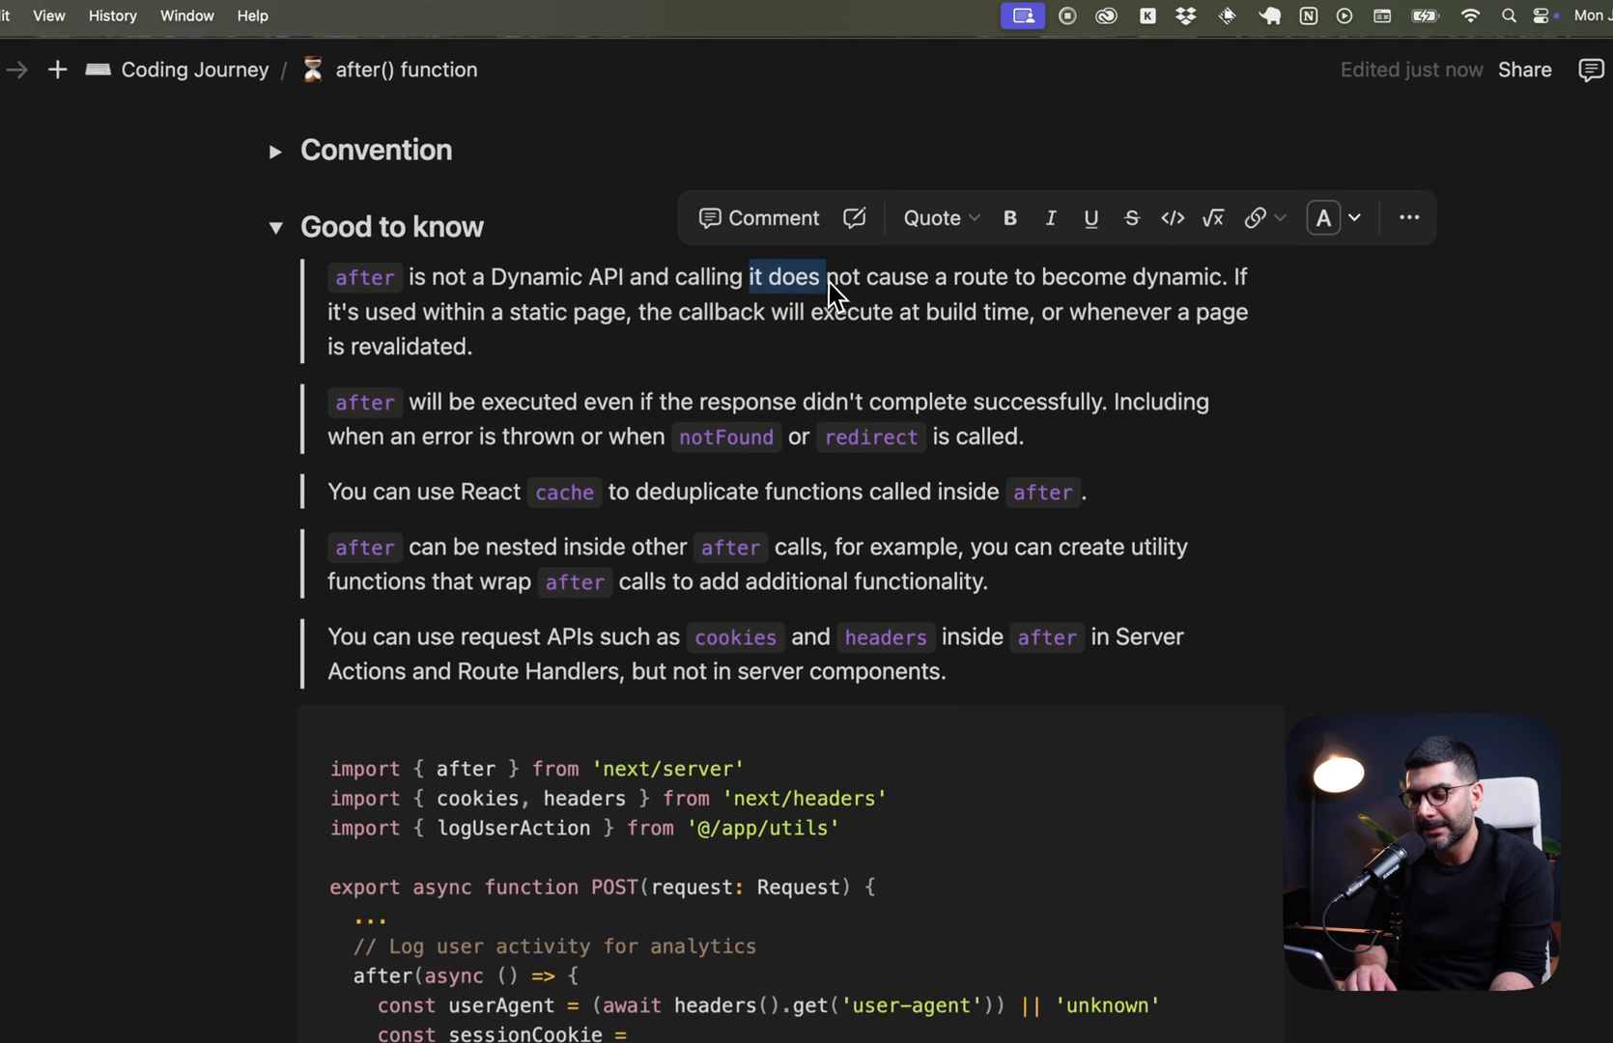
{"action": "double_click", "coordinate": [1080, 278]}
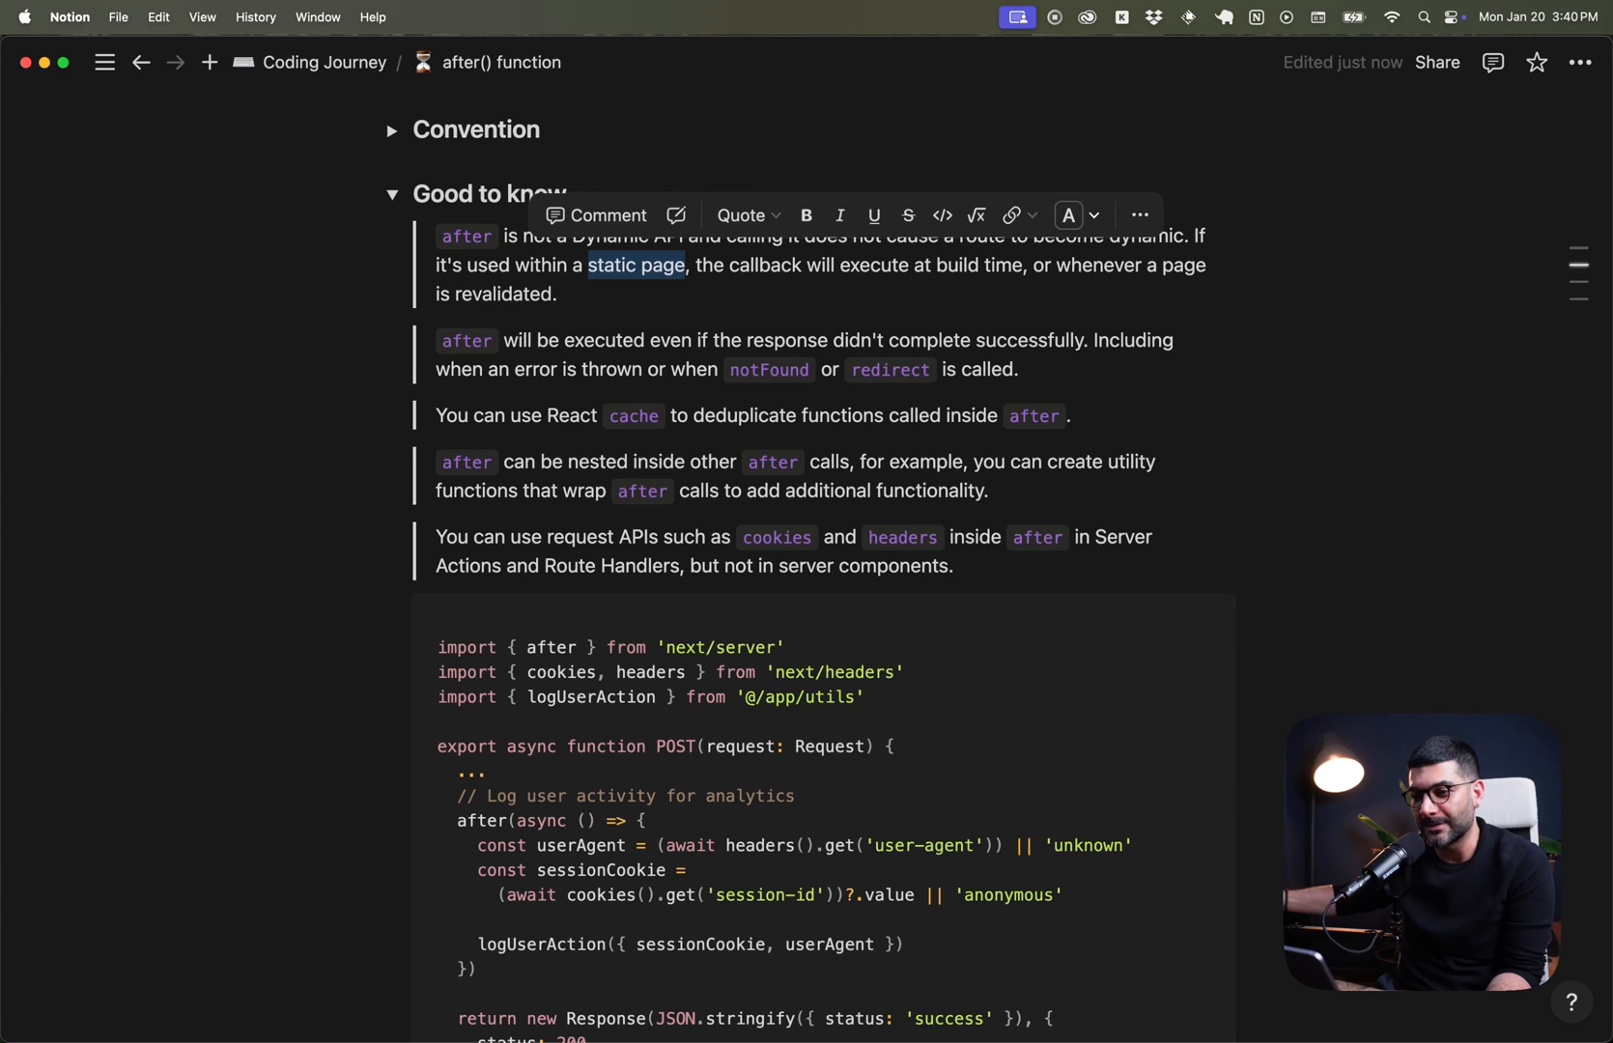
{"action": "mouse_move", "coordinate": [653, 330]}
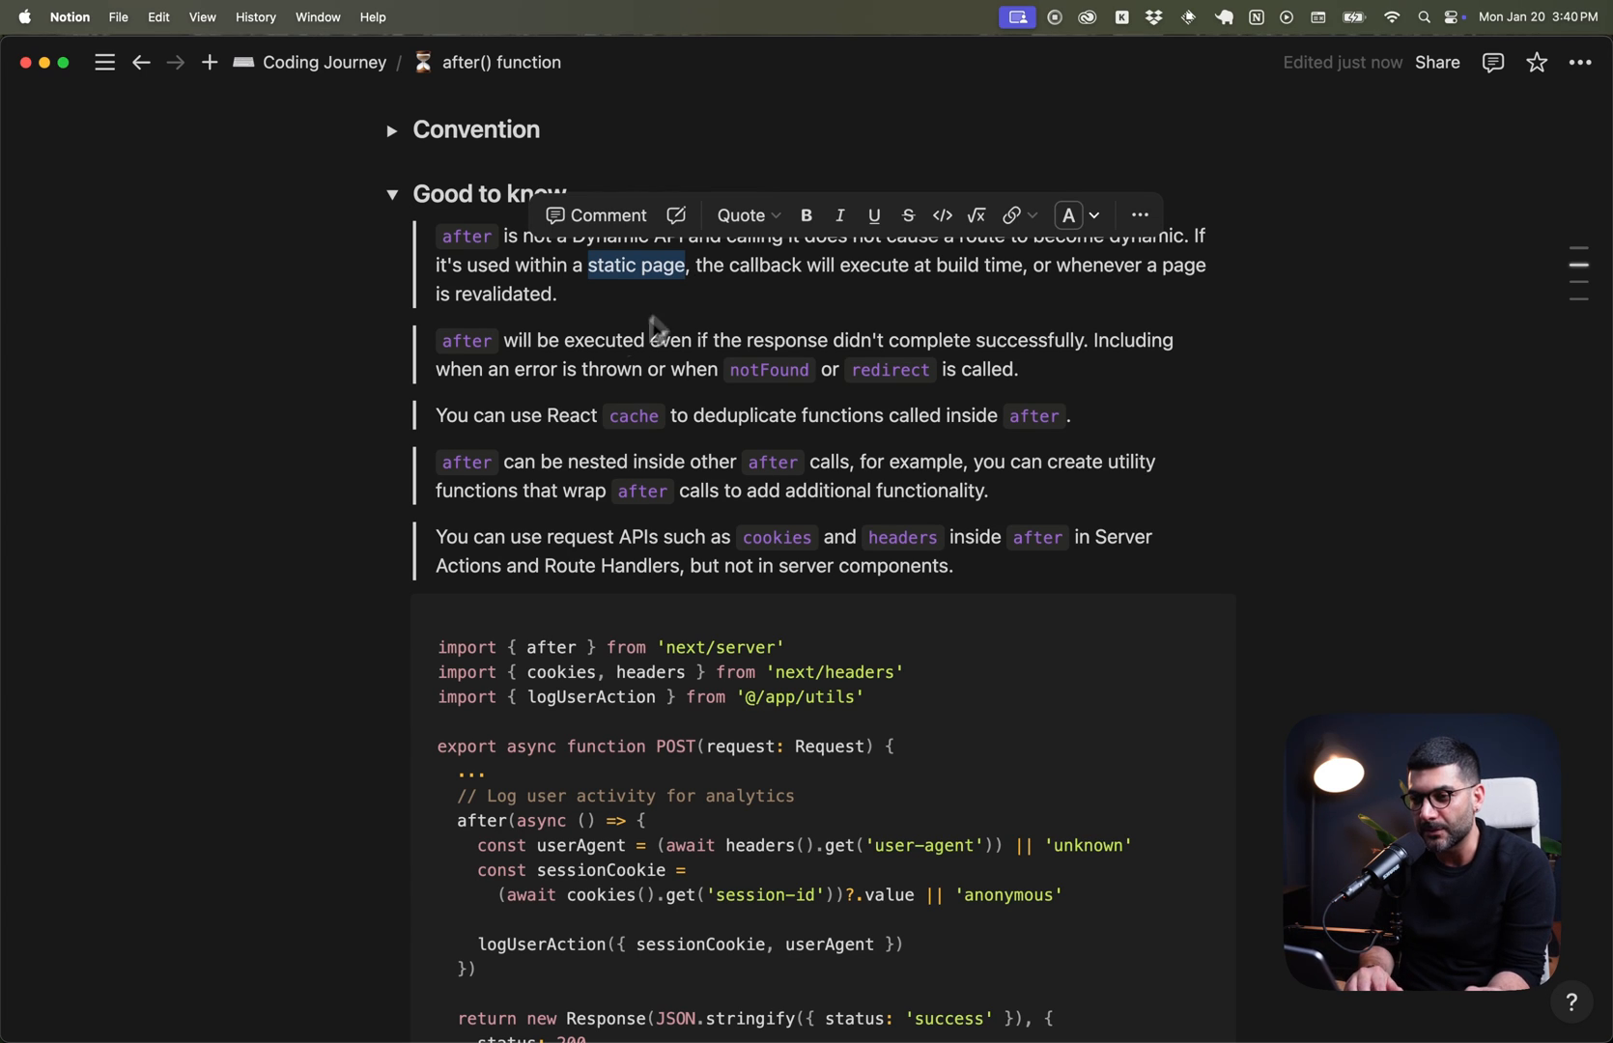
{"action": "mouse_move", "coordinate": [618, 297]}
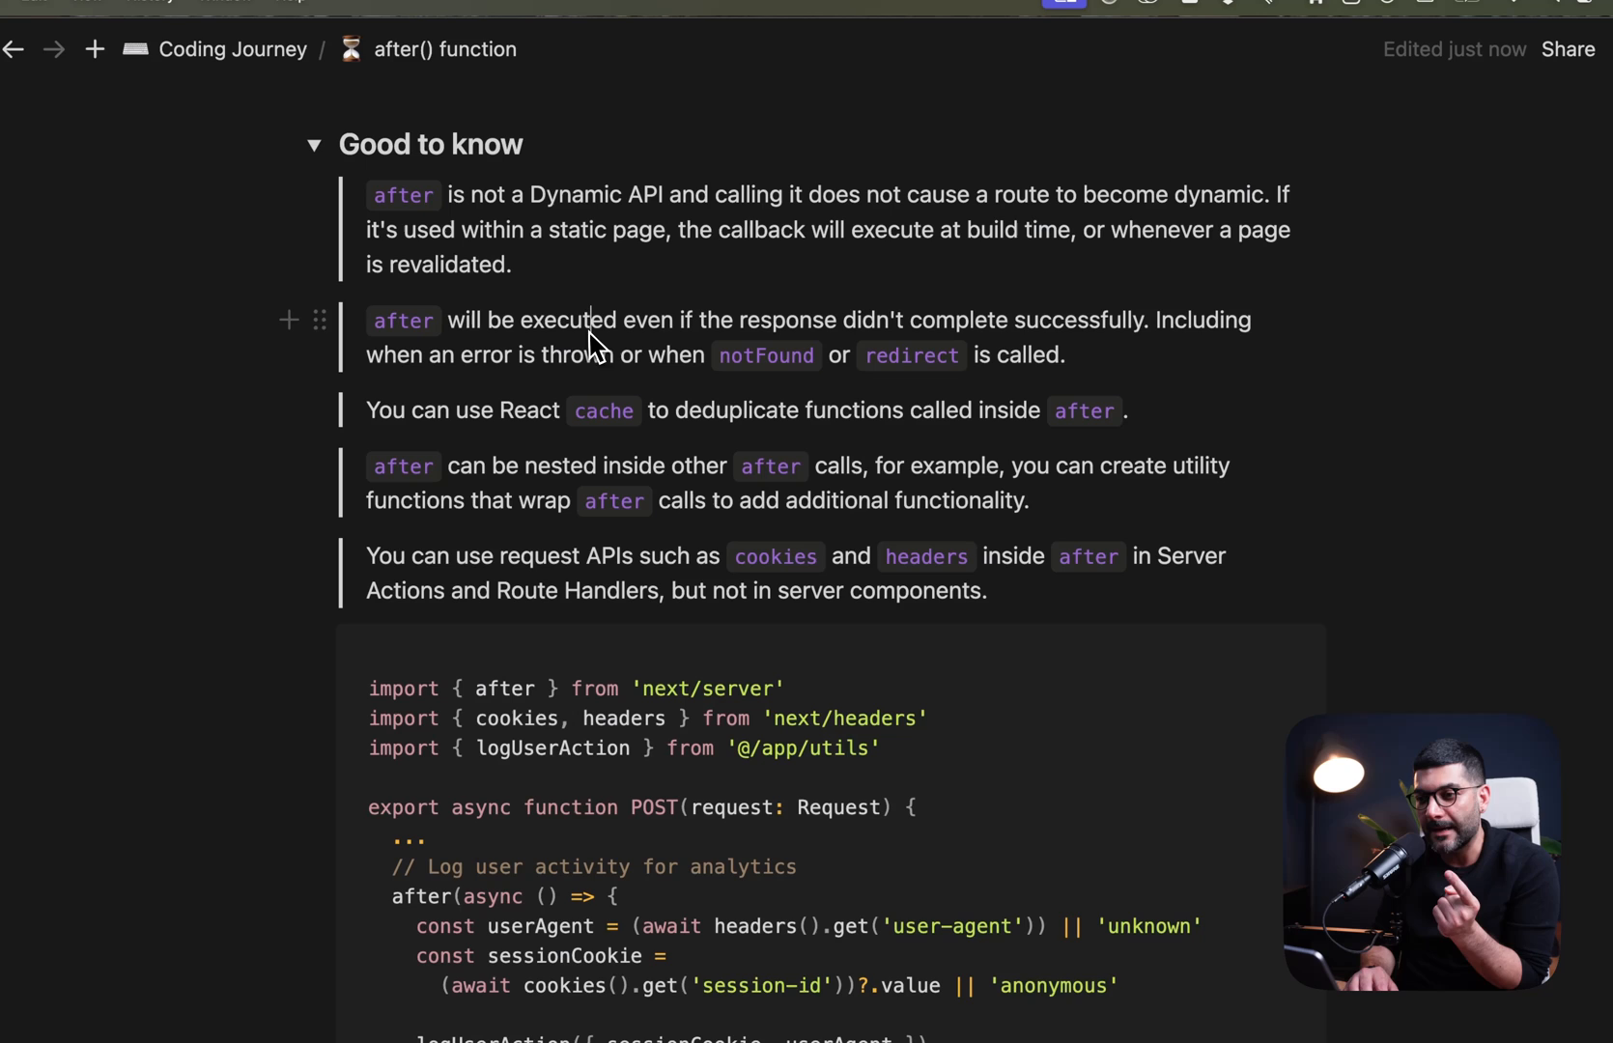
{"action": "mouse_move", "coordinate": [767, 334]}
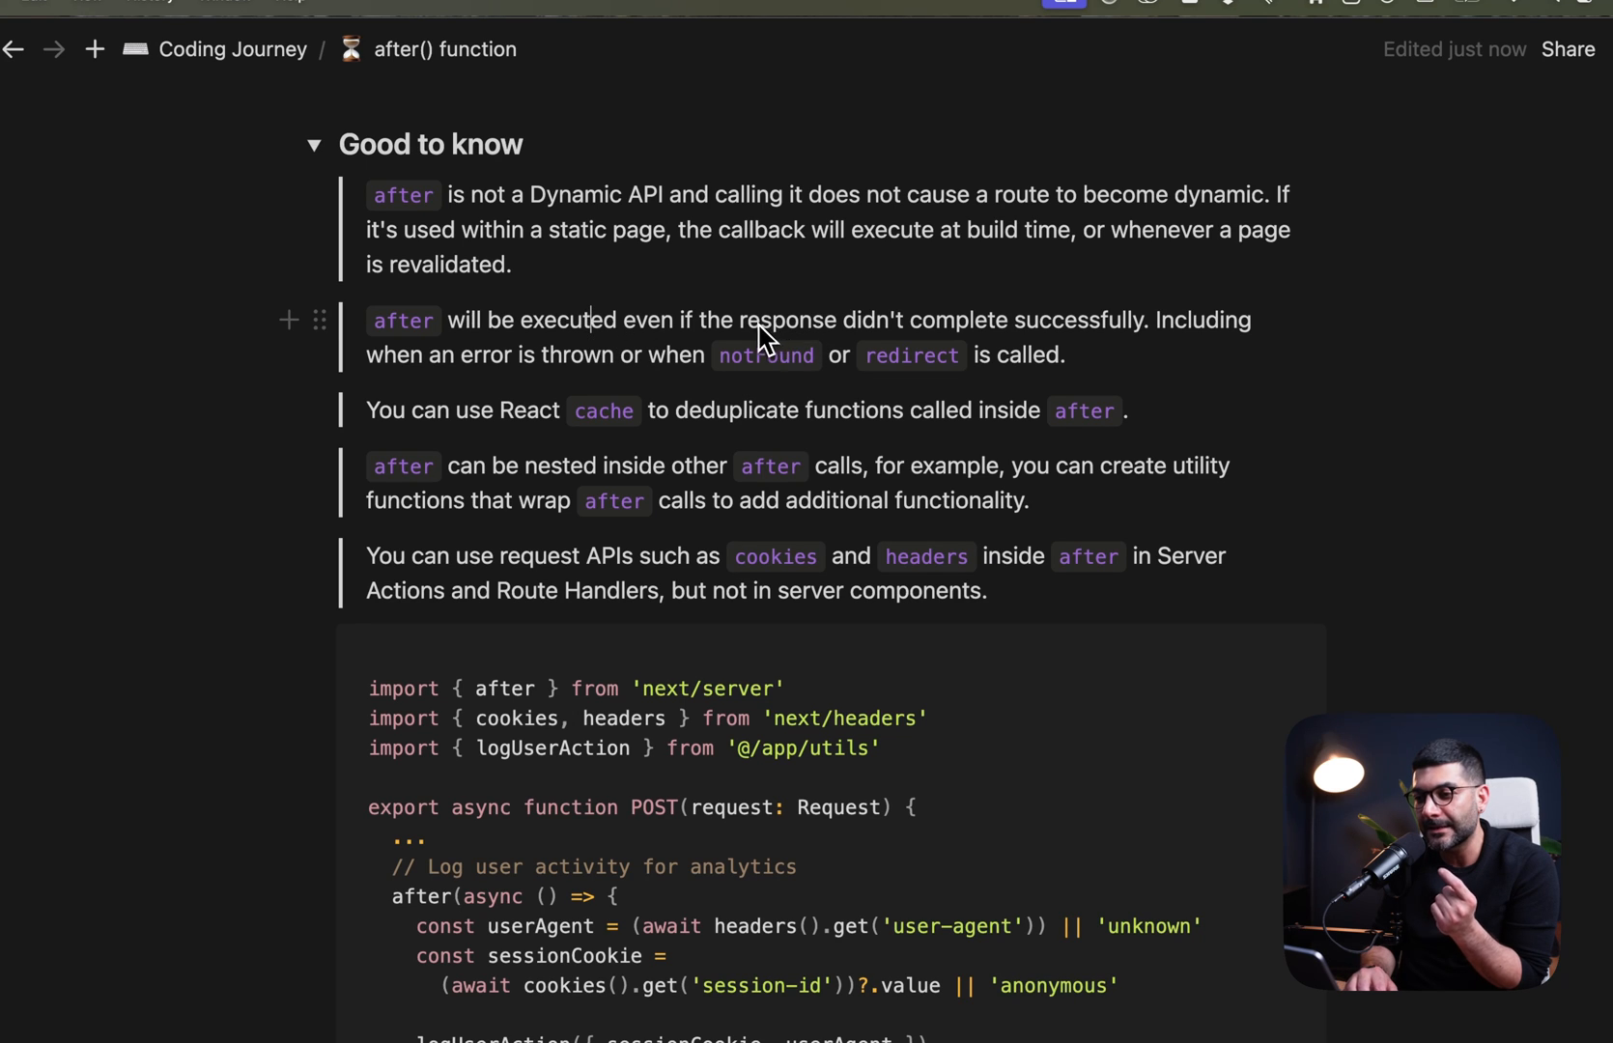
{"action": "left_click_drag", "start_coordinate": [841, 320], "coordinate": [1023, 321]}
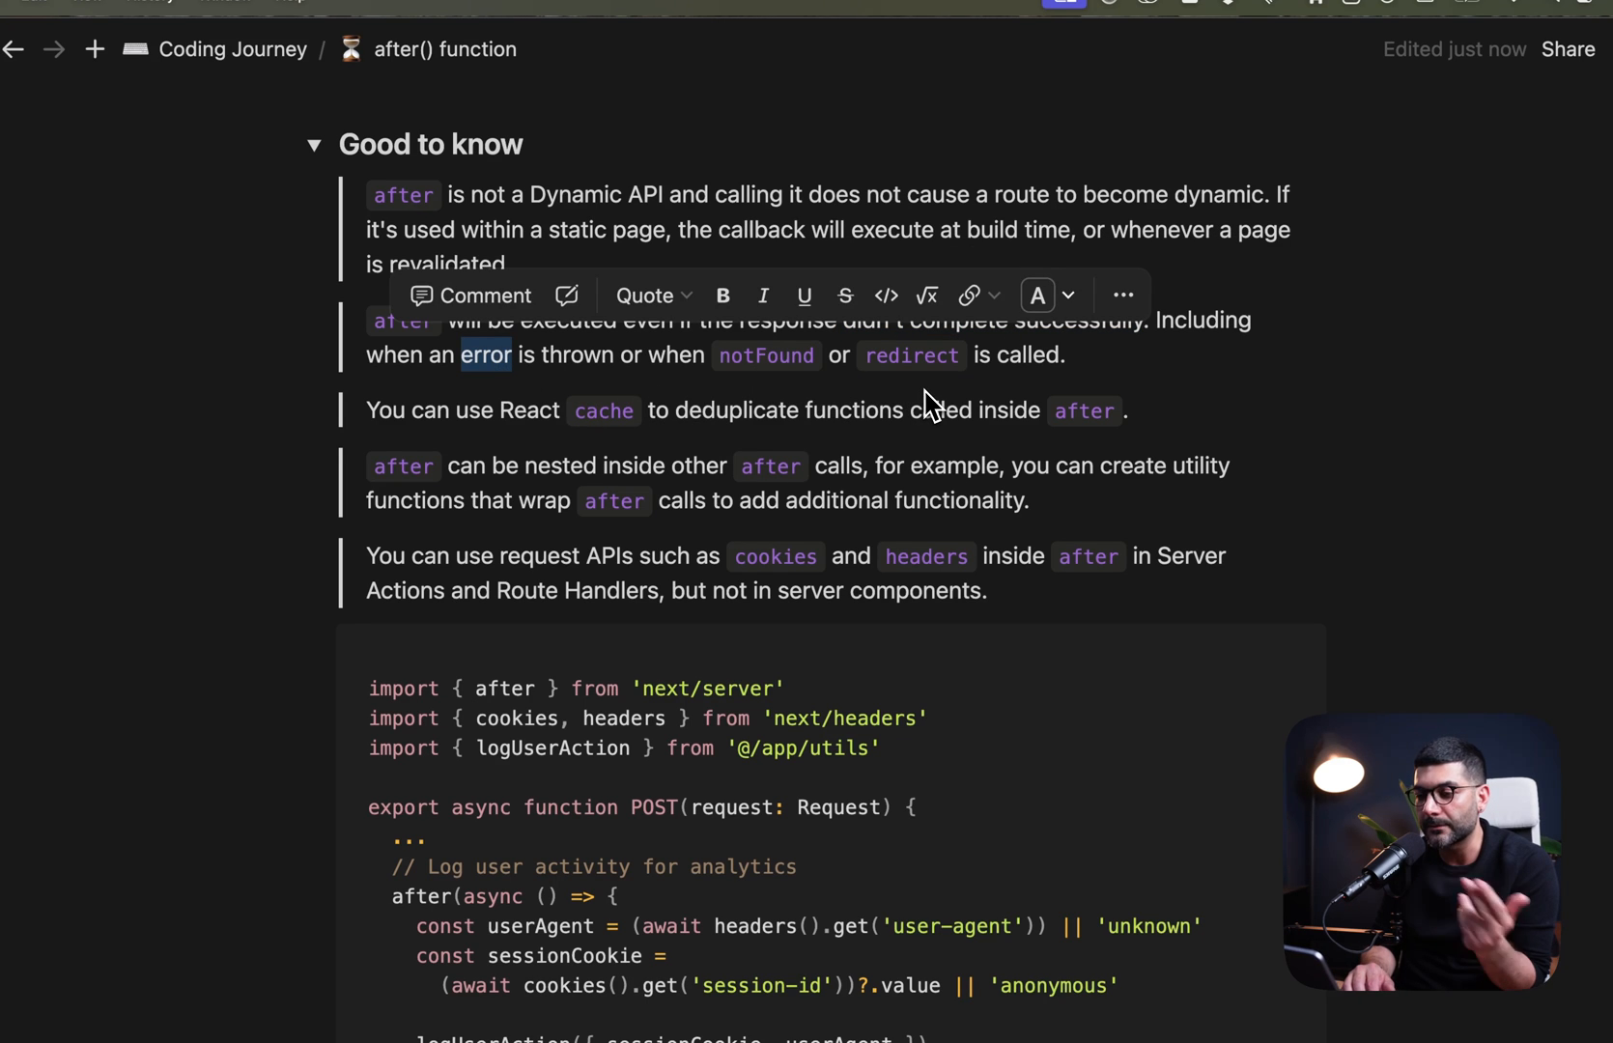
{"action": "left_click", "coordinate": [556, 355]}
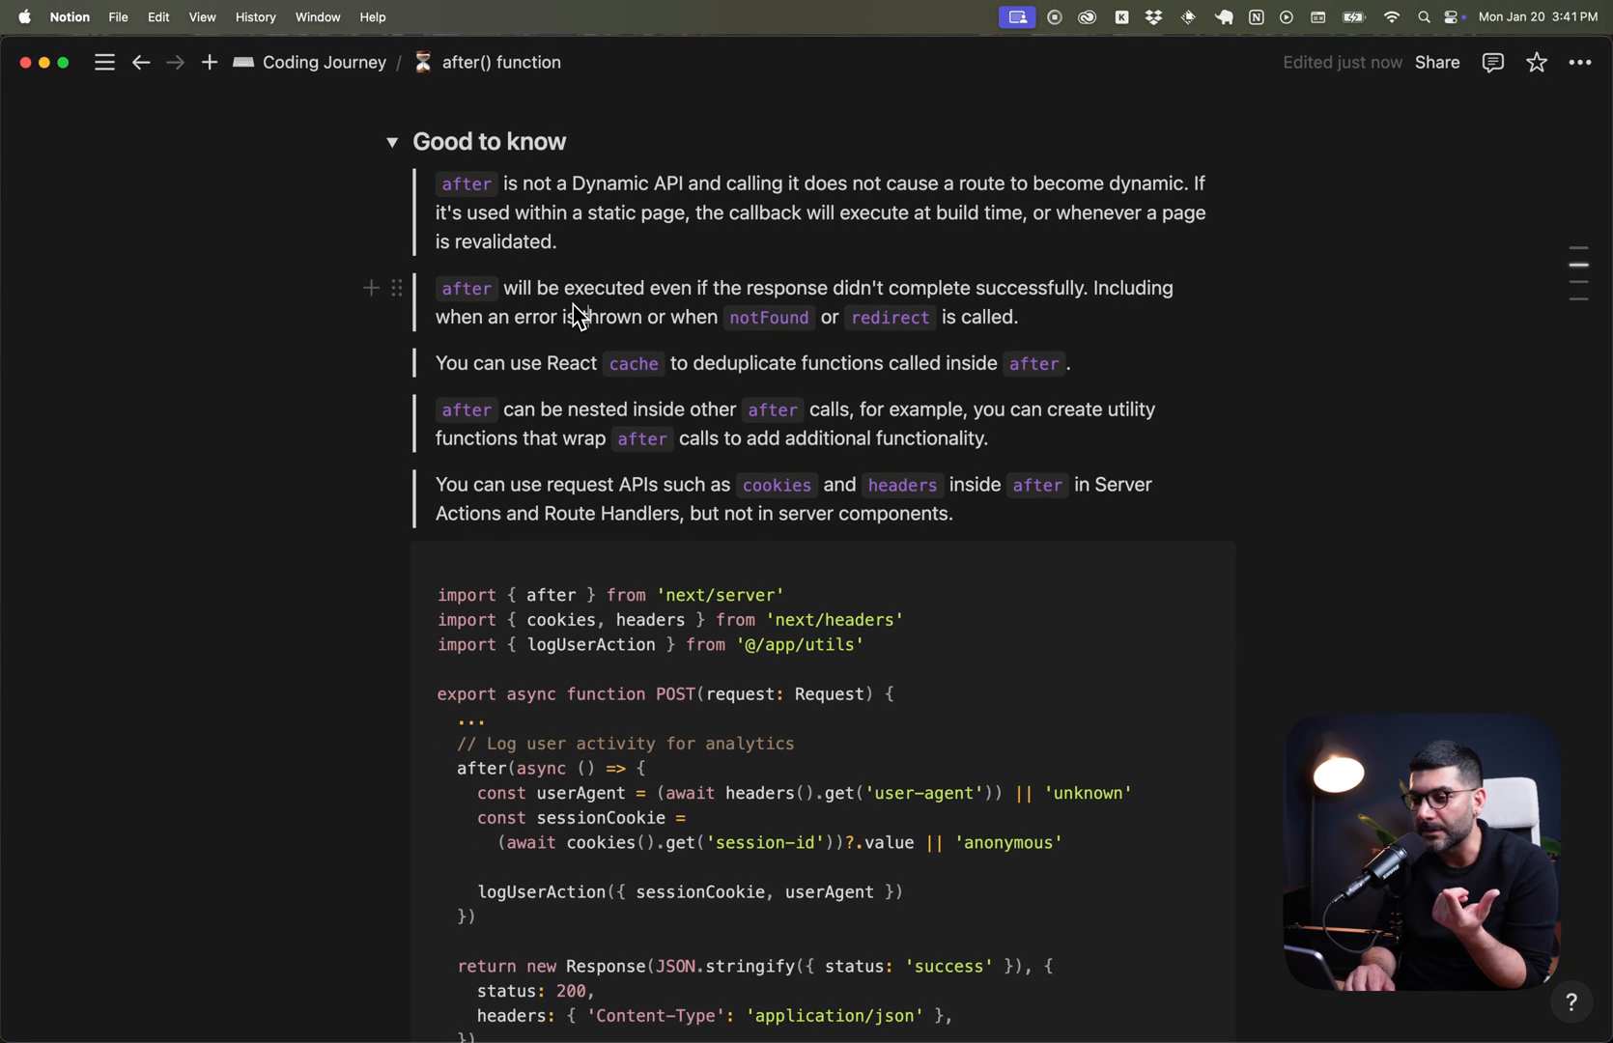
{"action": "scroll", "scroll_direction": "down", "scroll_amount": 3}
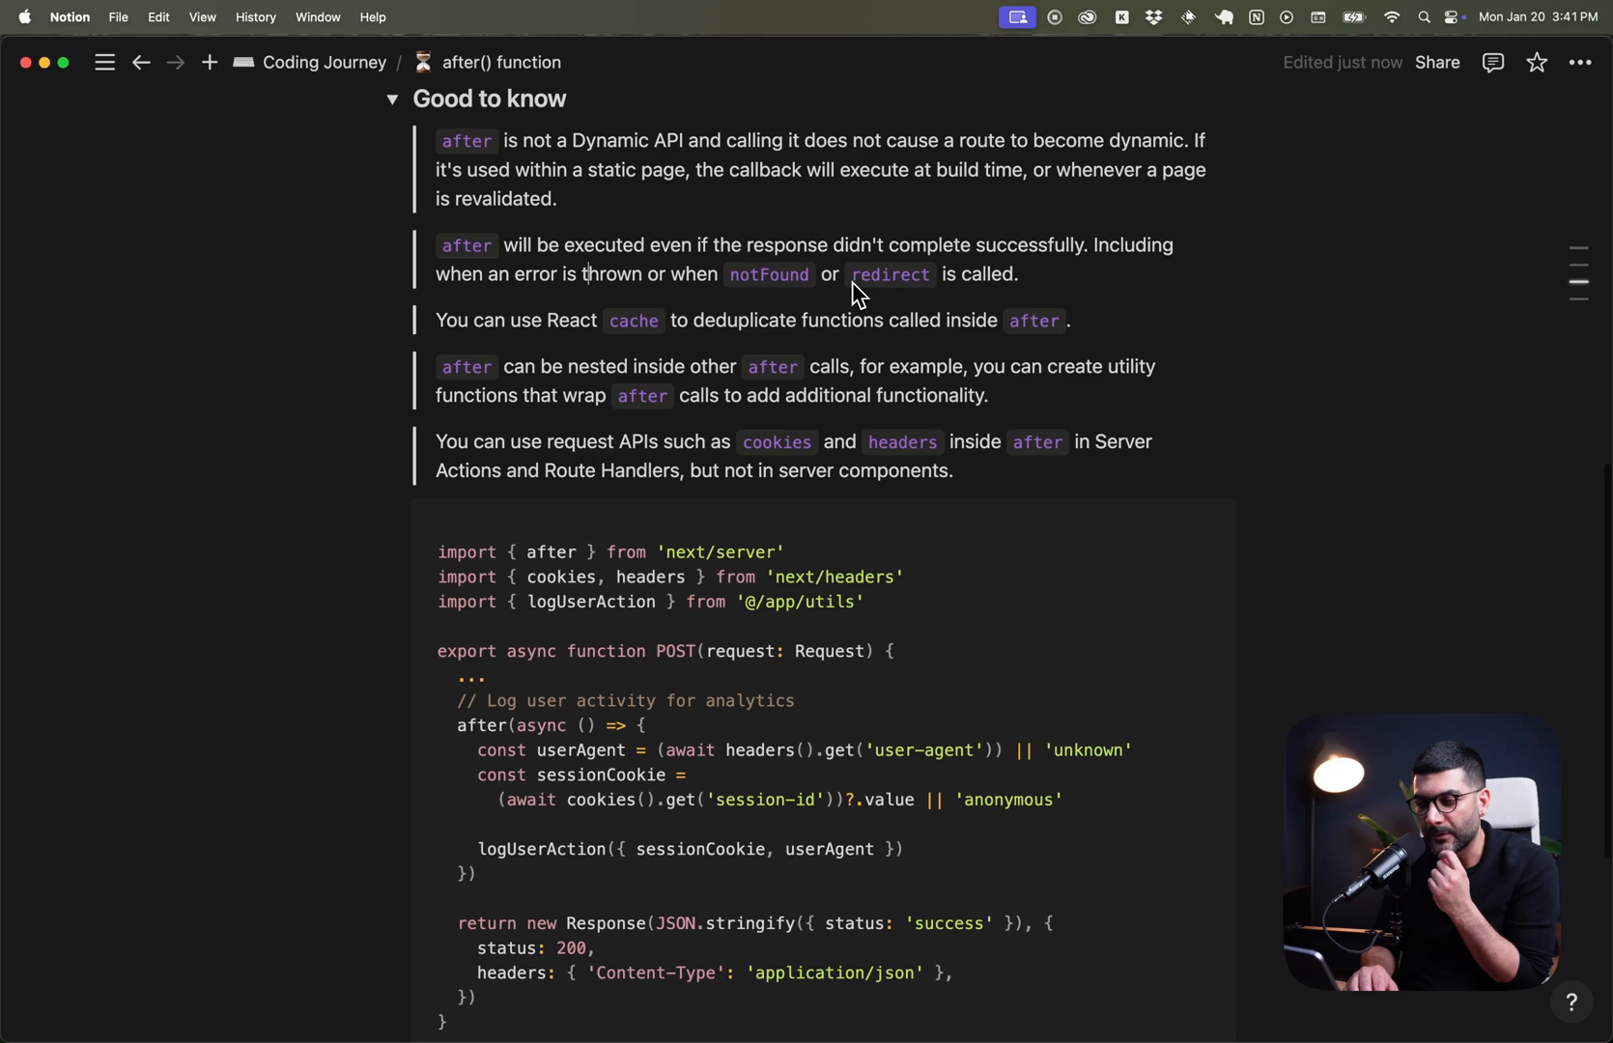
{"action": "mouse_move", "coordinate": [1018, 259]}
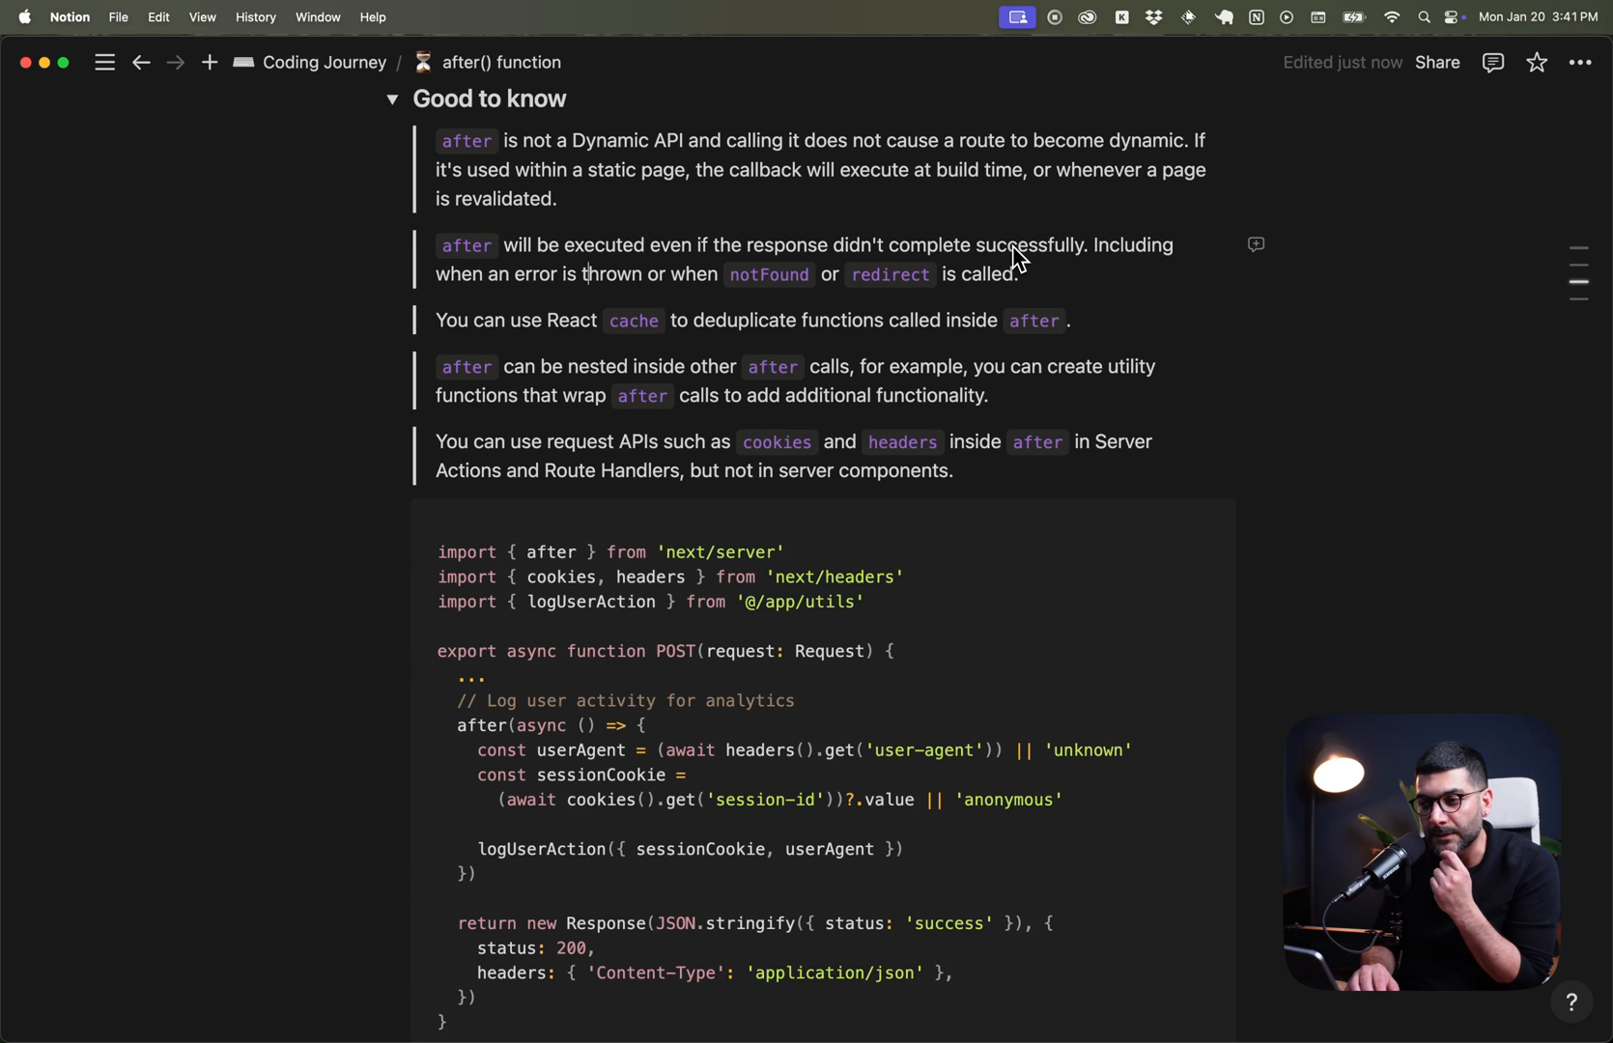
{"action": "mouse_move", "coordinate": [751, 259]}
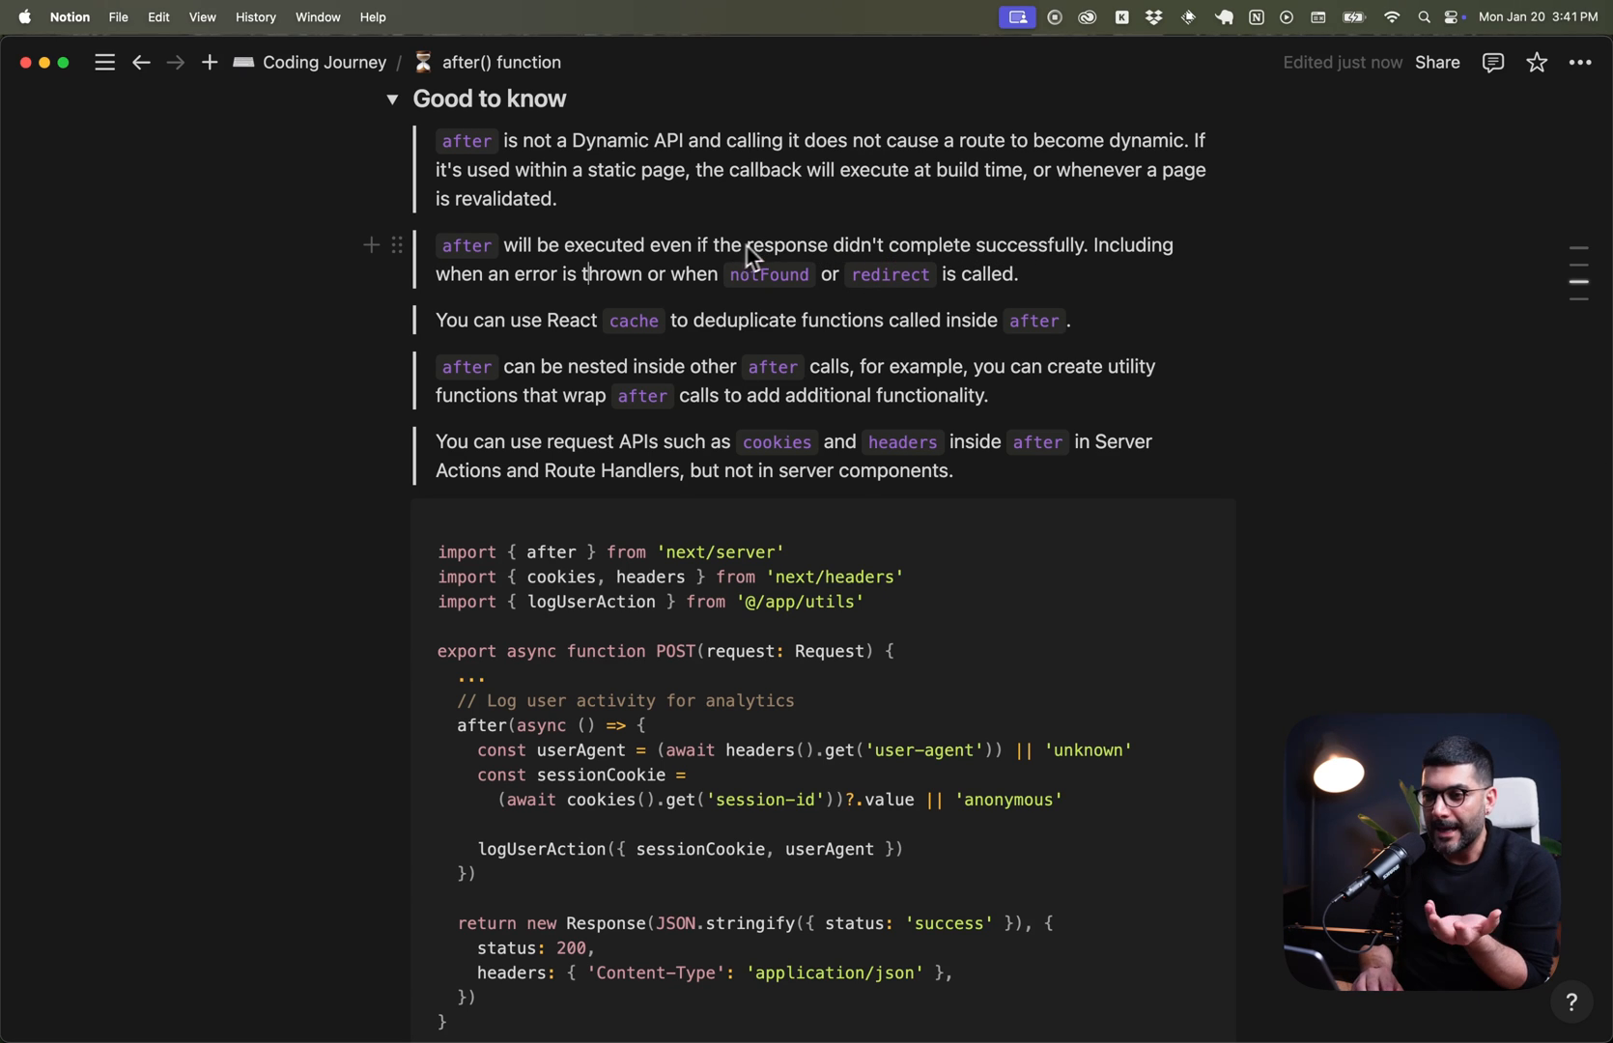
{"action": "mouse_move", "coordinate": [817, 256]}
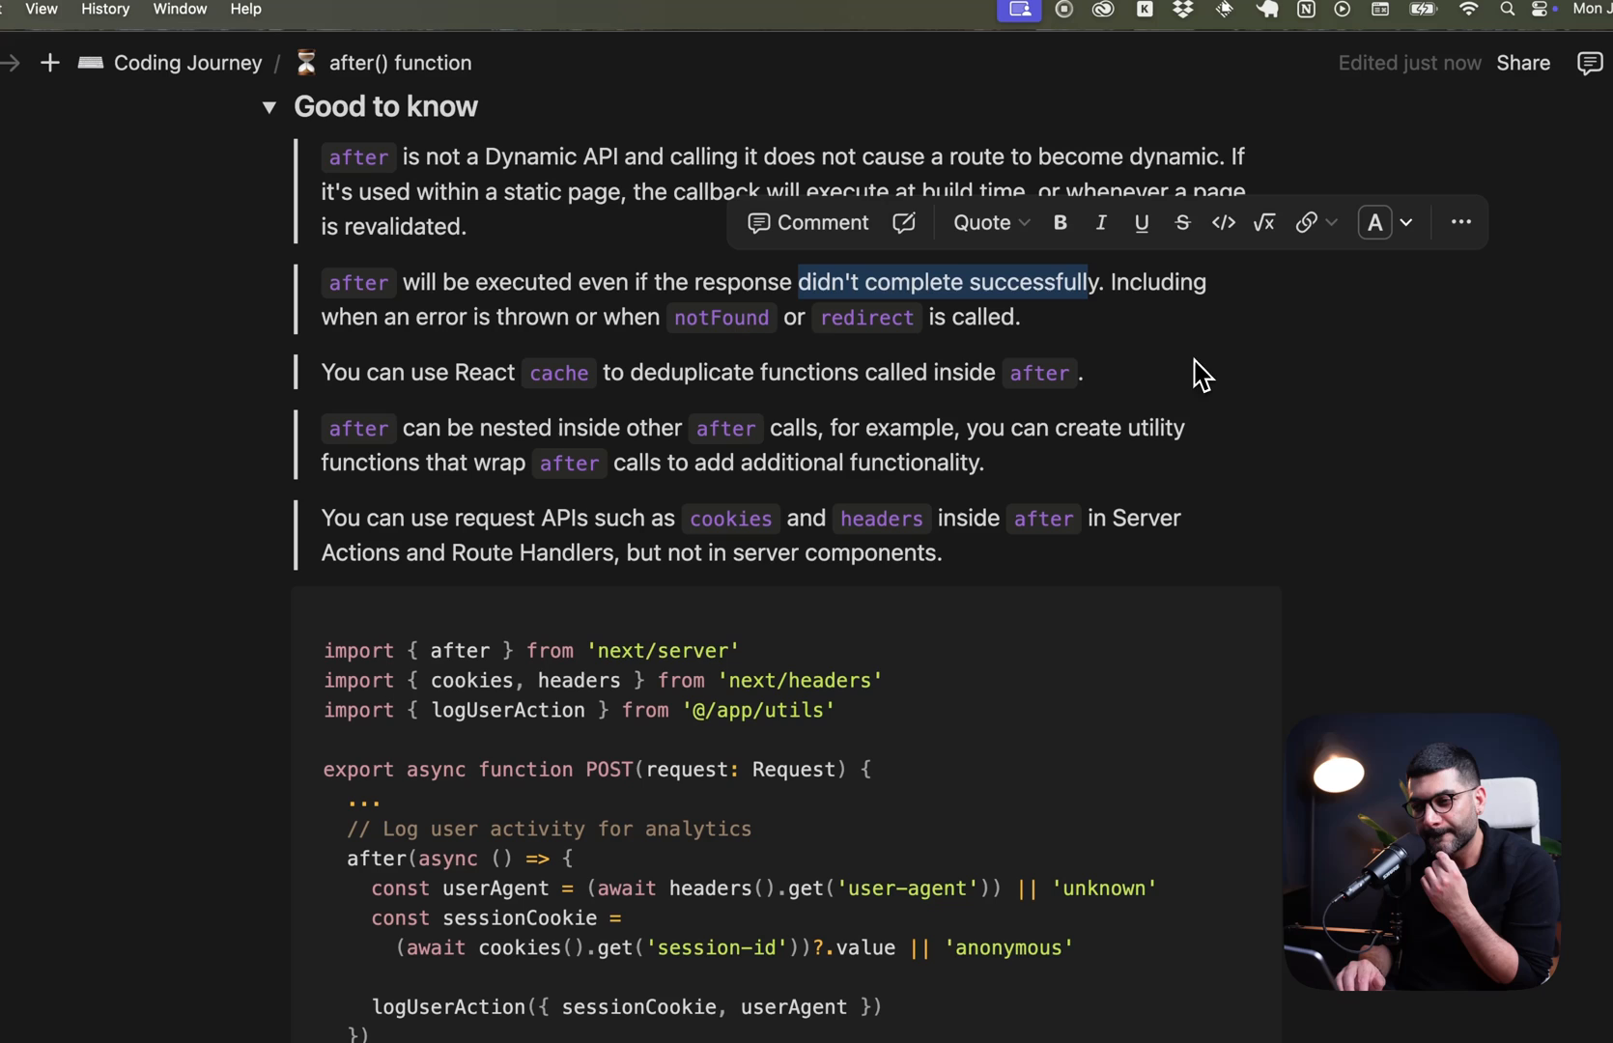
{"action": "mouse_move", "coordinate": [967, 403]}
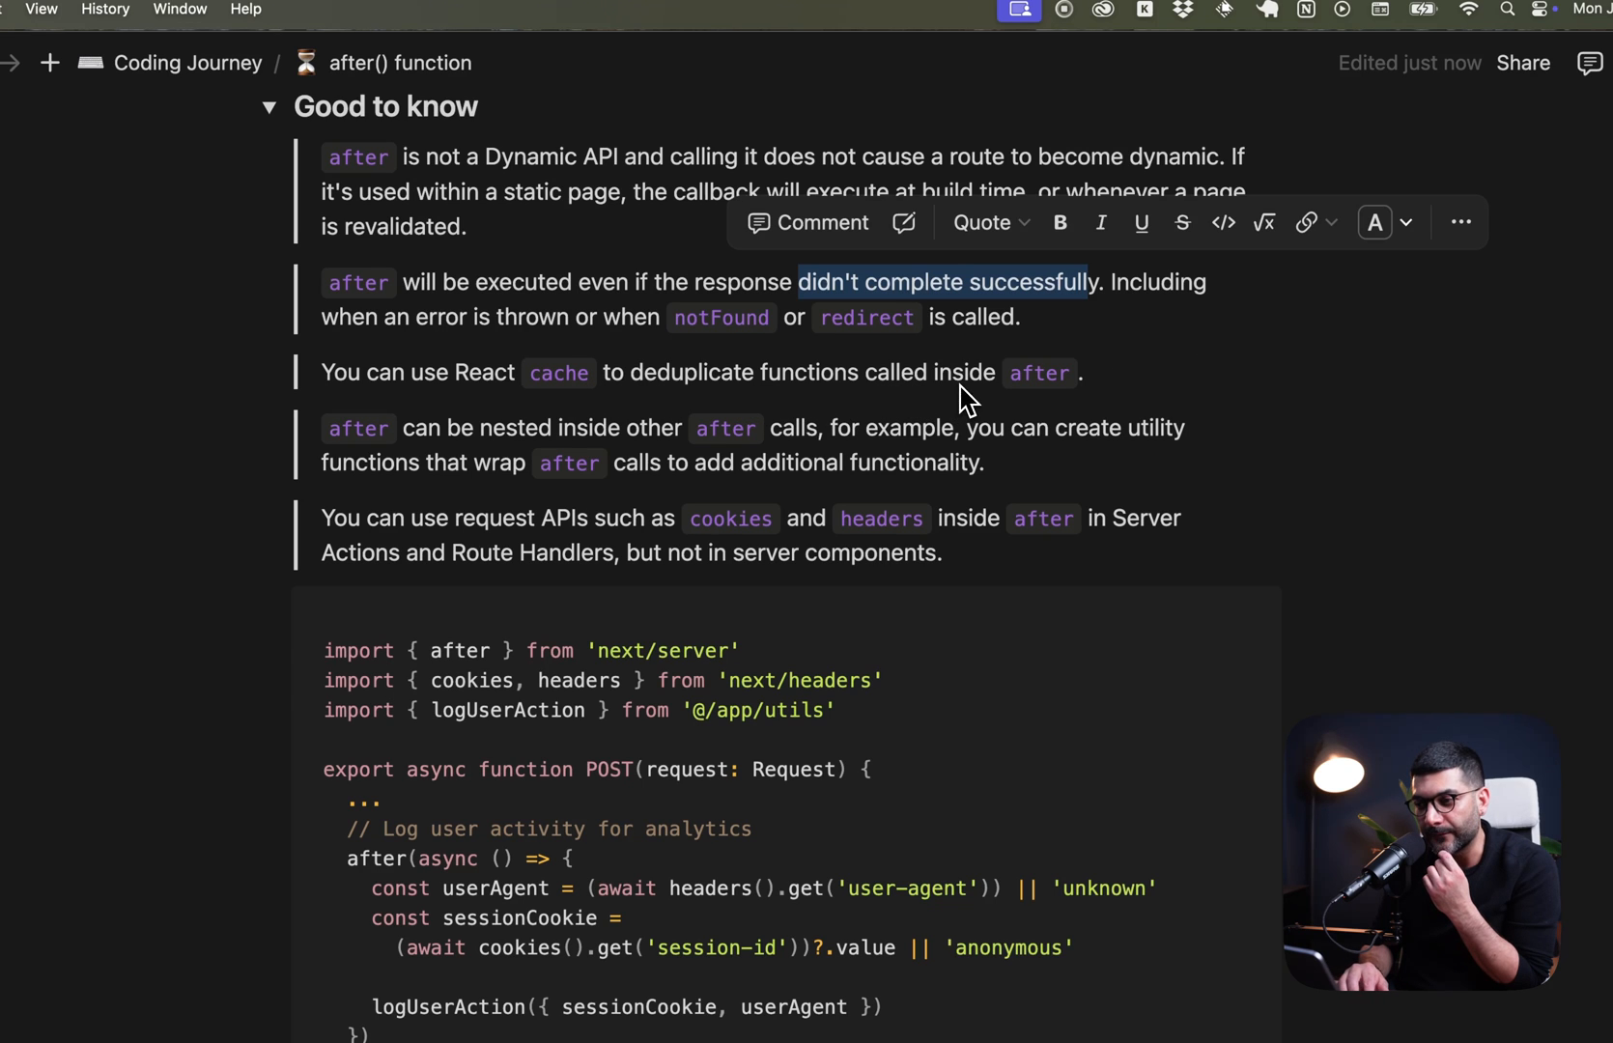
{"action": "left_click", "coordinate": [1084, 373]}
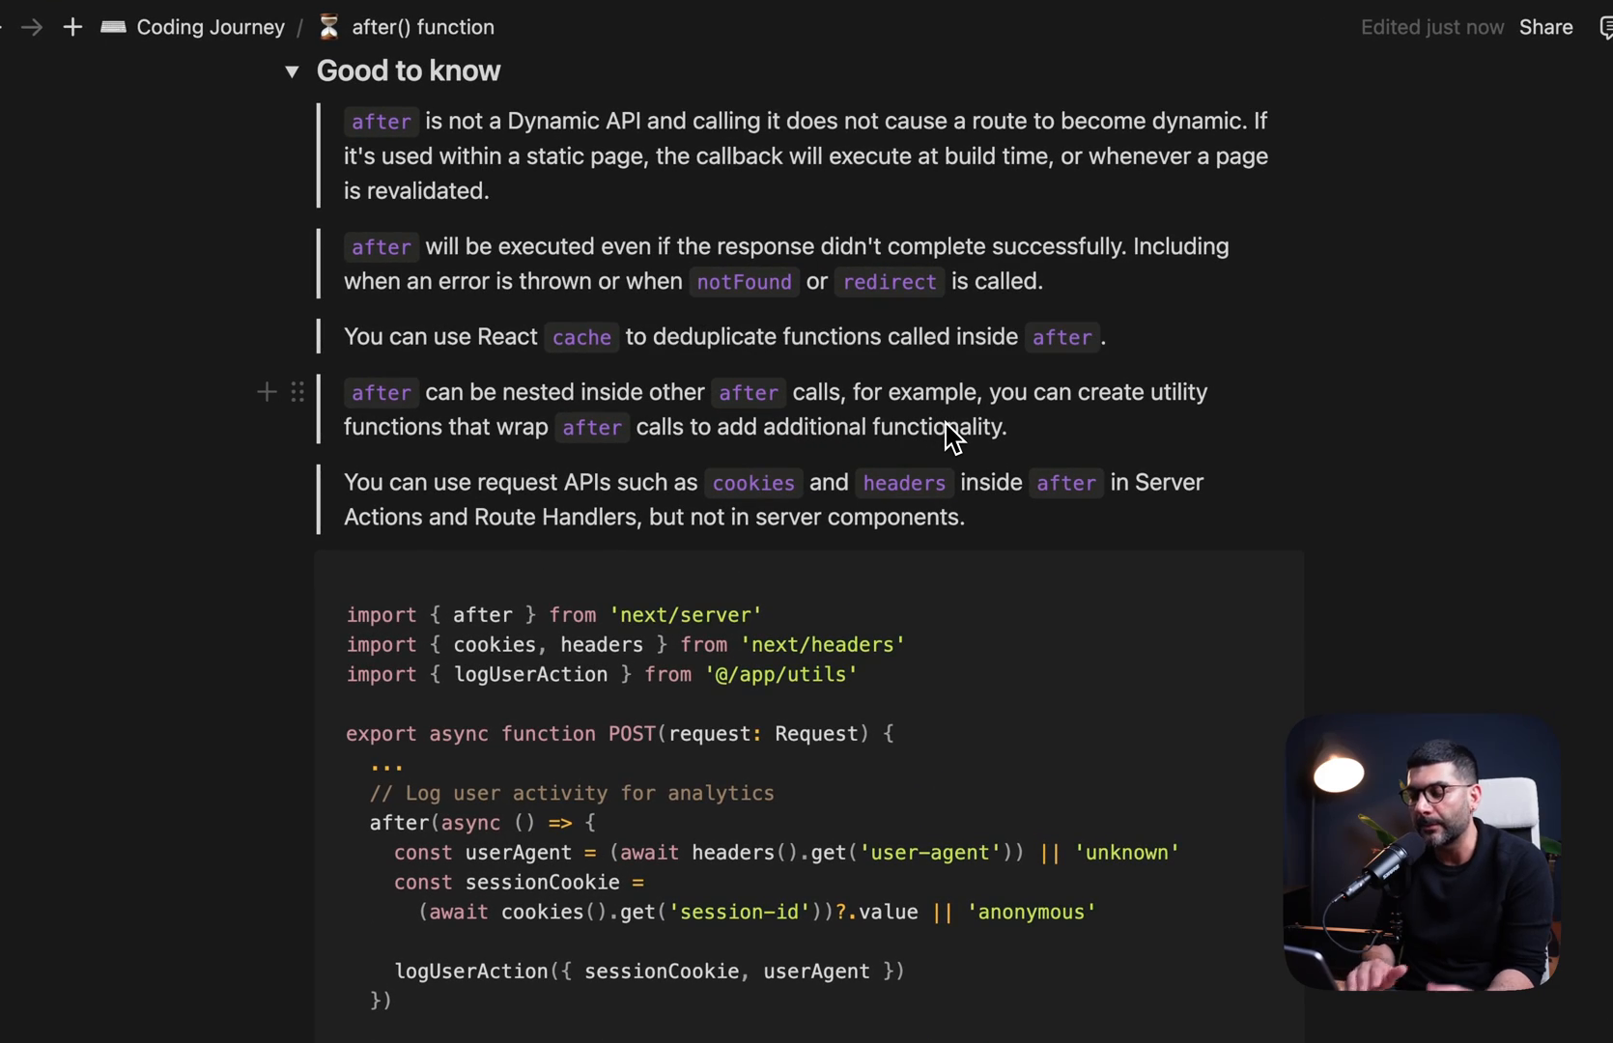
{"action": "scroll", "scroll_direction": "down", "scroll_amount": 3}
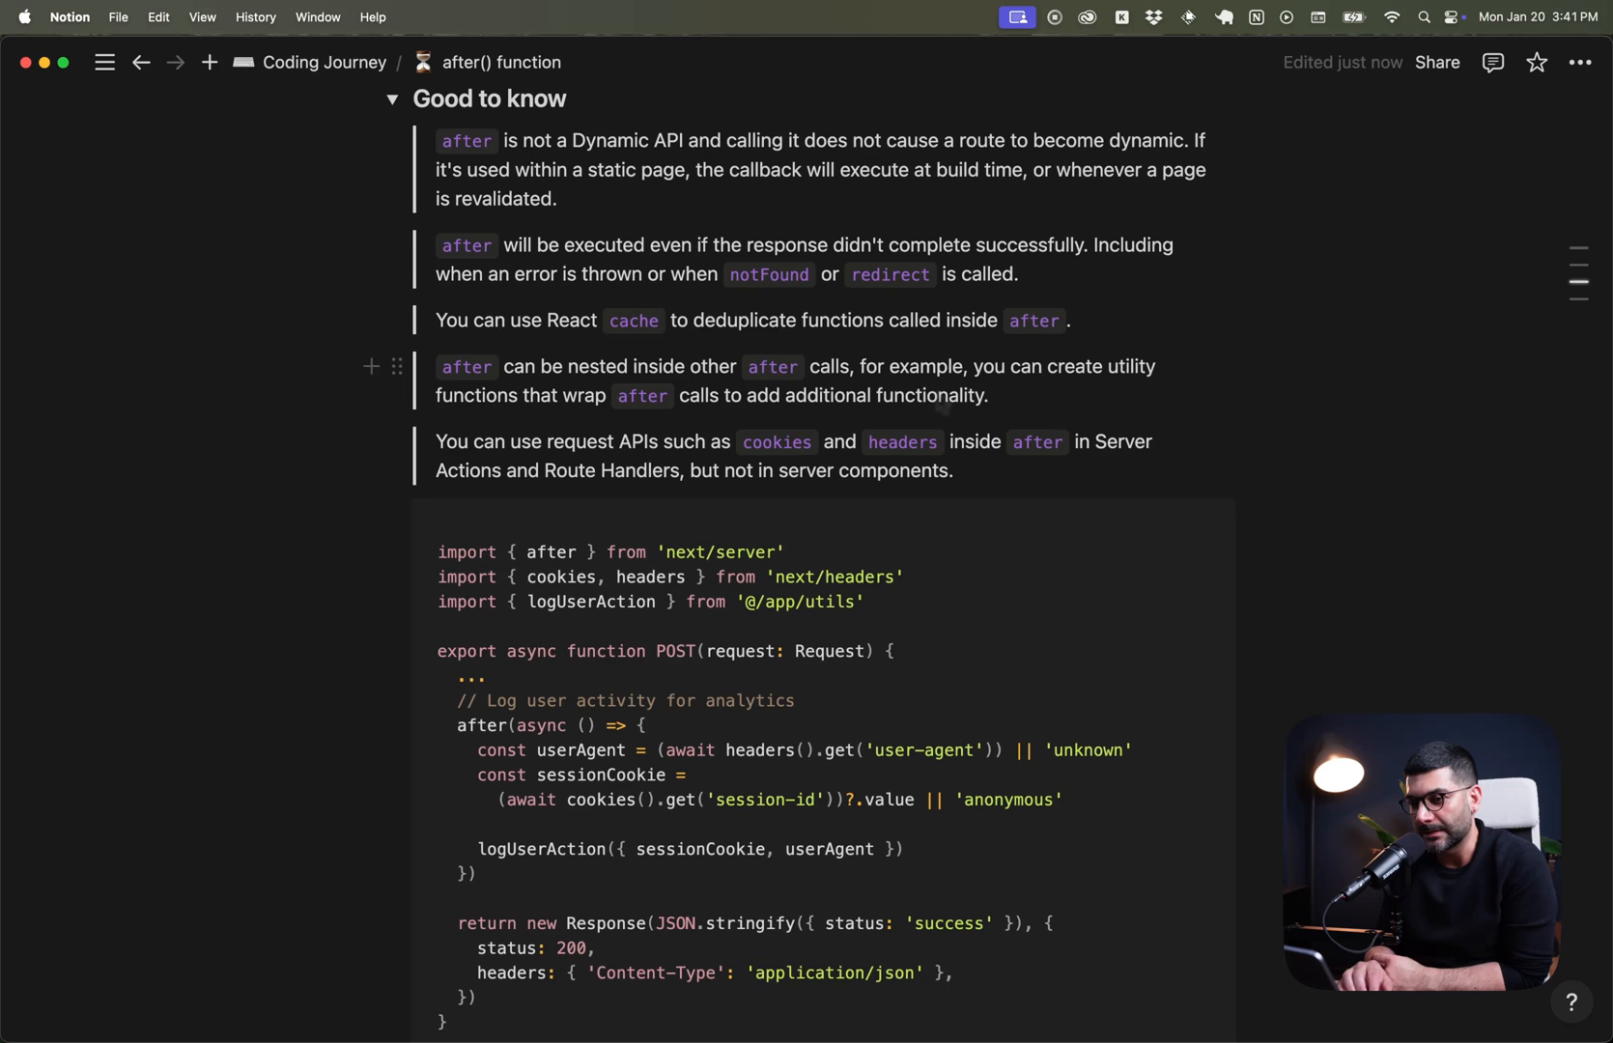
{"action": "scroll", "scroll_direction": "down", "scroll_amount": 3}
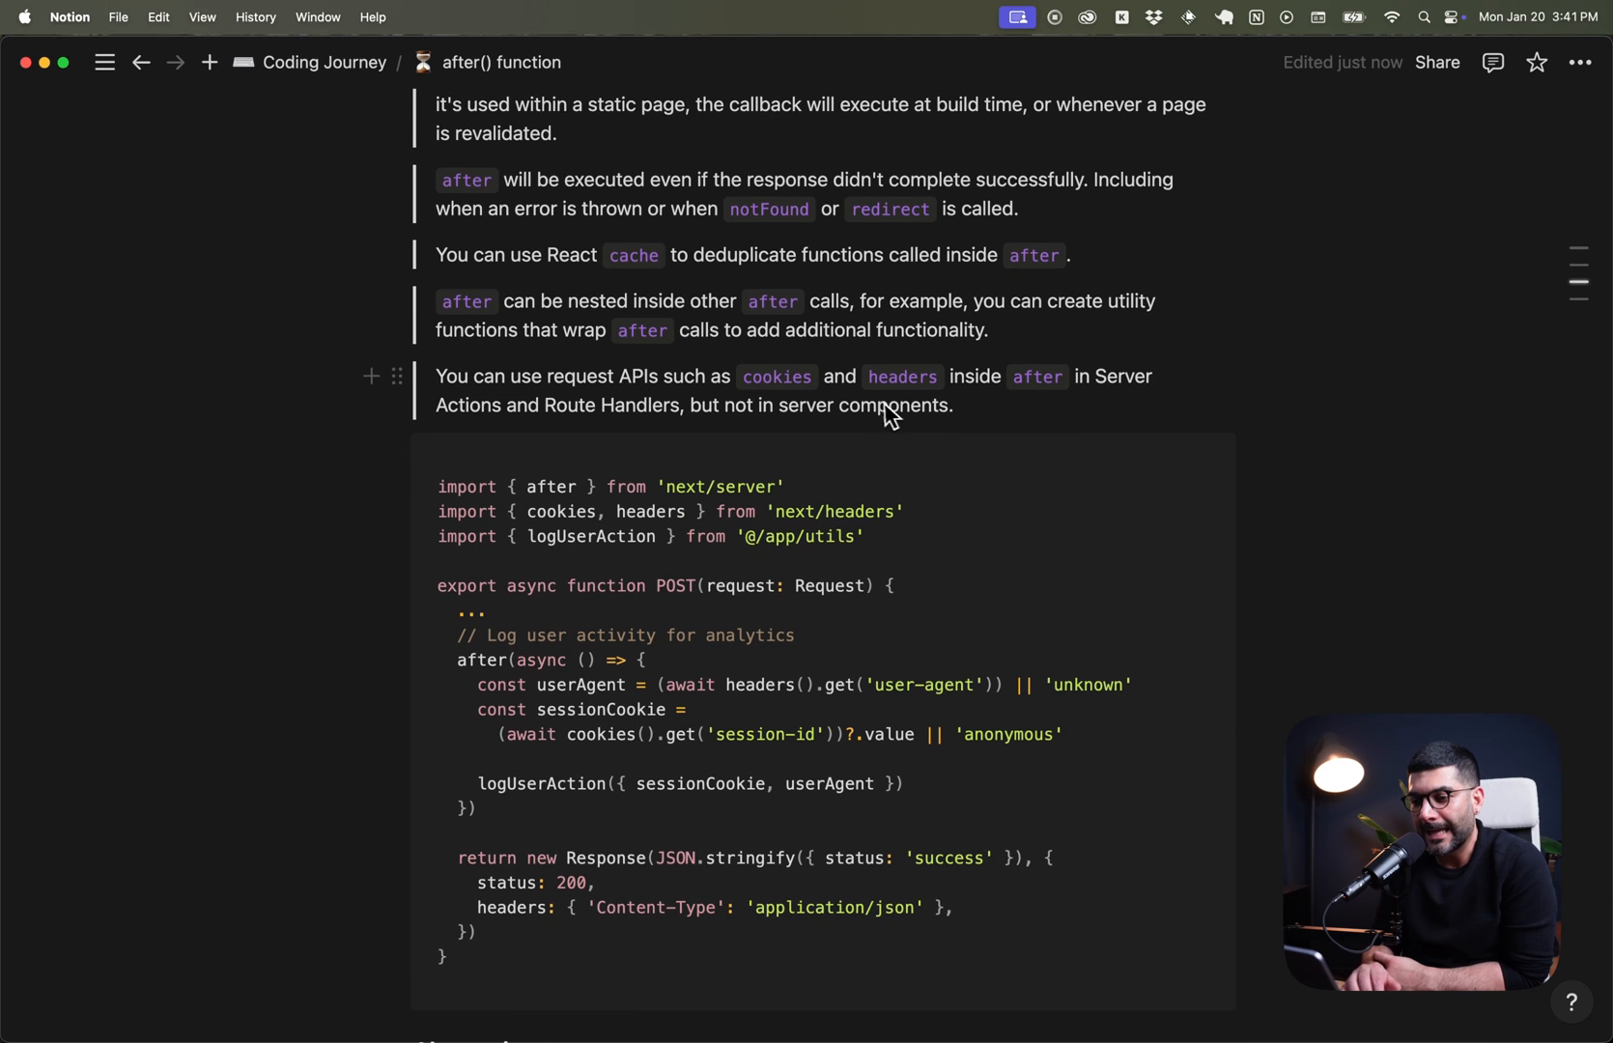
{"action": "scroll", "scroll_direction": "down", "scroll_amount": 3}
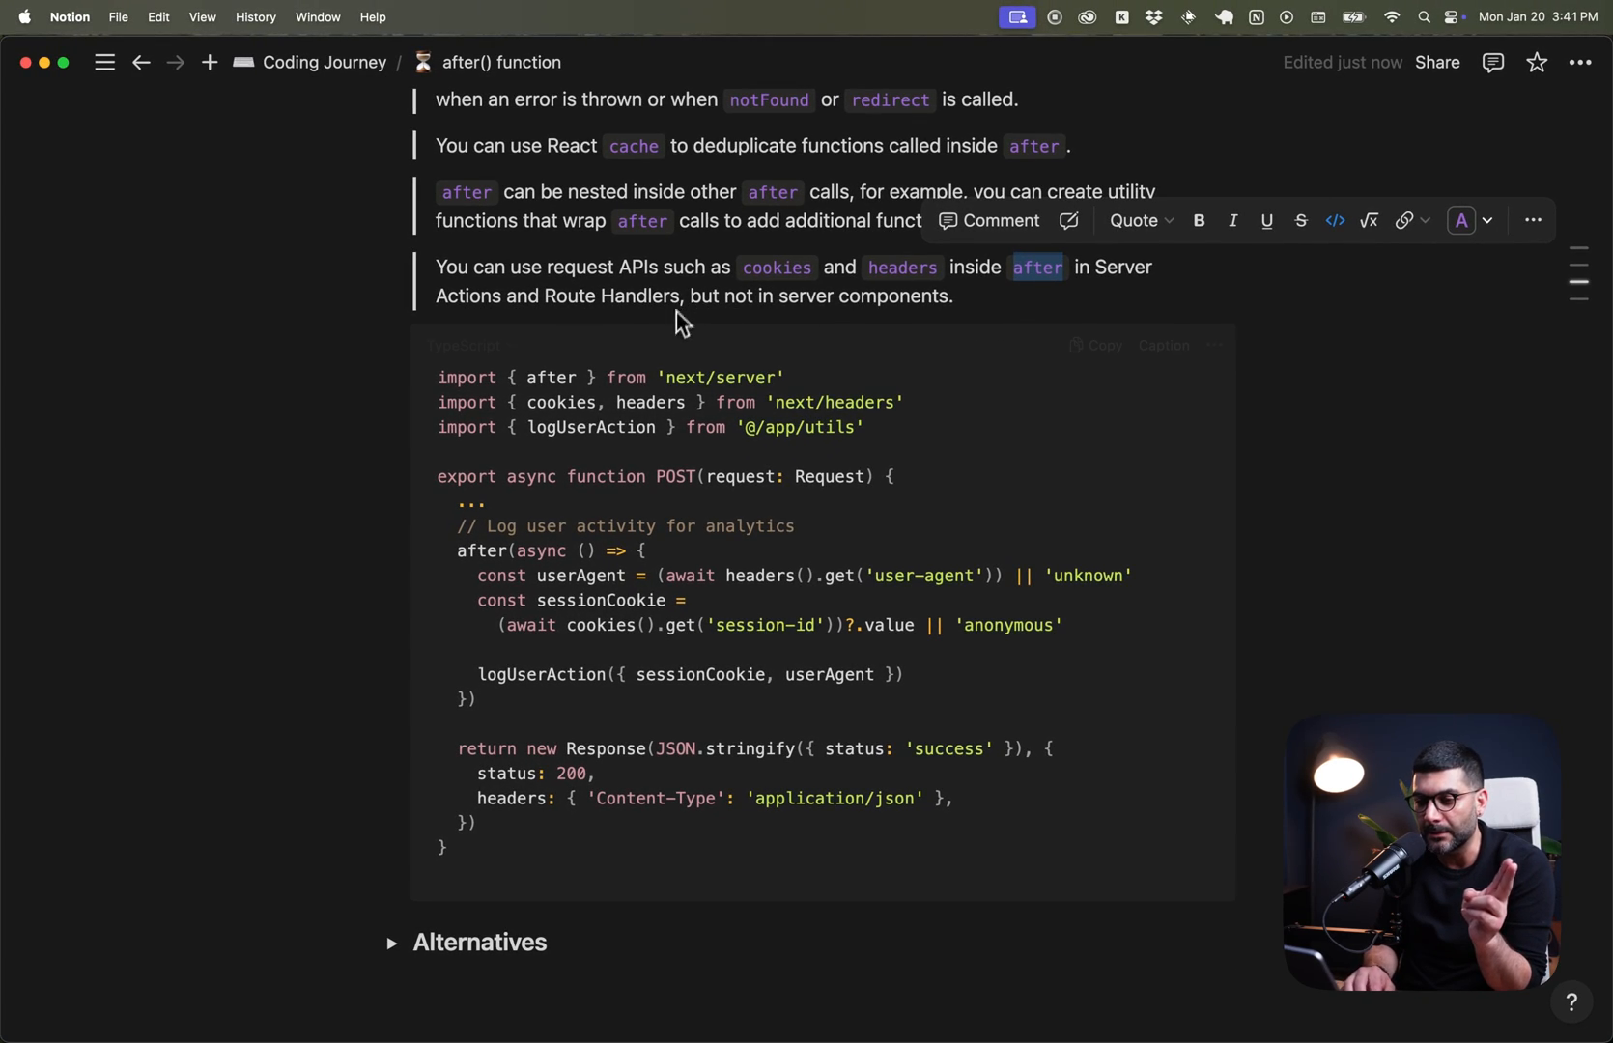
{"action": "scroll", "scroll_direction": "down", "scroll_amount": 3}
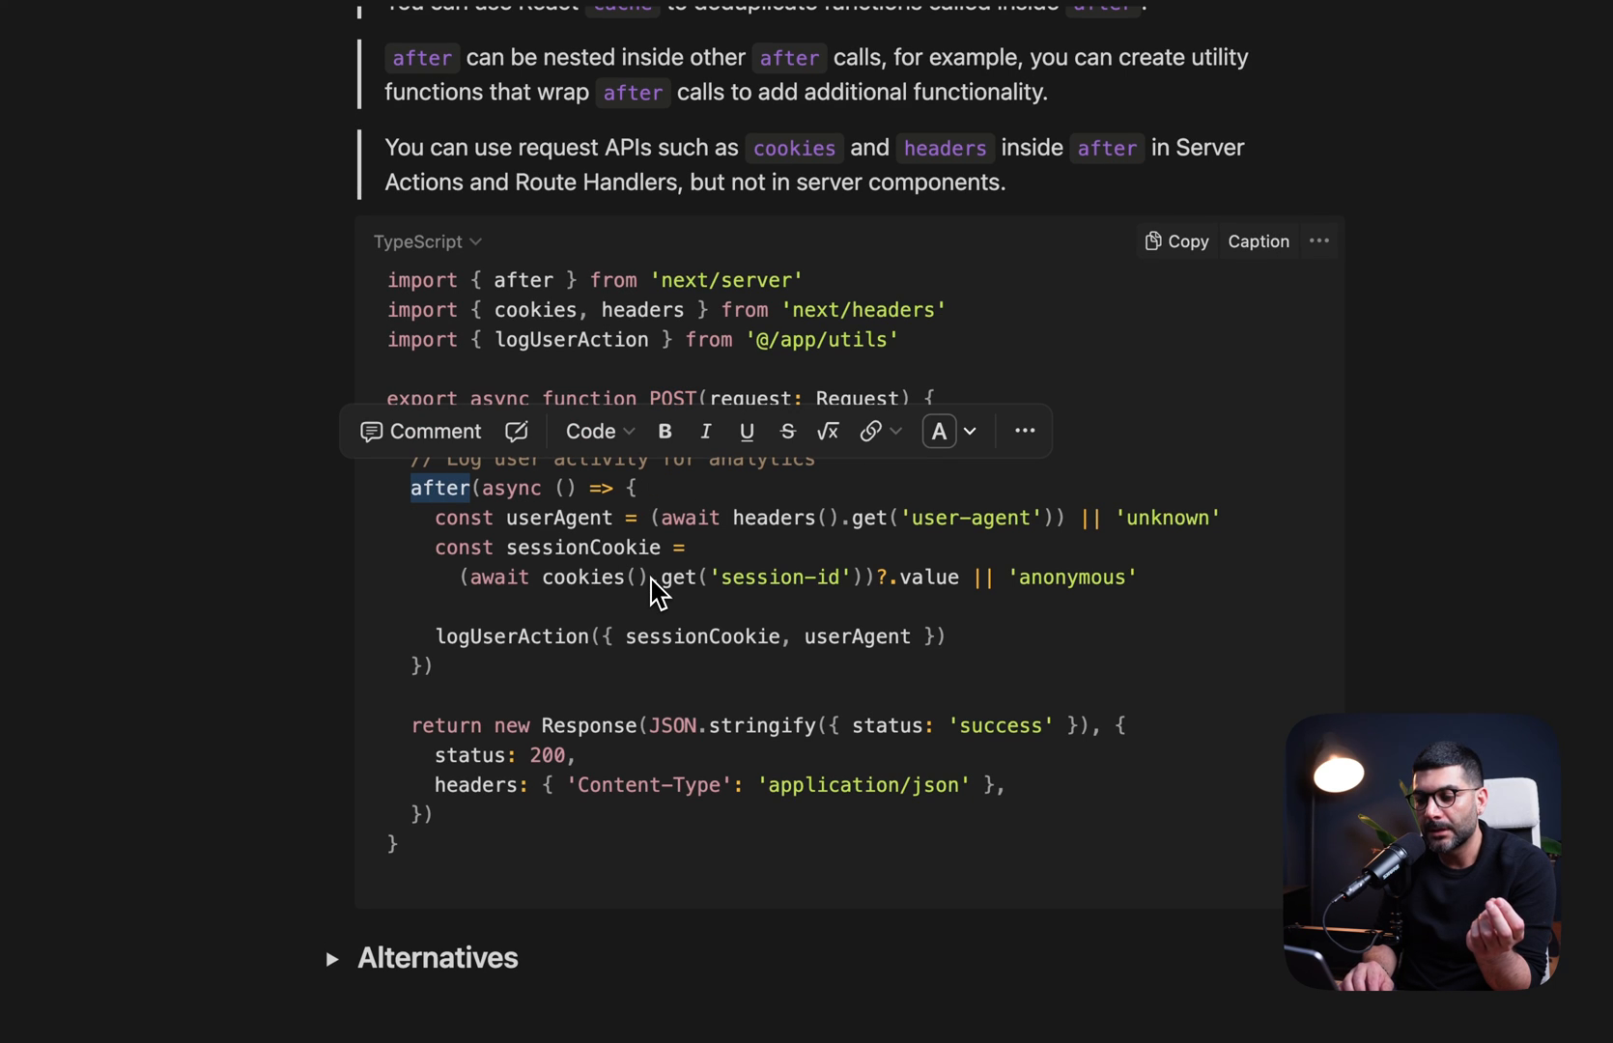
{"action": "double_click", "coordinate": [772, 517]}
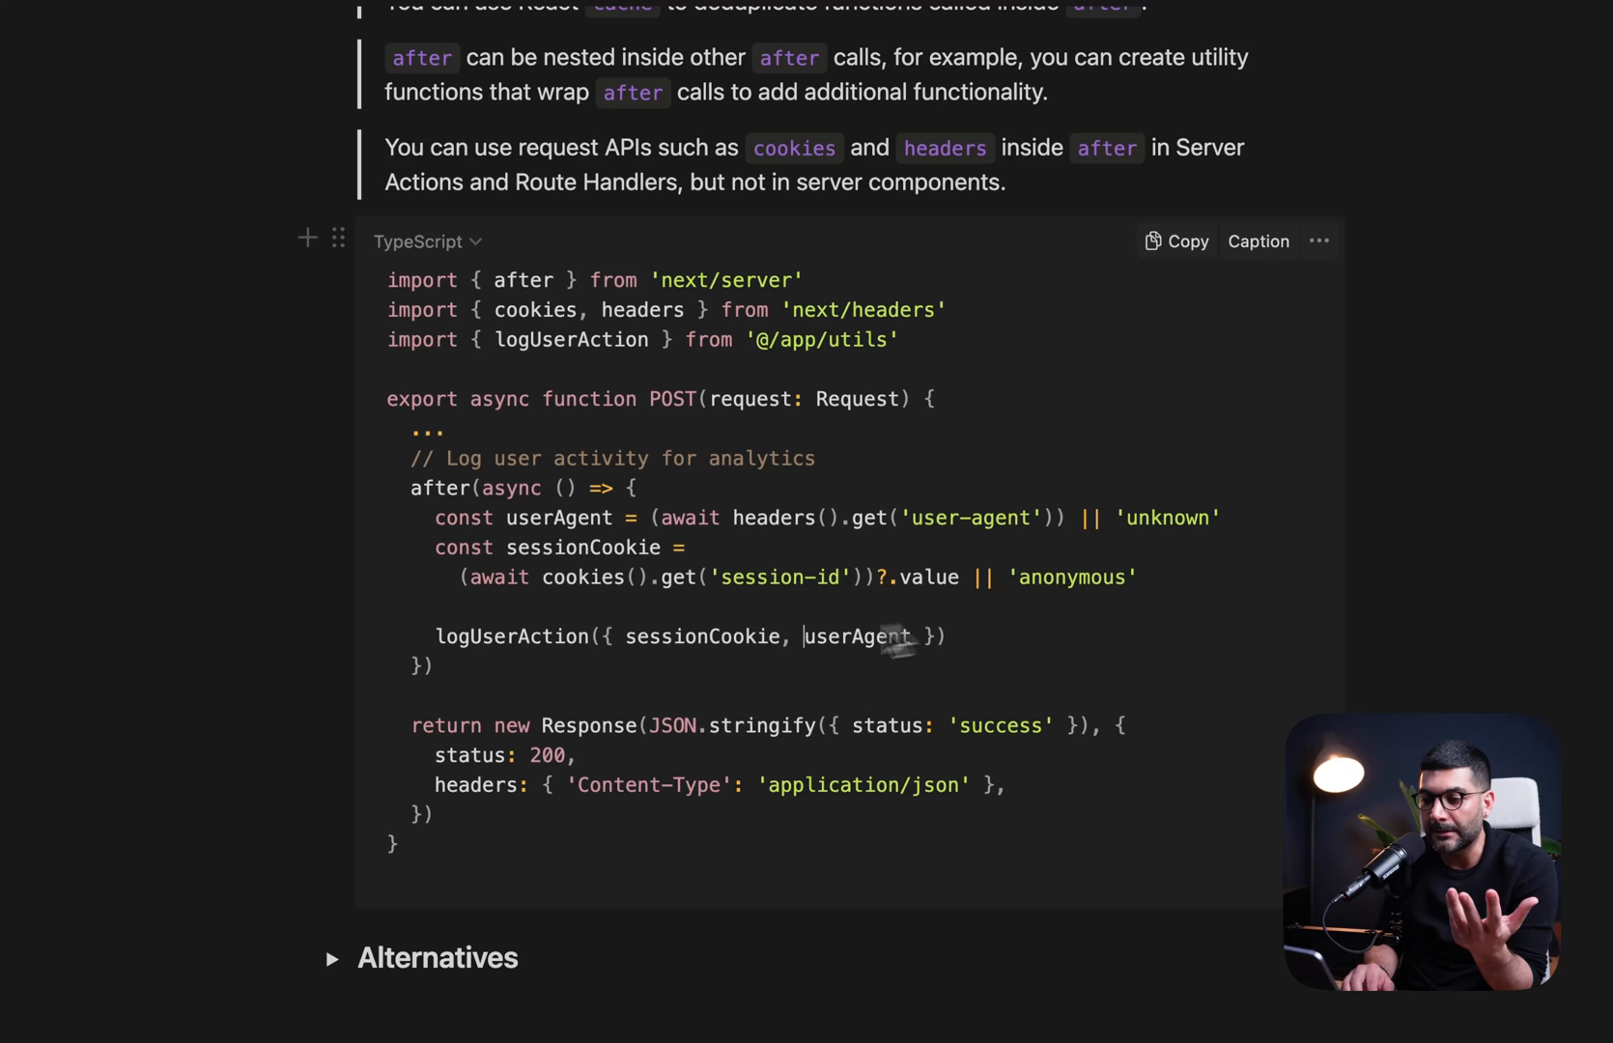
{"action": "double_click", "coordinate": [510, 636]}
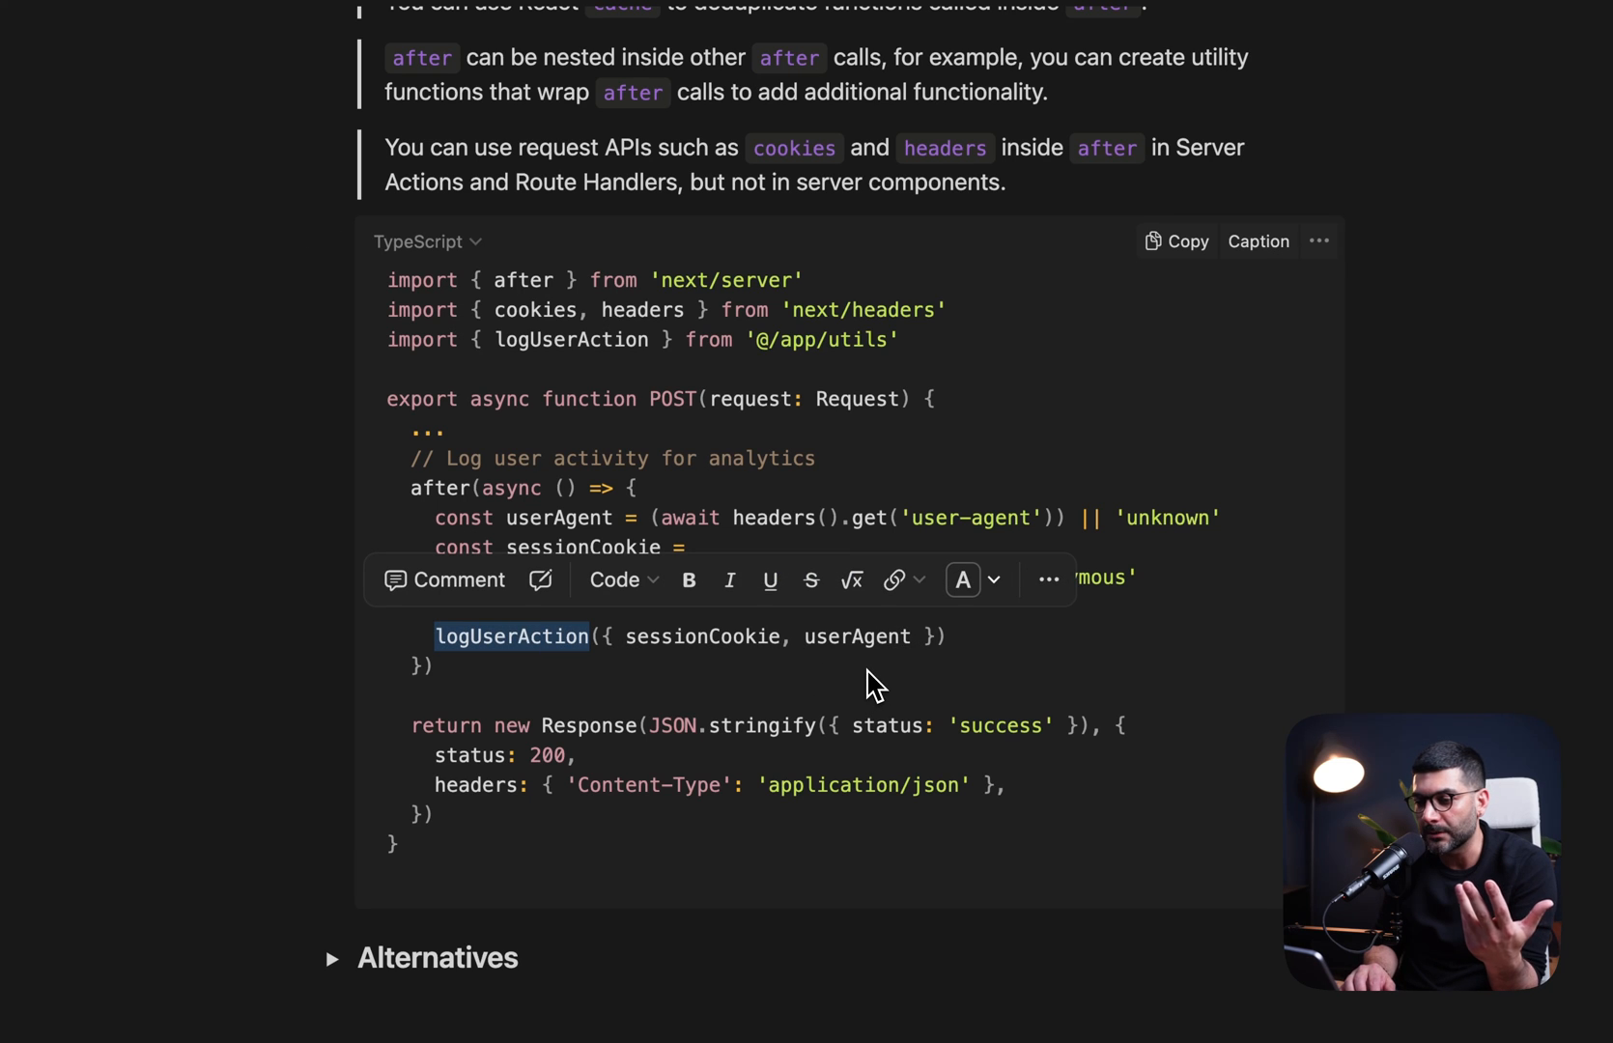
{"action": "double_click", "coordinate": [856, 635]}
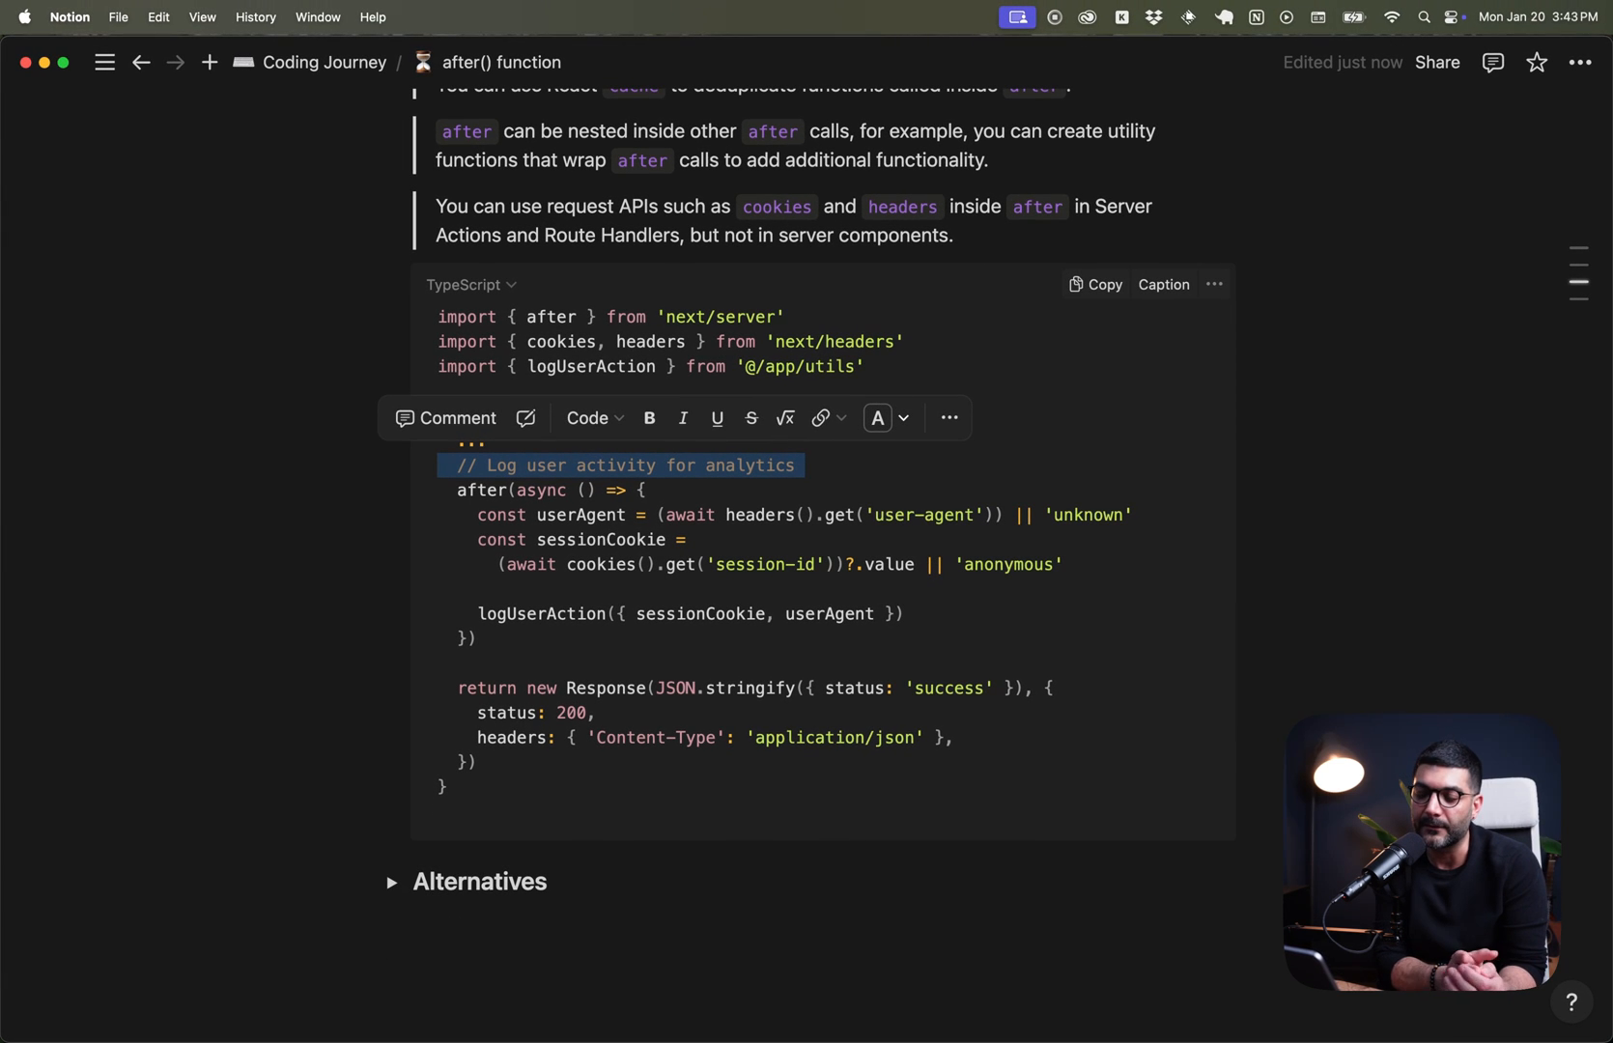
{"action": "scroll", "scroll_direction": "down", "scroll_amount": 3}
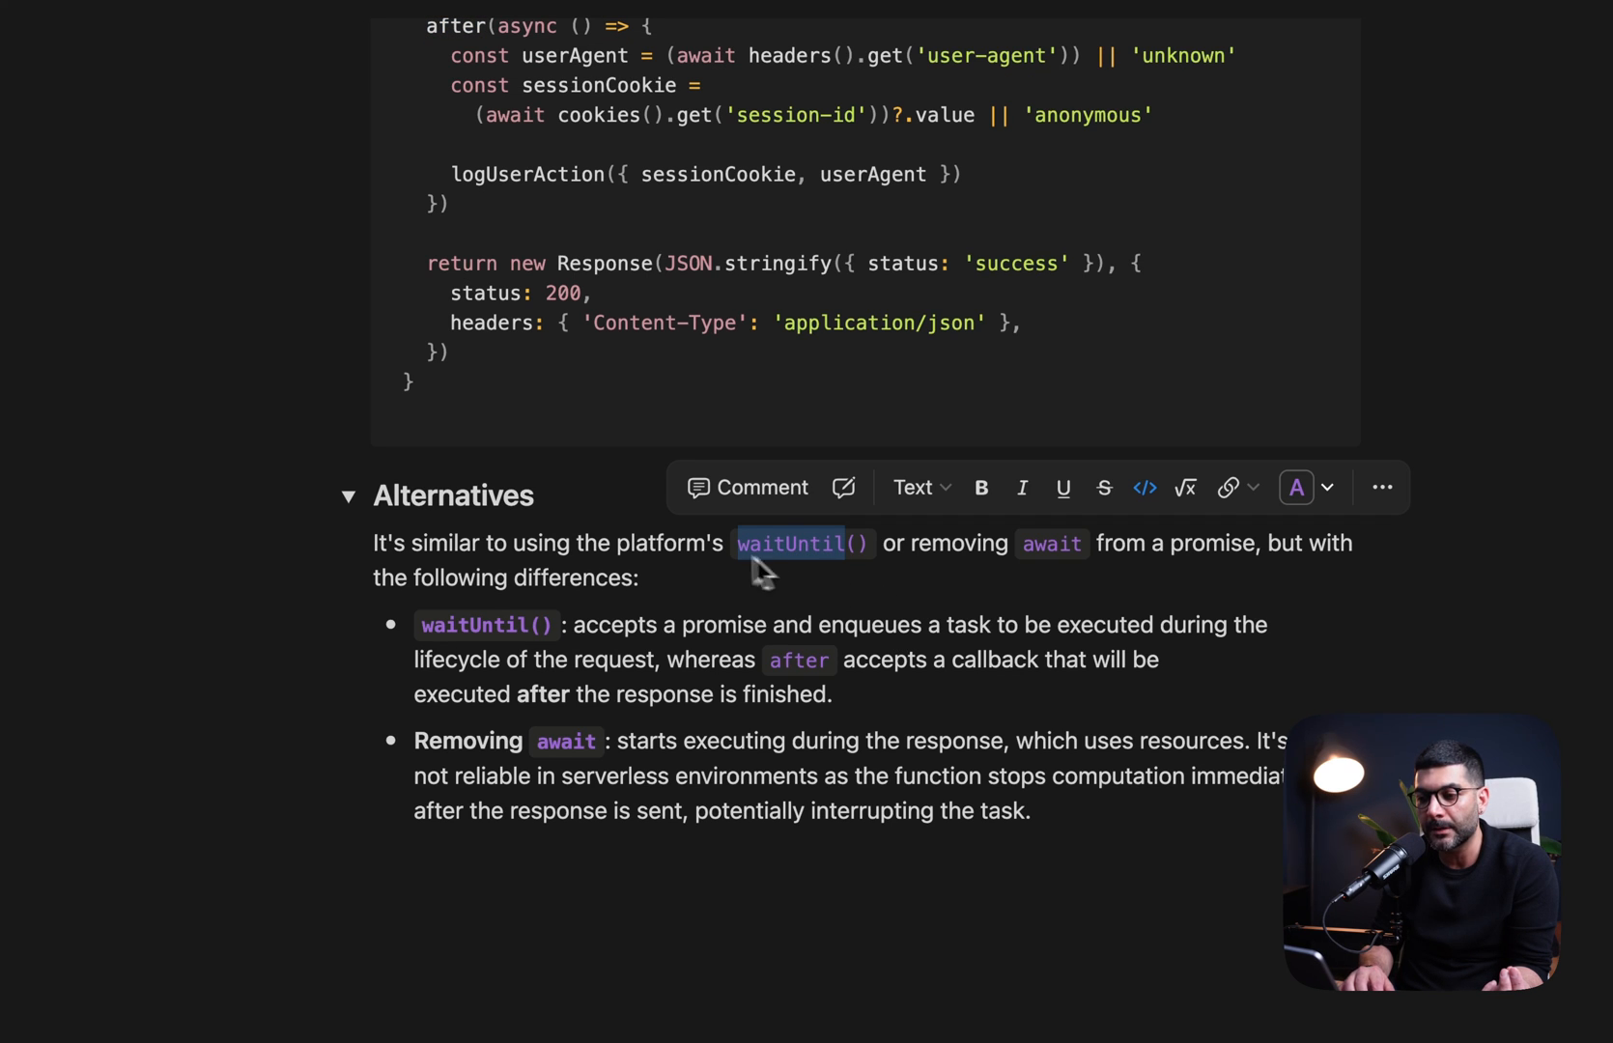
{"action": "mouse_move", "coordinate": [807, 564]}
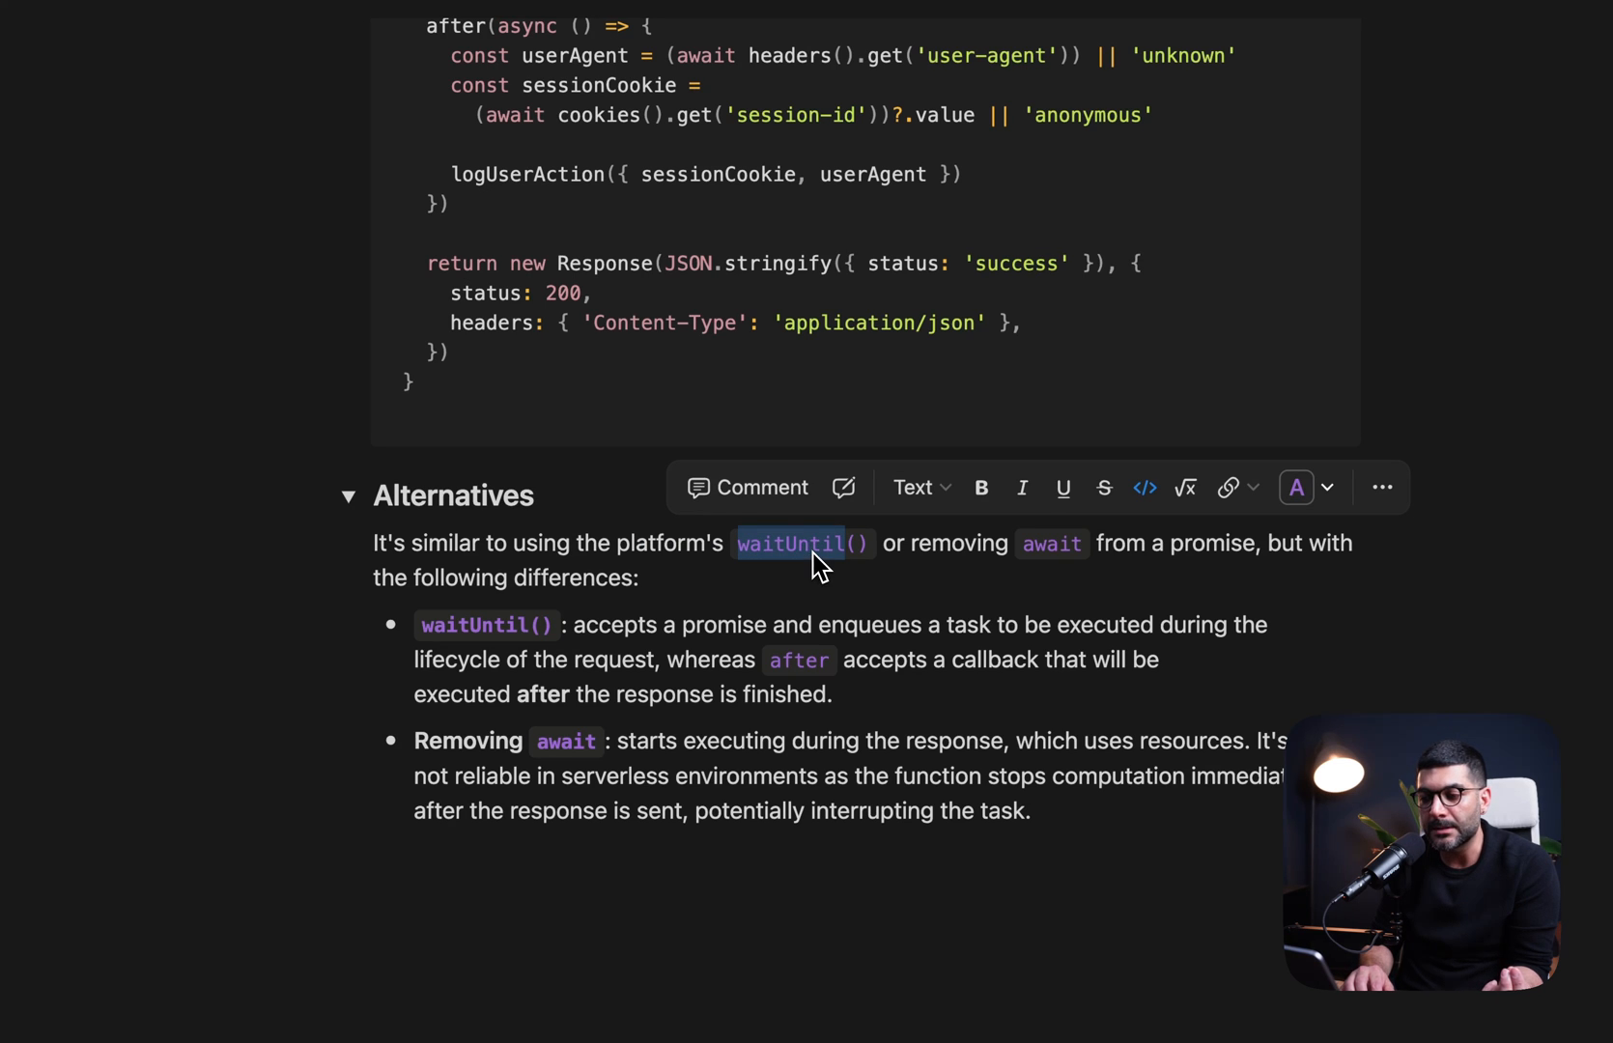
{"action": "double_click", "coordinate": [722, 624]}
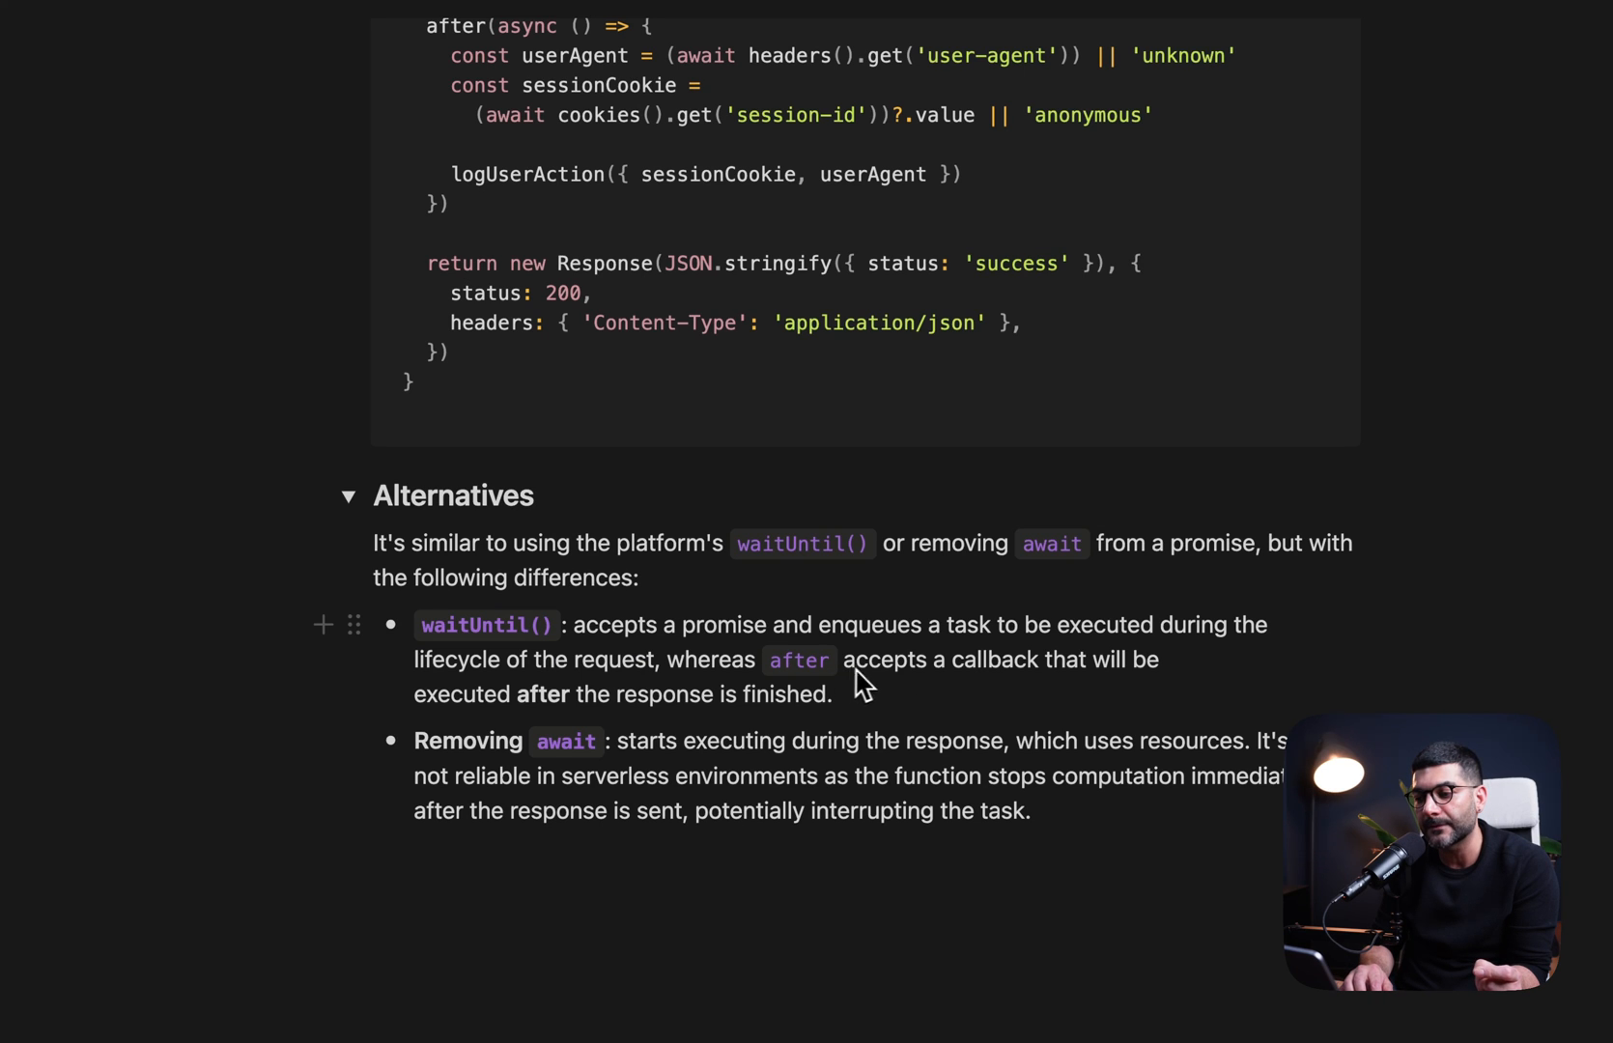
{"action": "double_click", "coordinate": [993, 659]}
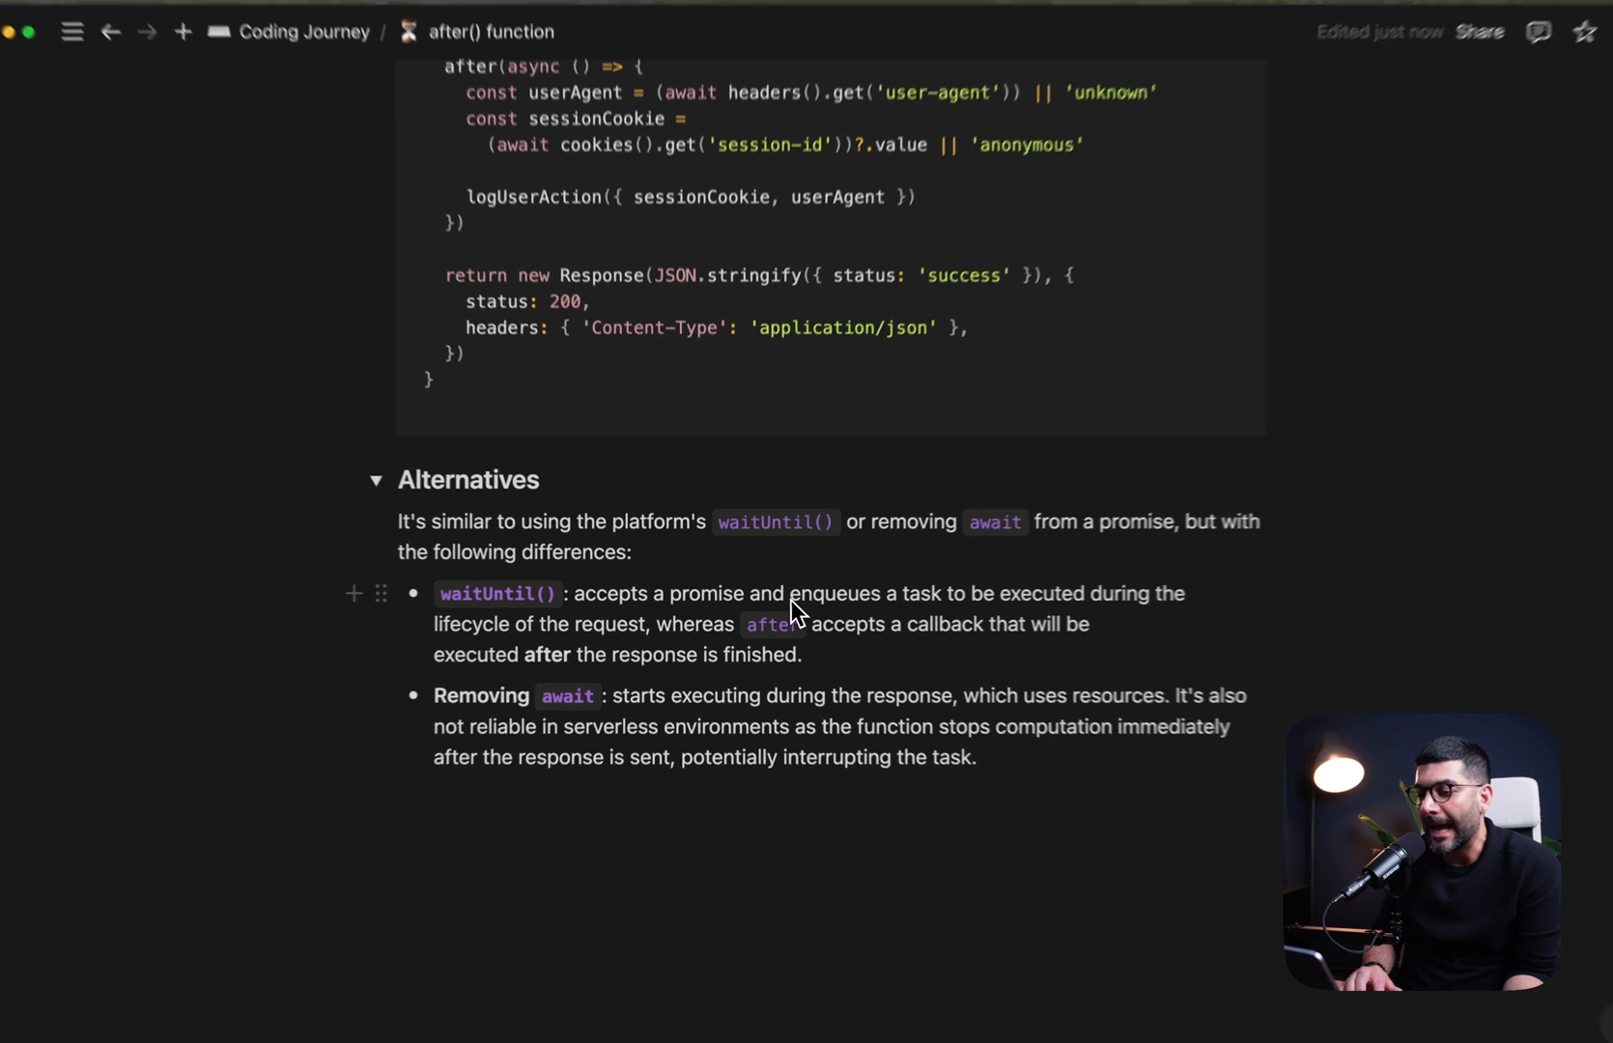
{"action": "double_click", "coordinate": [767, 626]}
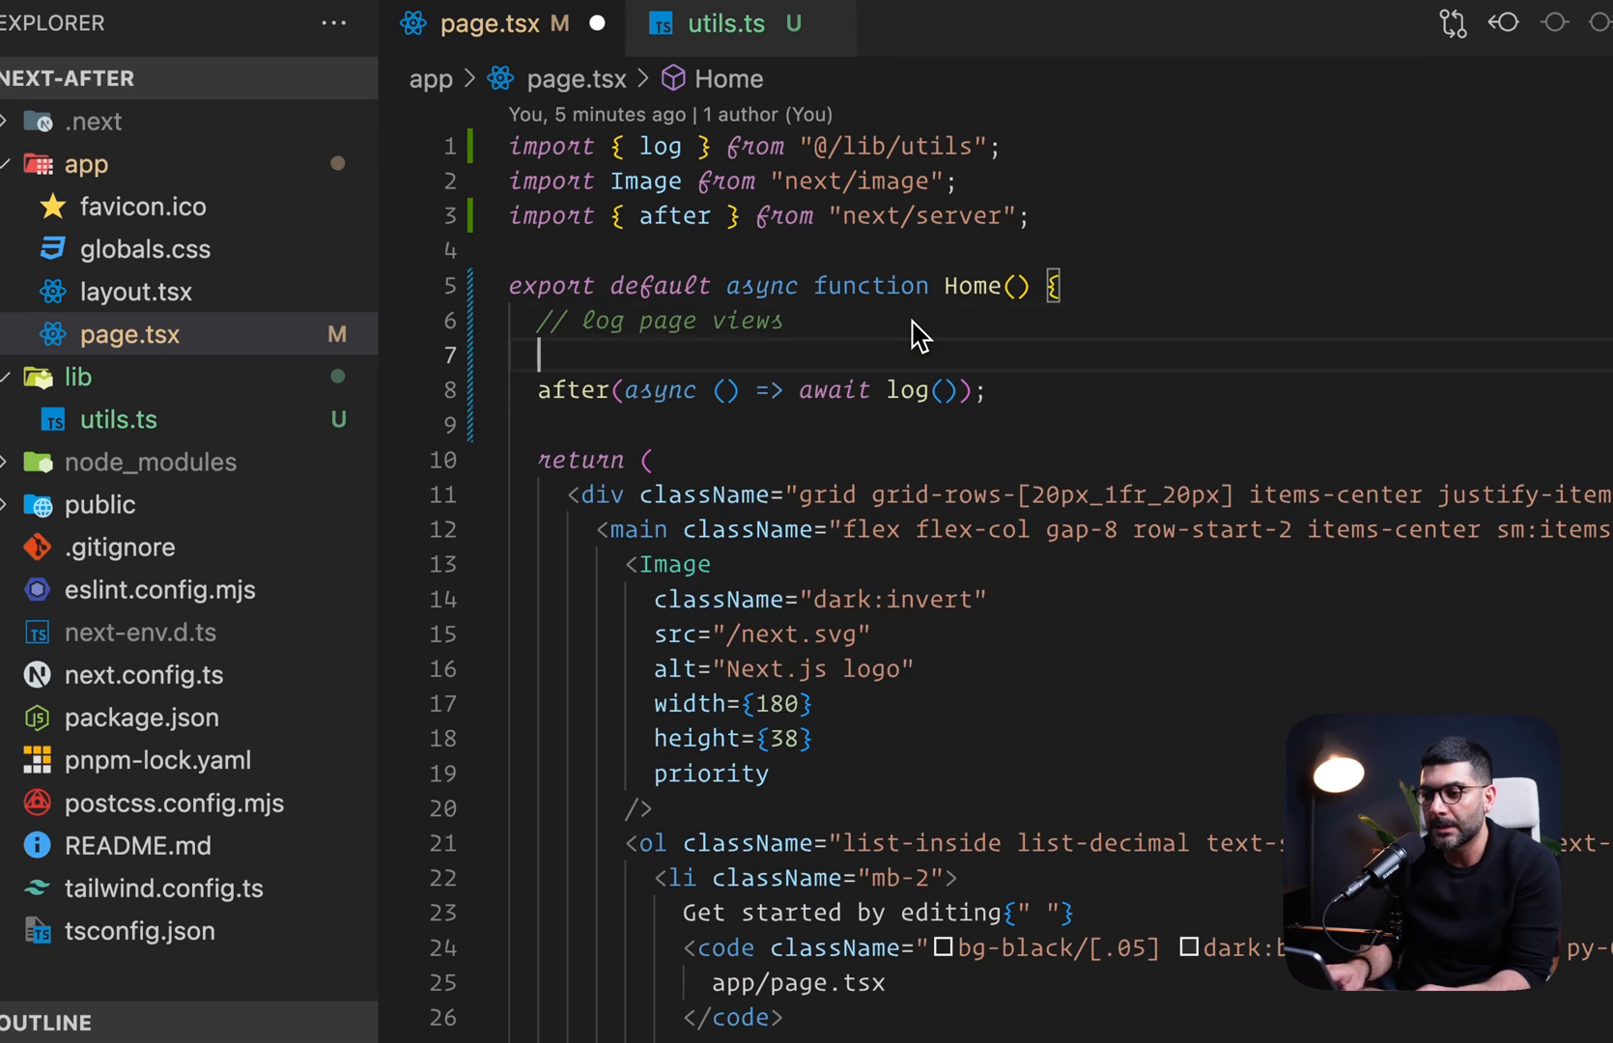
Add await log(); directly in Home and comment out the after() line with Cmd+/.
{"action": "type", "text": "await log();"}
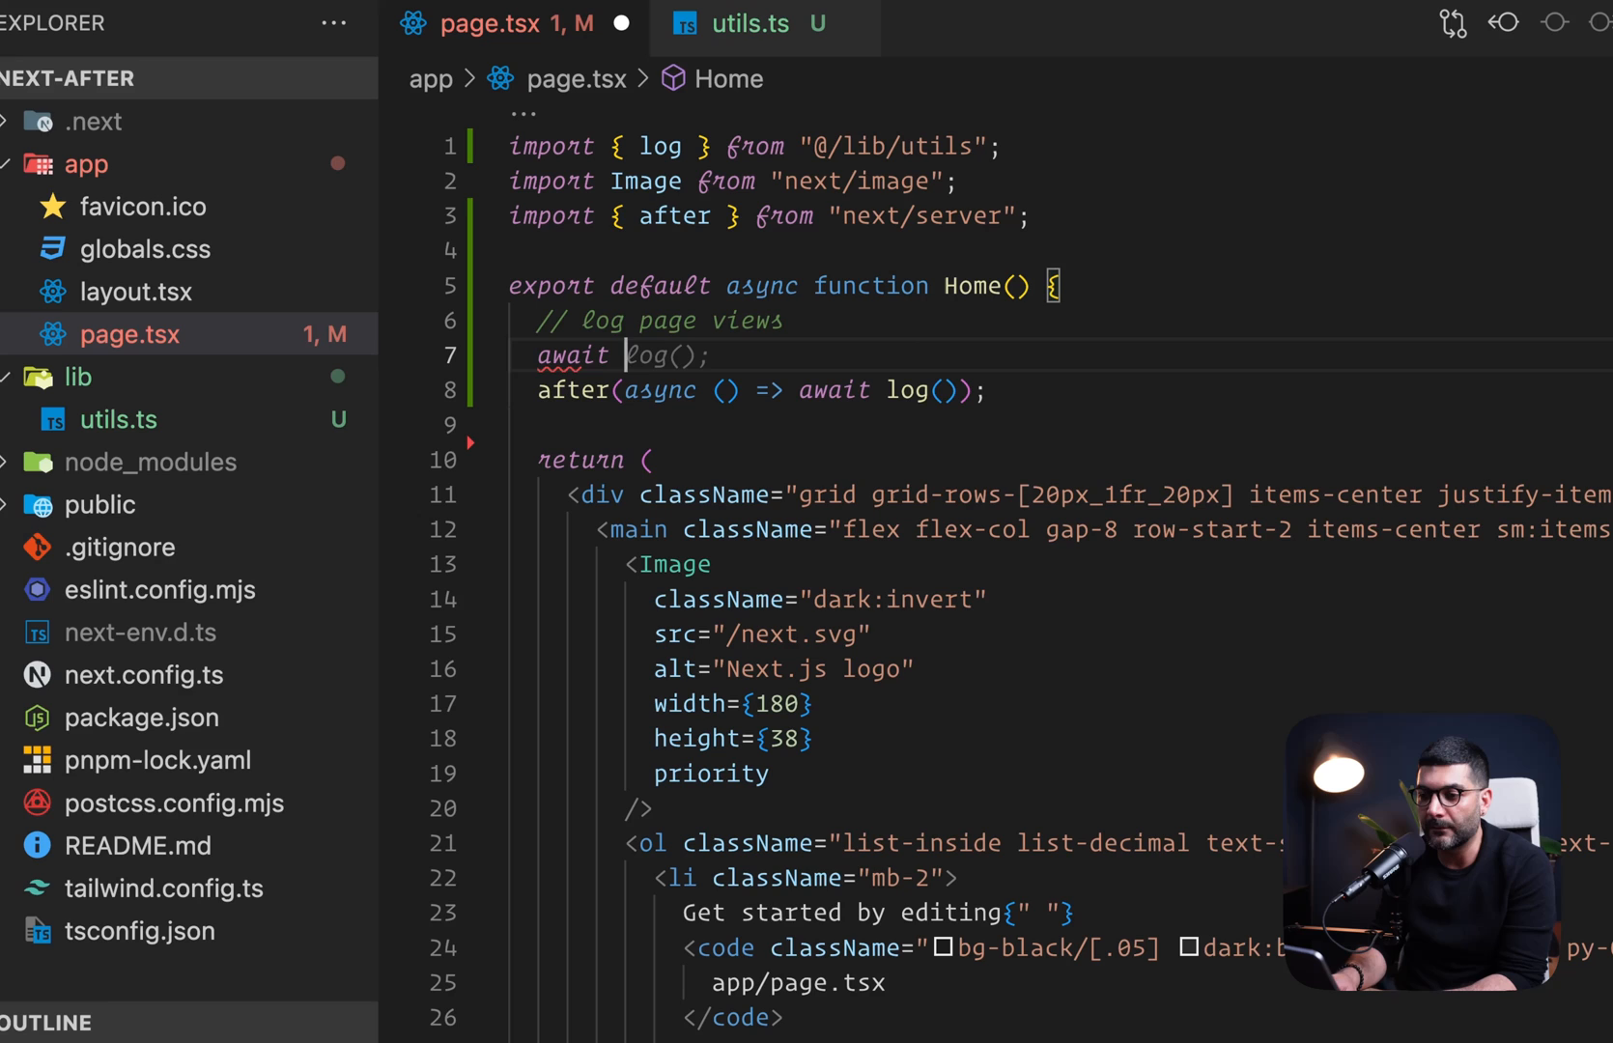
{"action": "key", "text": "cmd+/"}
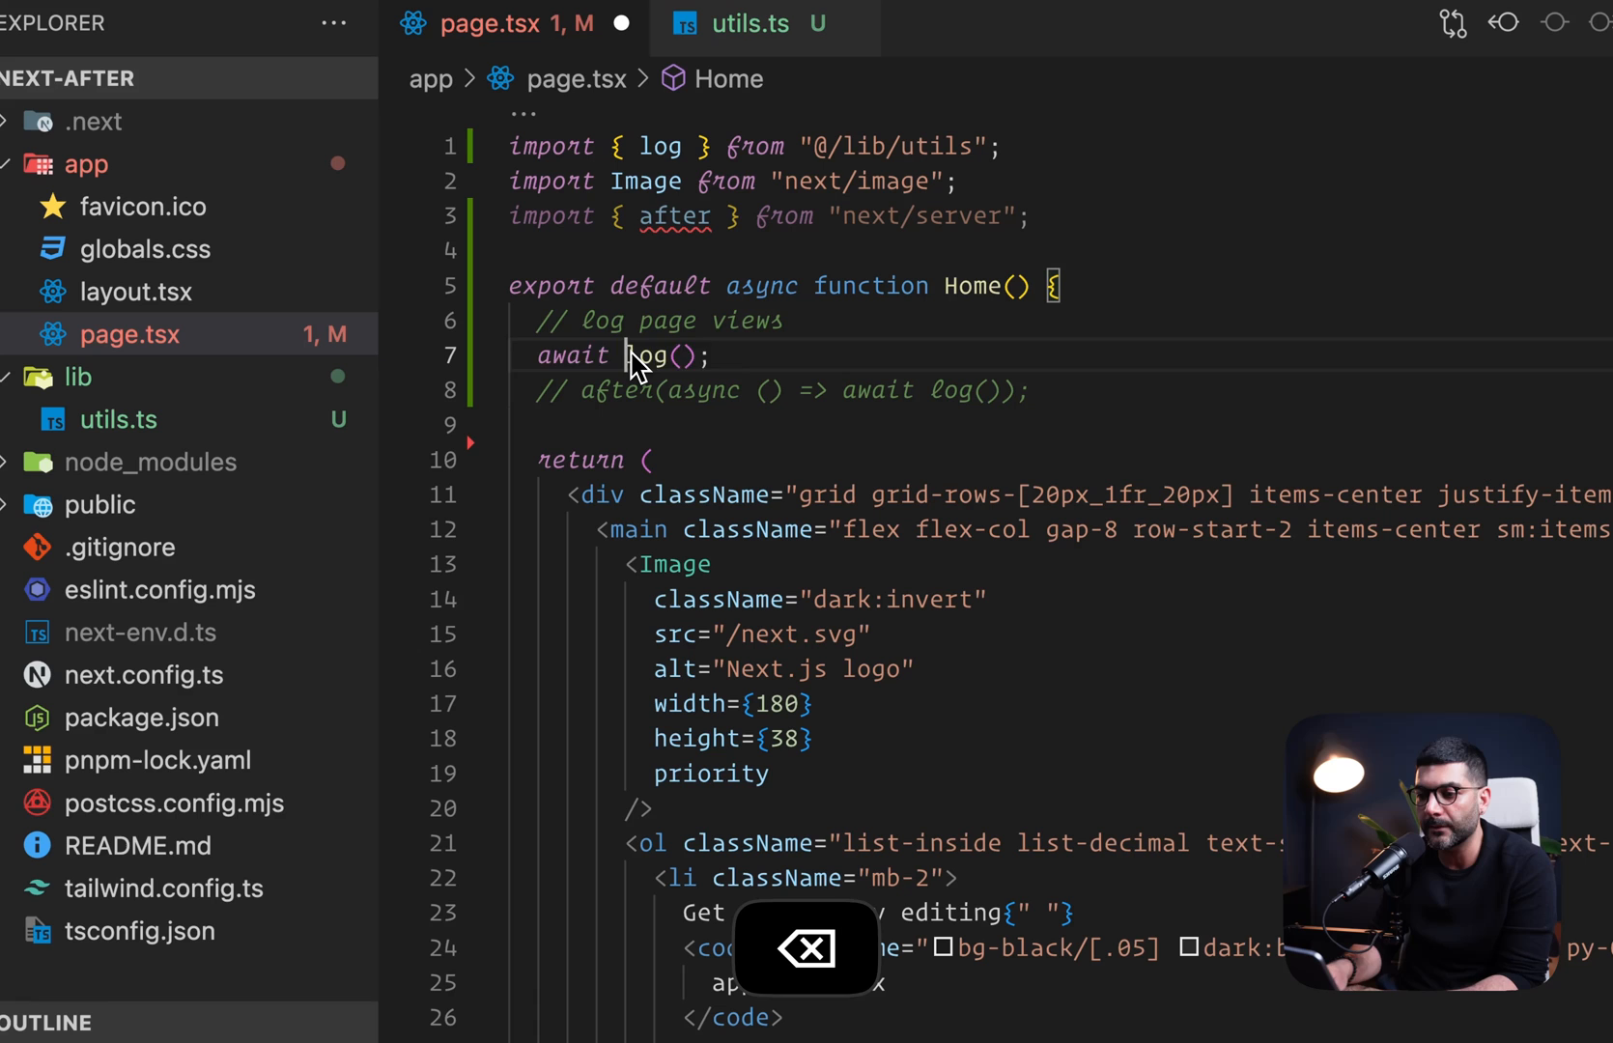
{"action": "key", "text": "Backspace"}
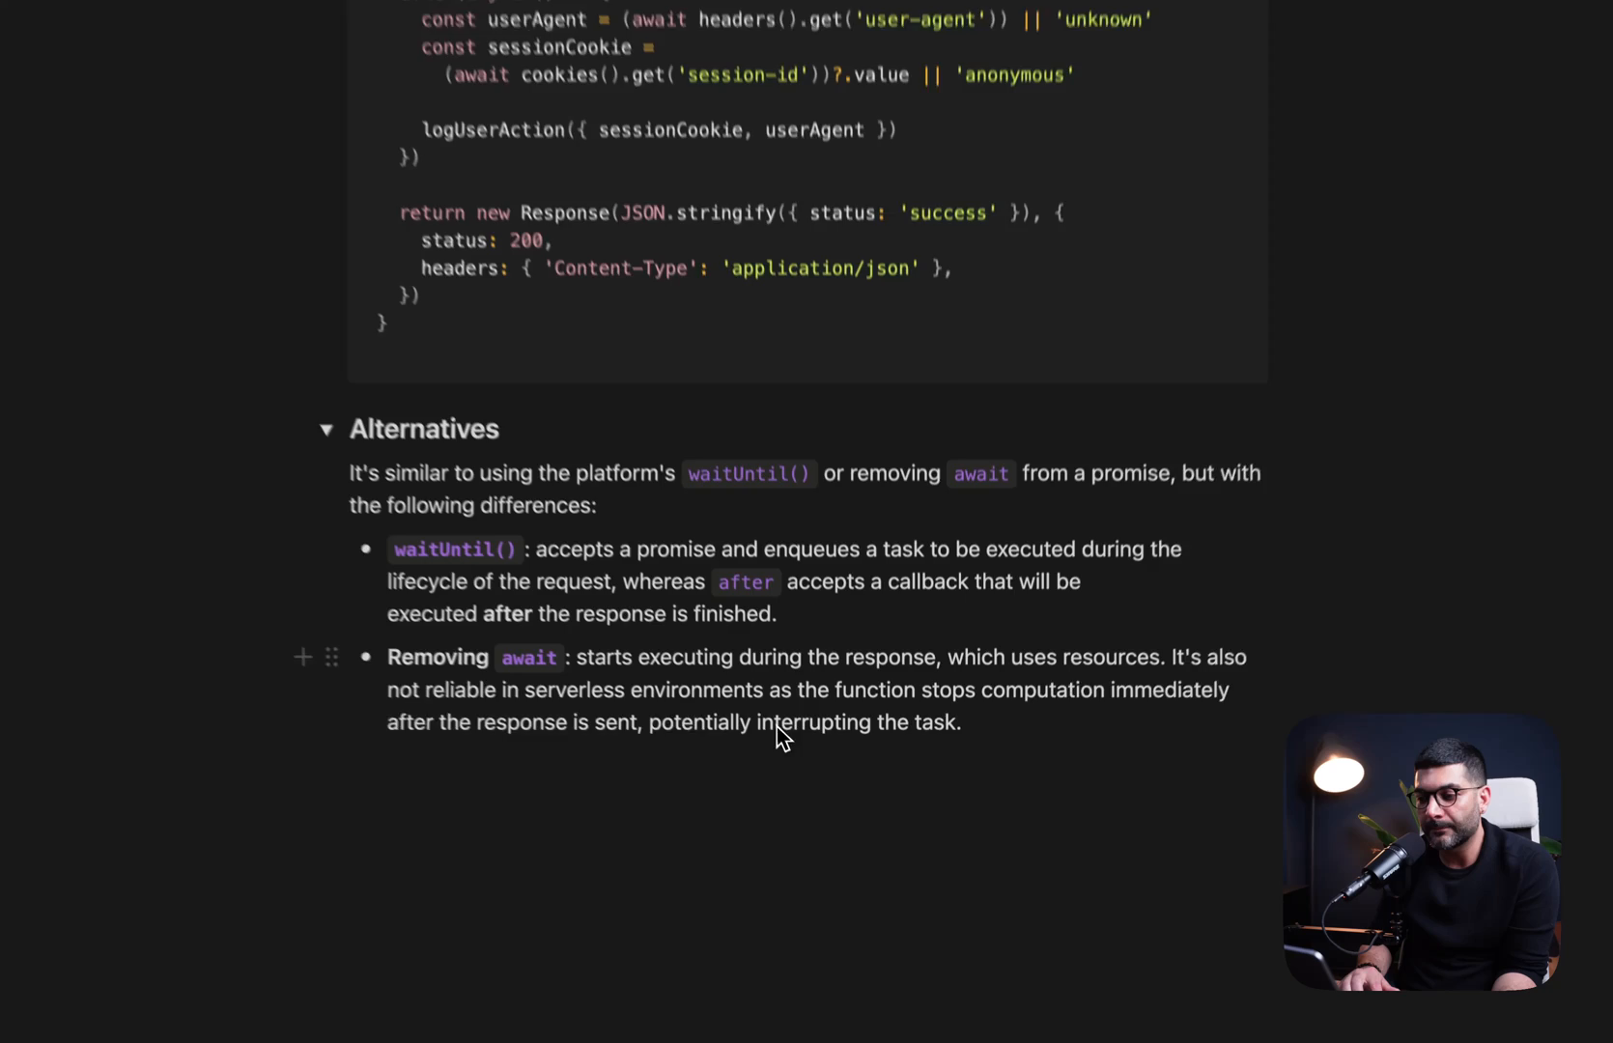
{"action": "left_click_drag", "start_coordinate": [751, 736], "coordinate": [960, 721]}
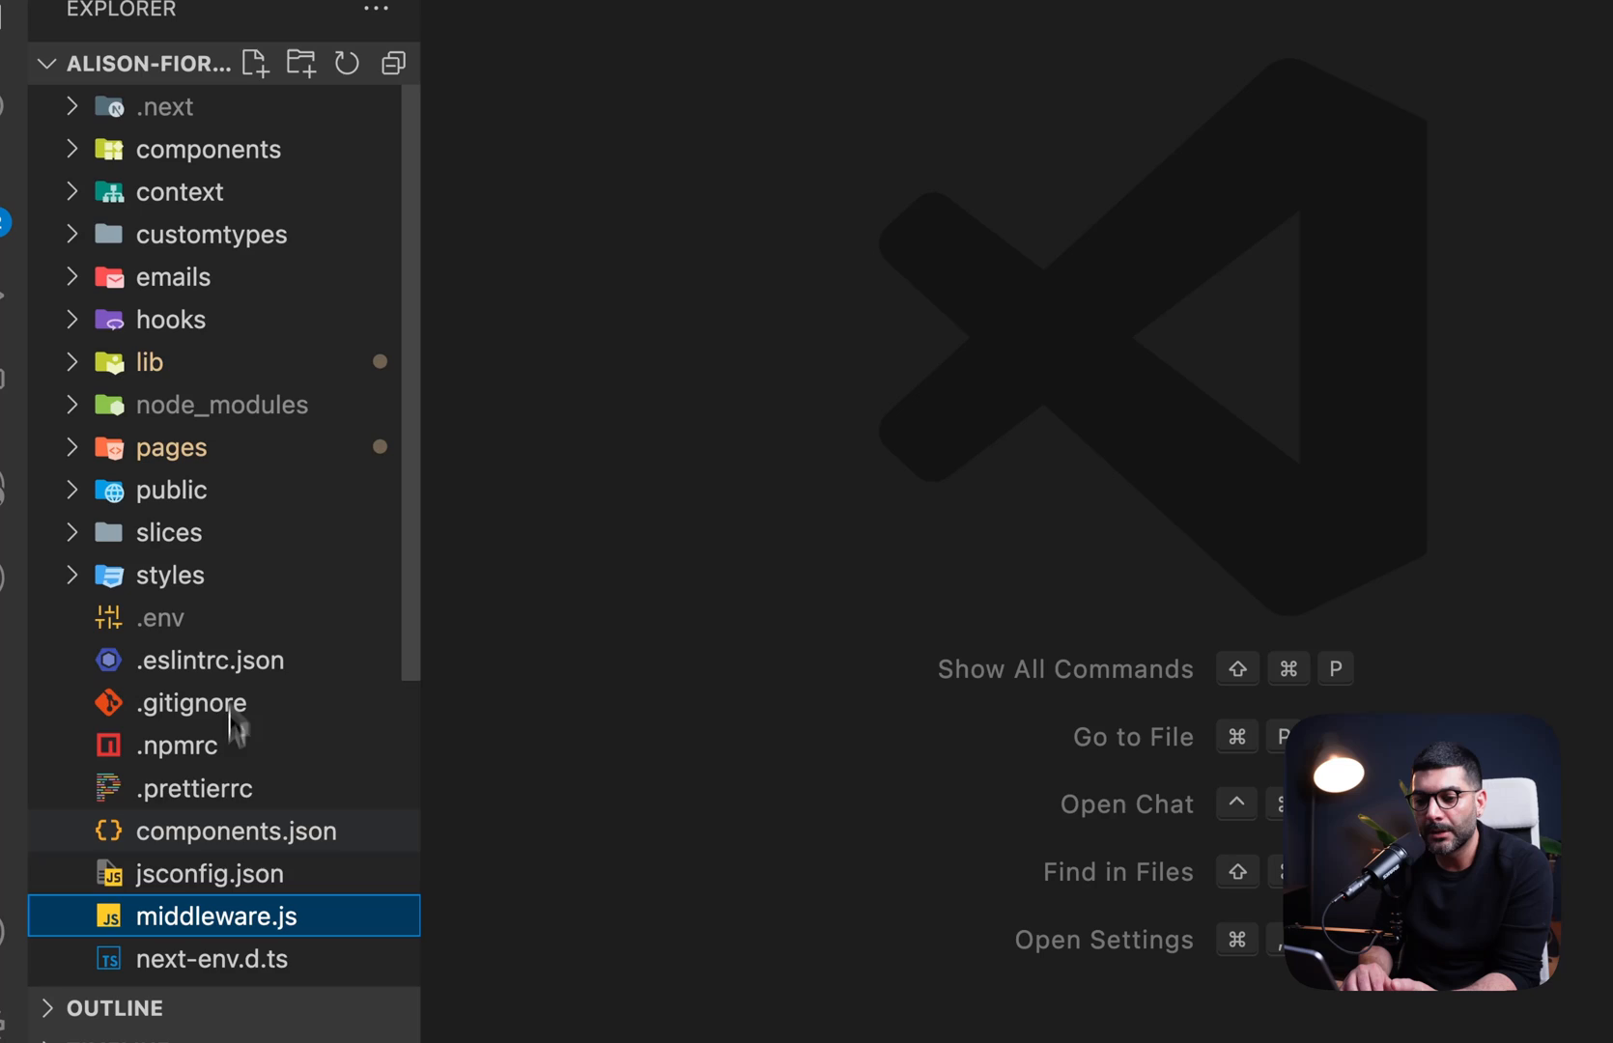
Add an after() callback in middleware.js that PATCHes the user's API endpoint with a JSON Content-Type header.
{"action": "double_click", "coordinate": [214, 915]}
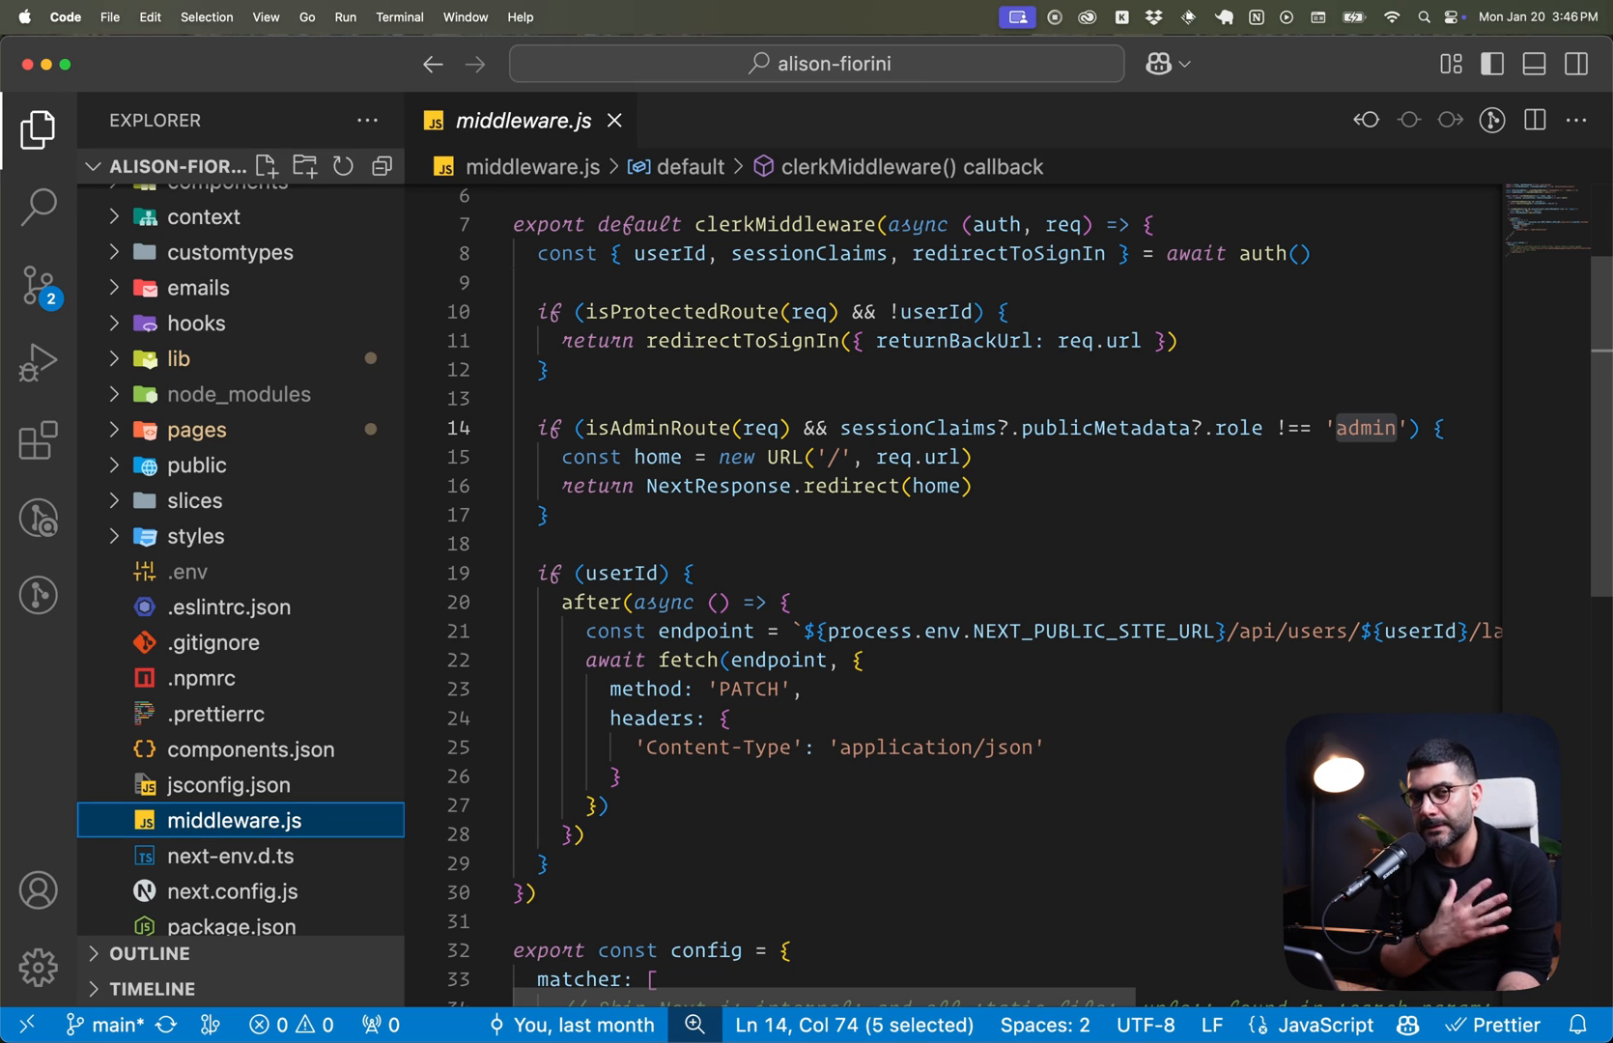
{"action": "mouse_move", "coordinate": [800, 315]}
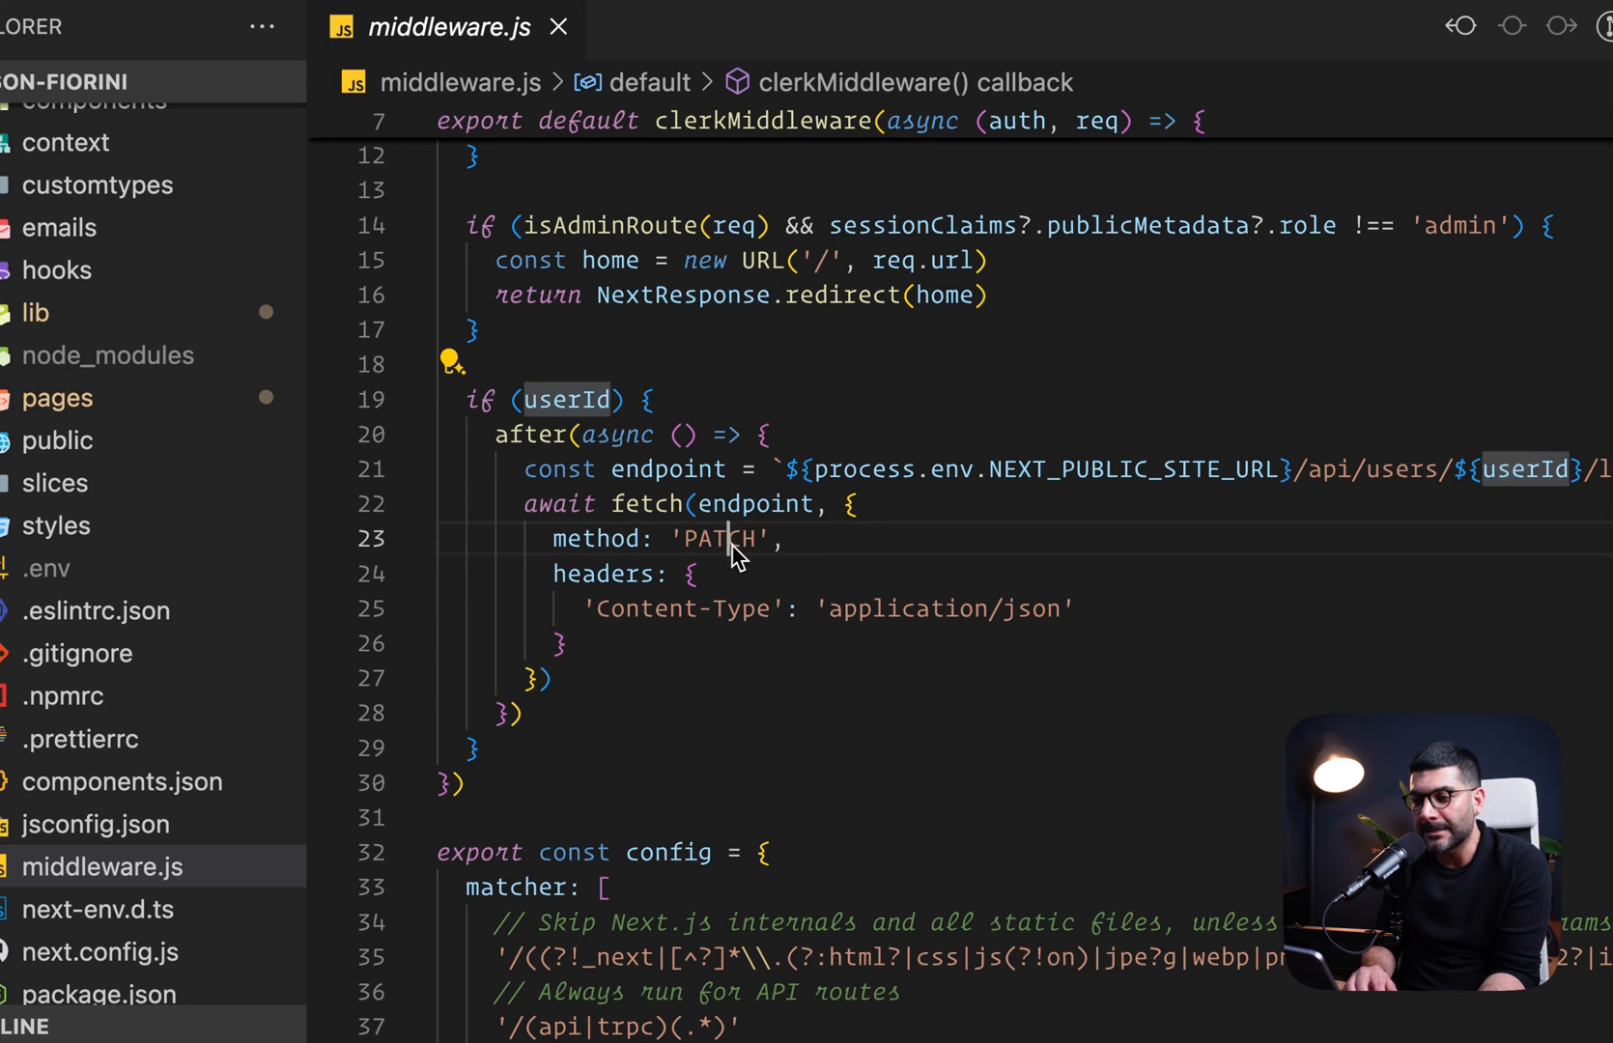
{"action": "double_click", "coordinate": [720, 539]}
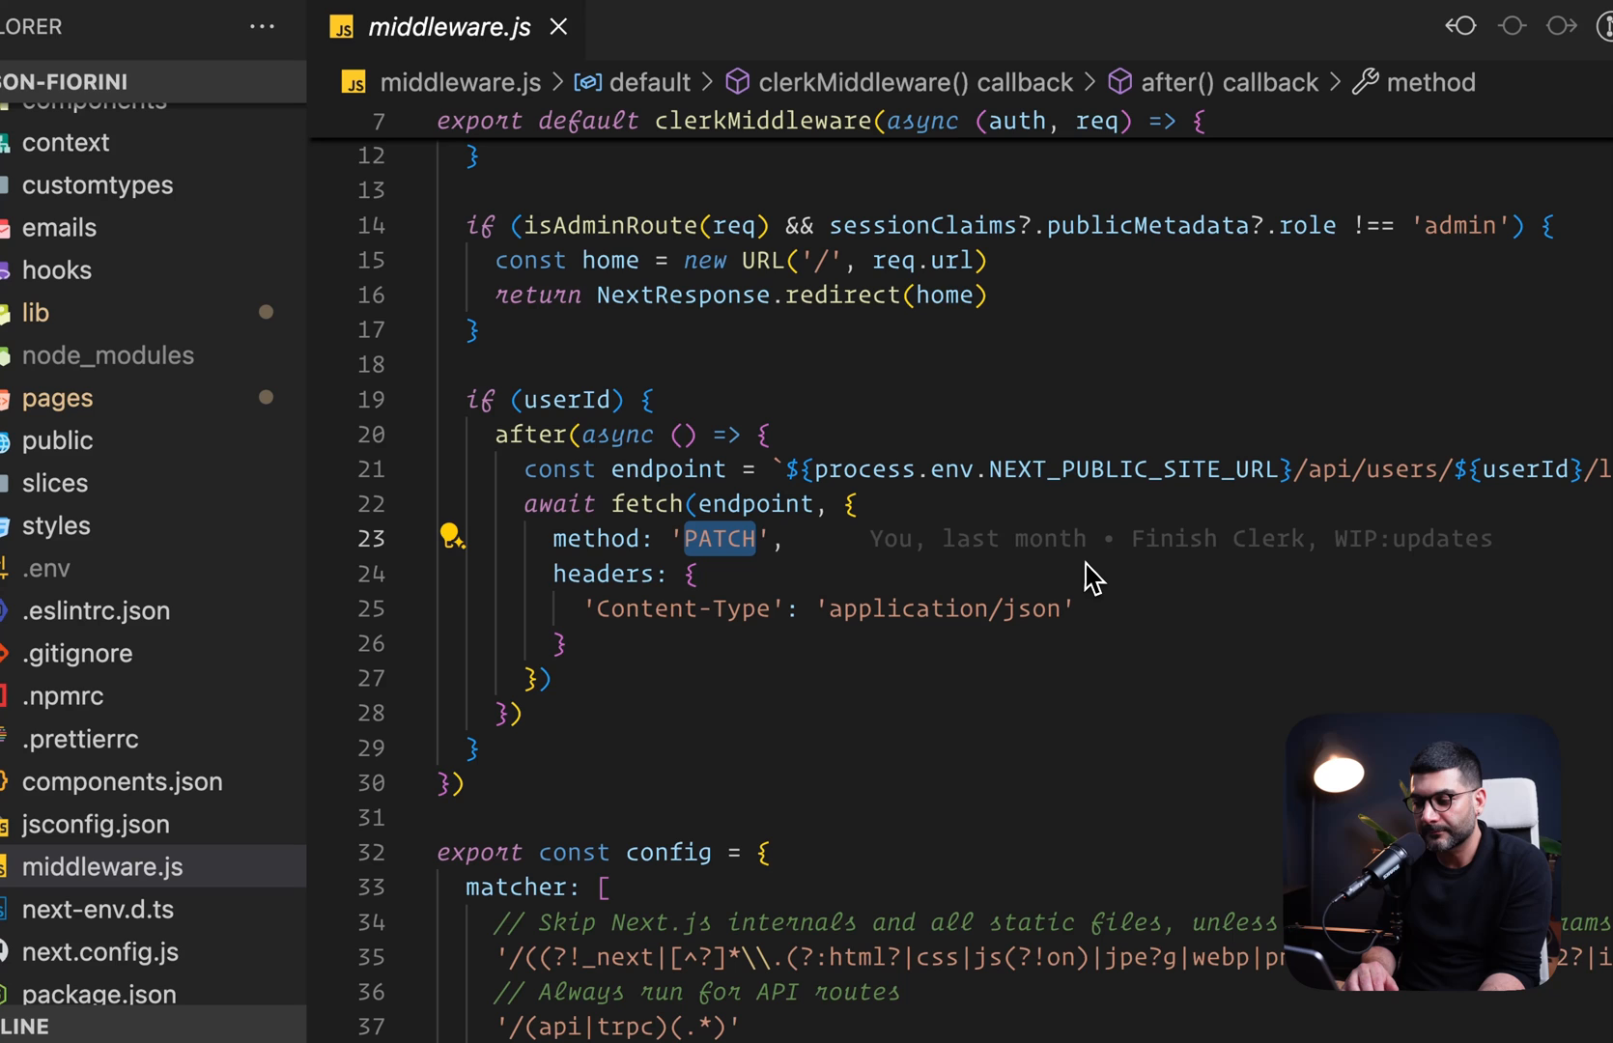